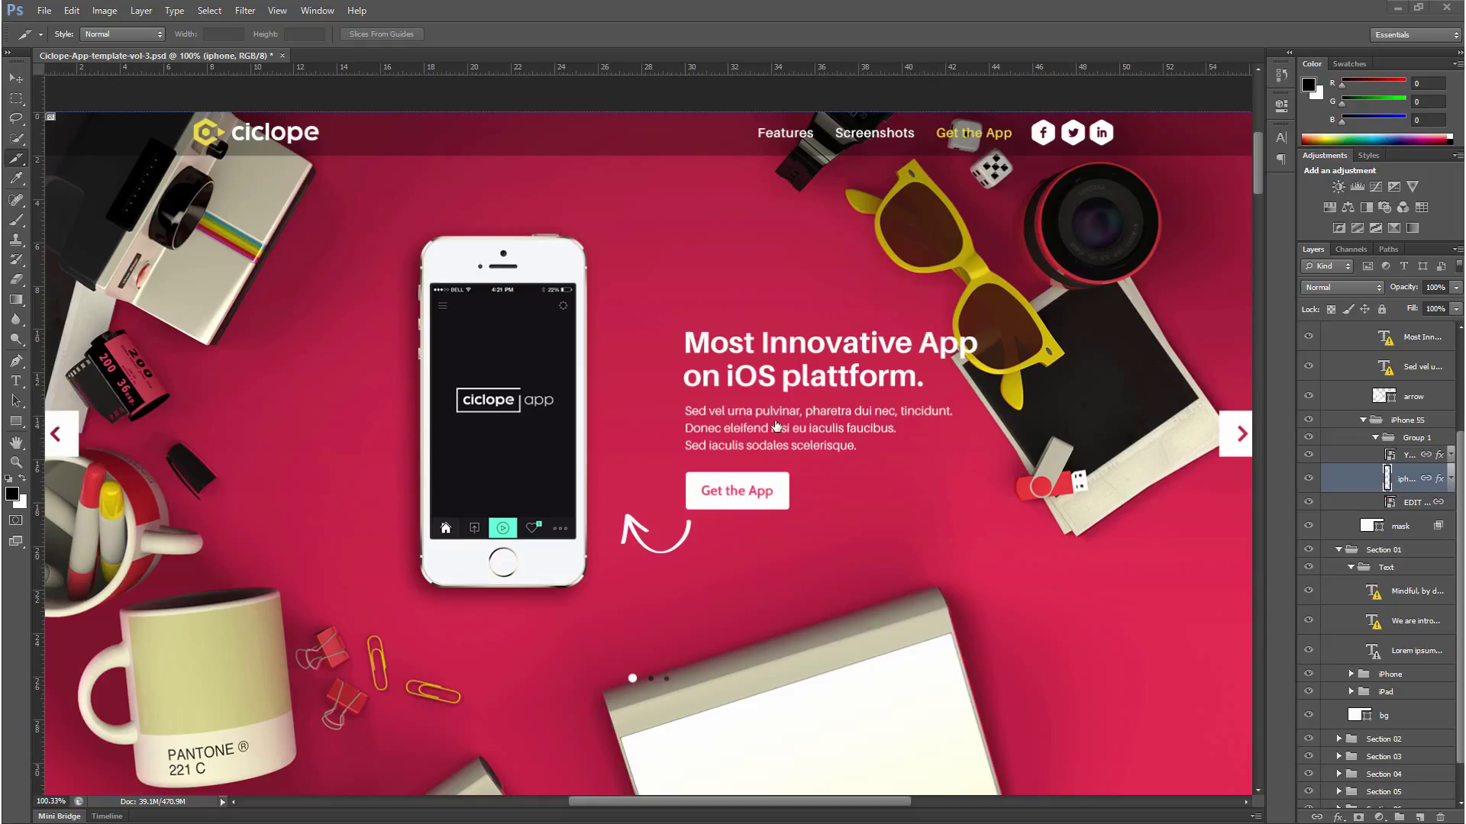
{"action": "mouse_move", "coordinate": [550, 380]}
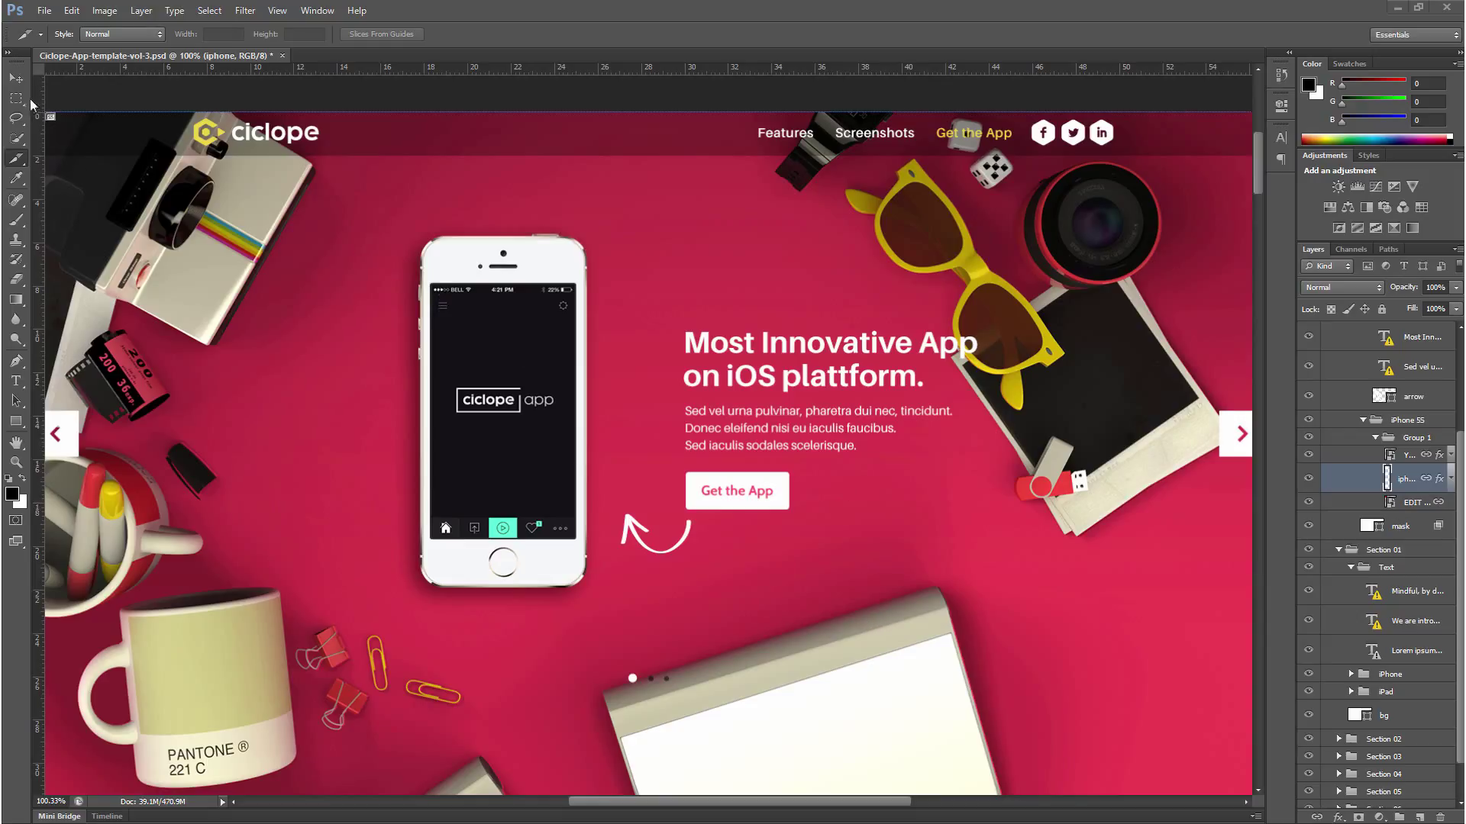
{"action": "mouse_move", "coordinate": [482, 271]}
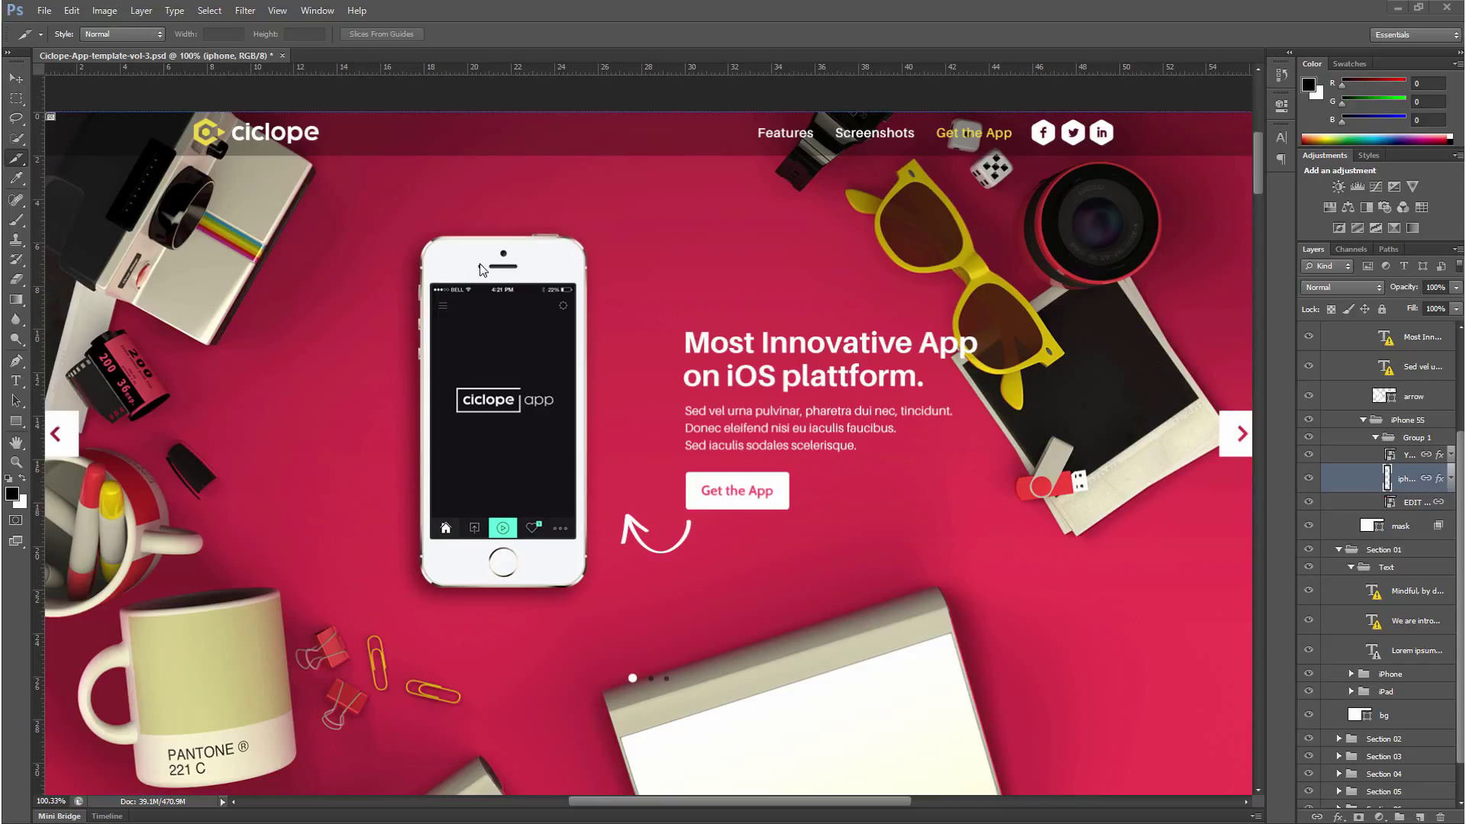
{"action": "mouse_move", "coordinate": [479, 220]}
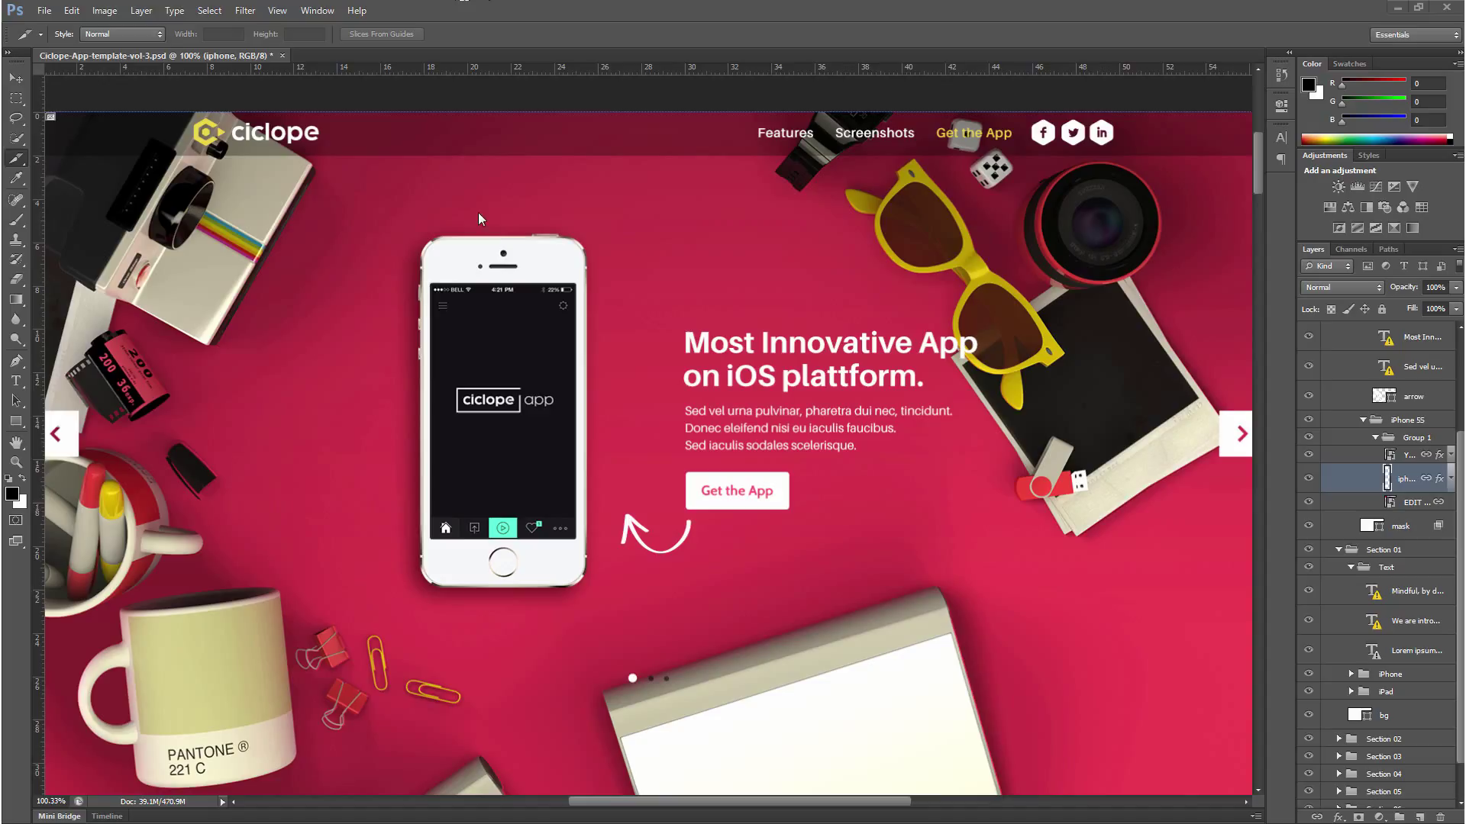
{"action": "mouse_move", "coordinate": [18, 84]}
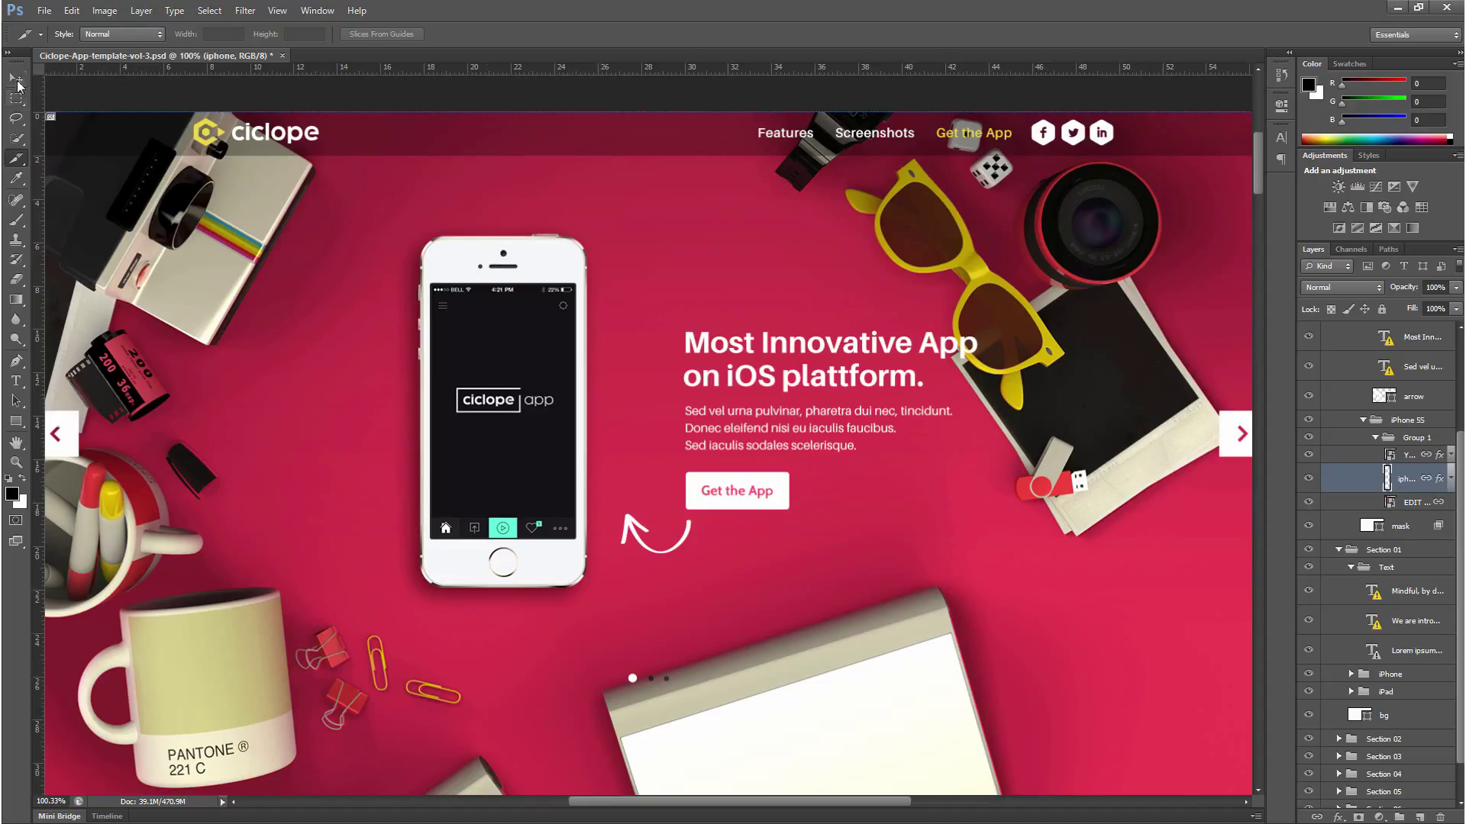
Step: Switch to the Move tool and hide the iPhone's app screenshot layer
{"action": "left_click", "coordinate": [16, 78]}
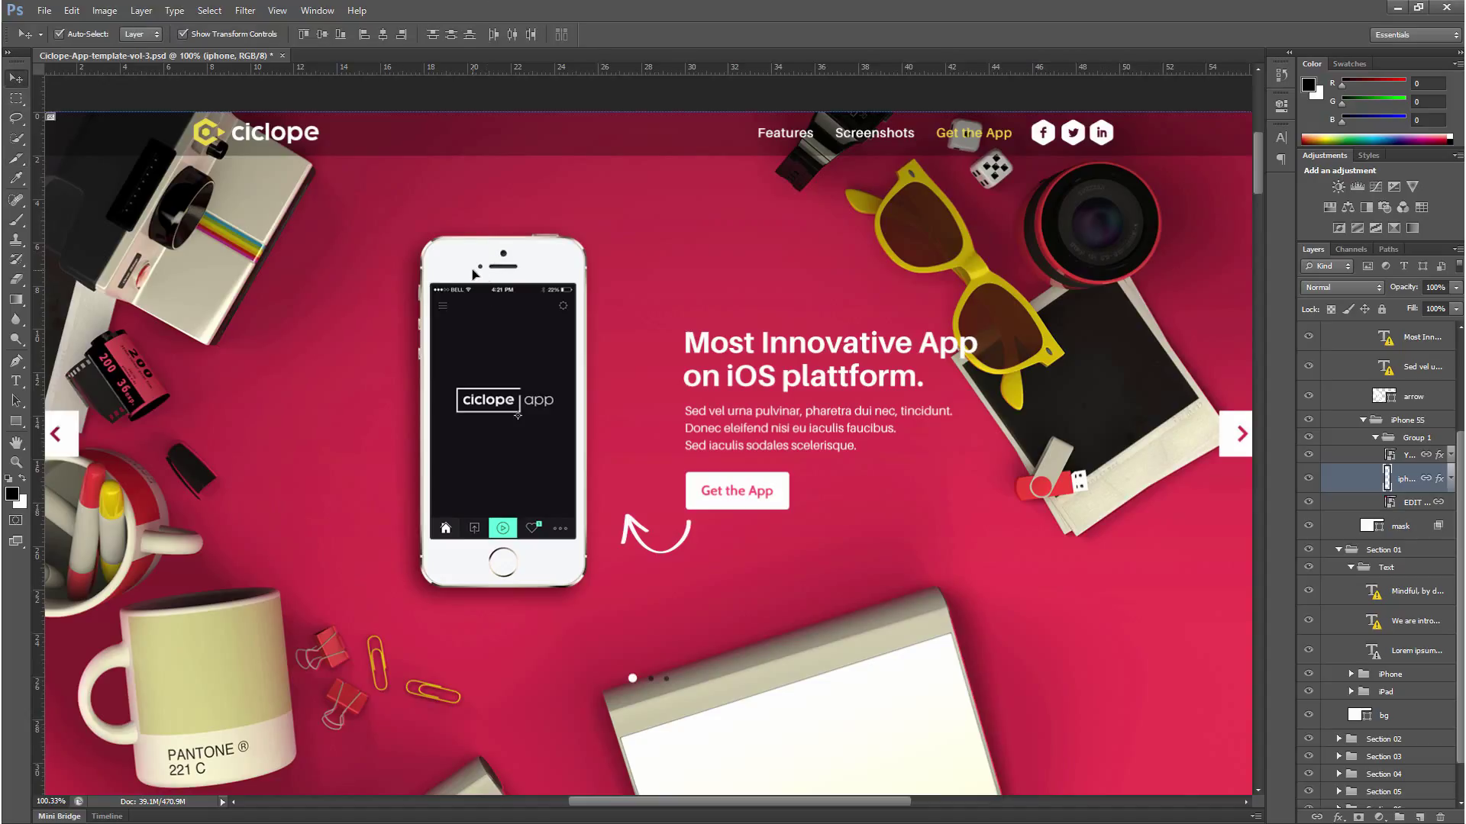
{"action": "mouse_move", "coordinate": [1308, 493]}
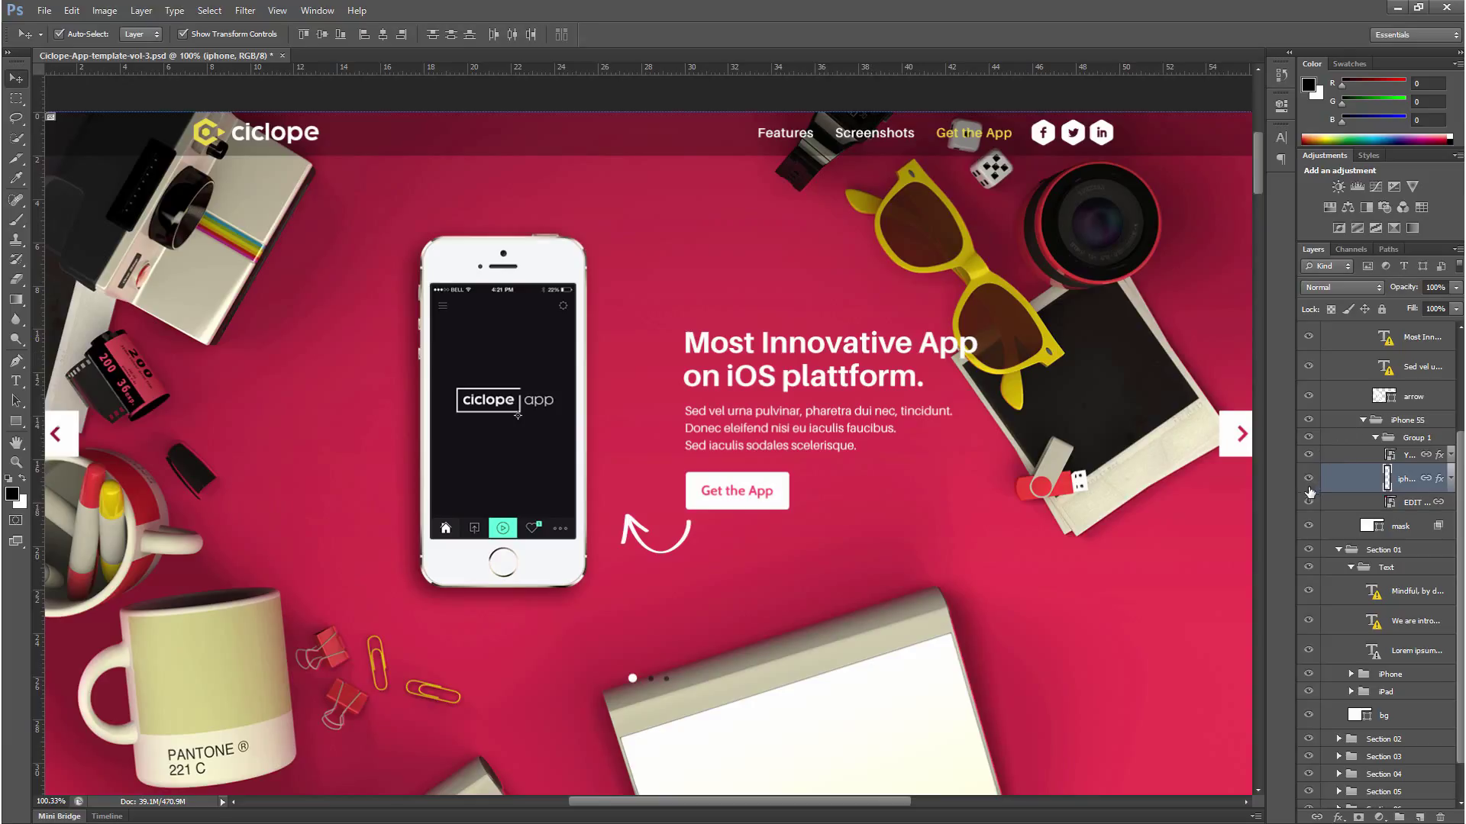
{"action": "left_click", "coordinate": [1309, 488]}
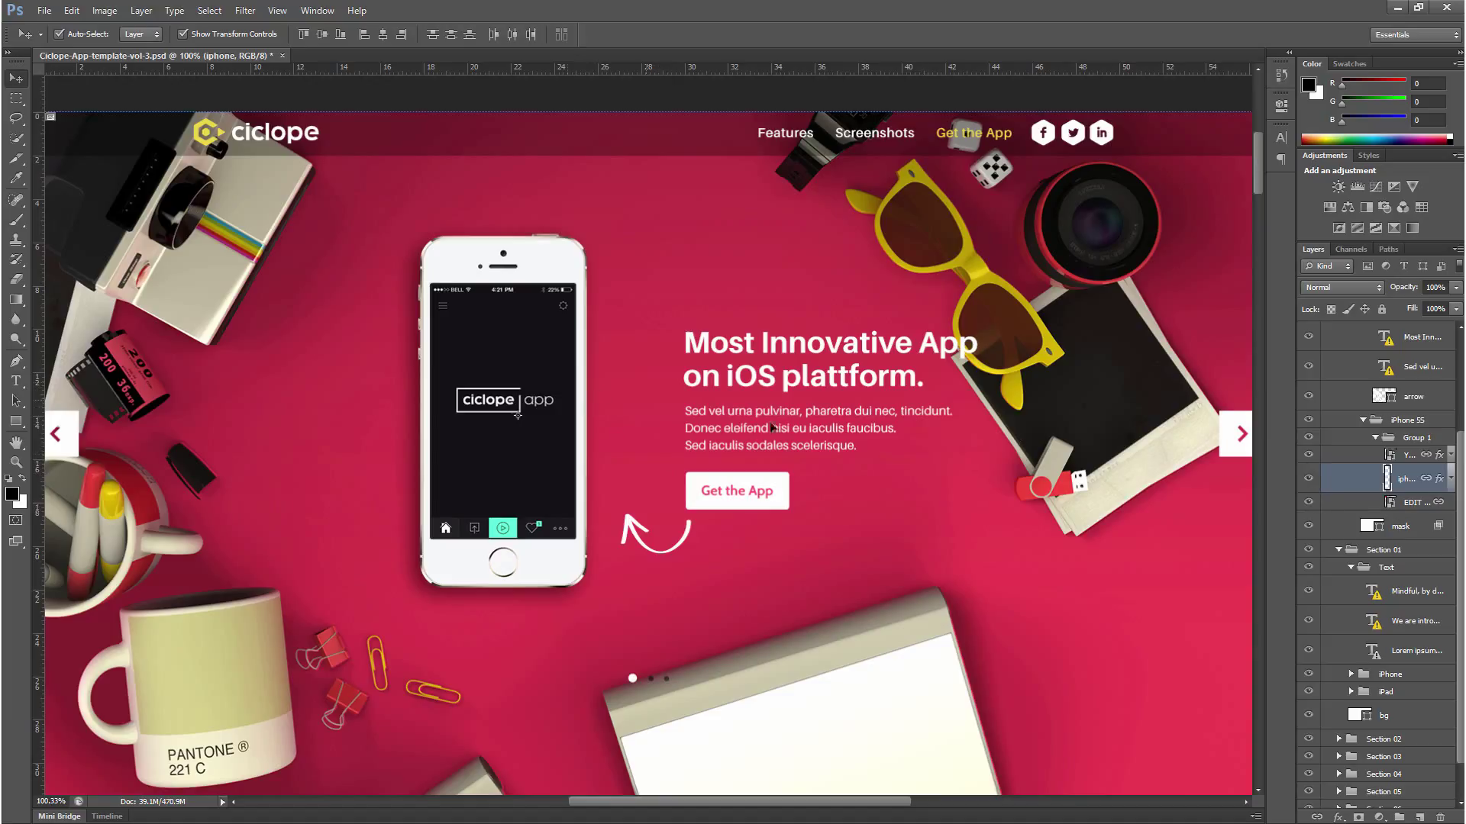
{"action": "left_click", "coordinate": [1308, 458]}
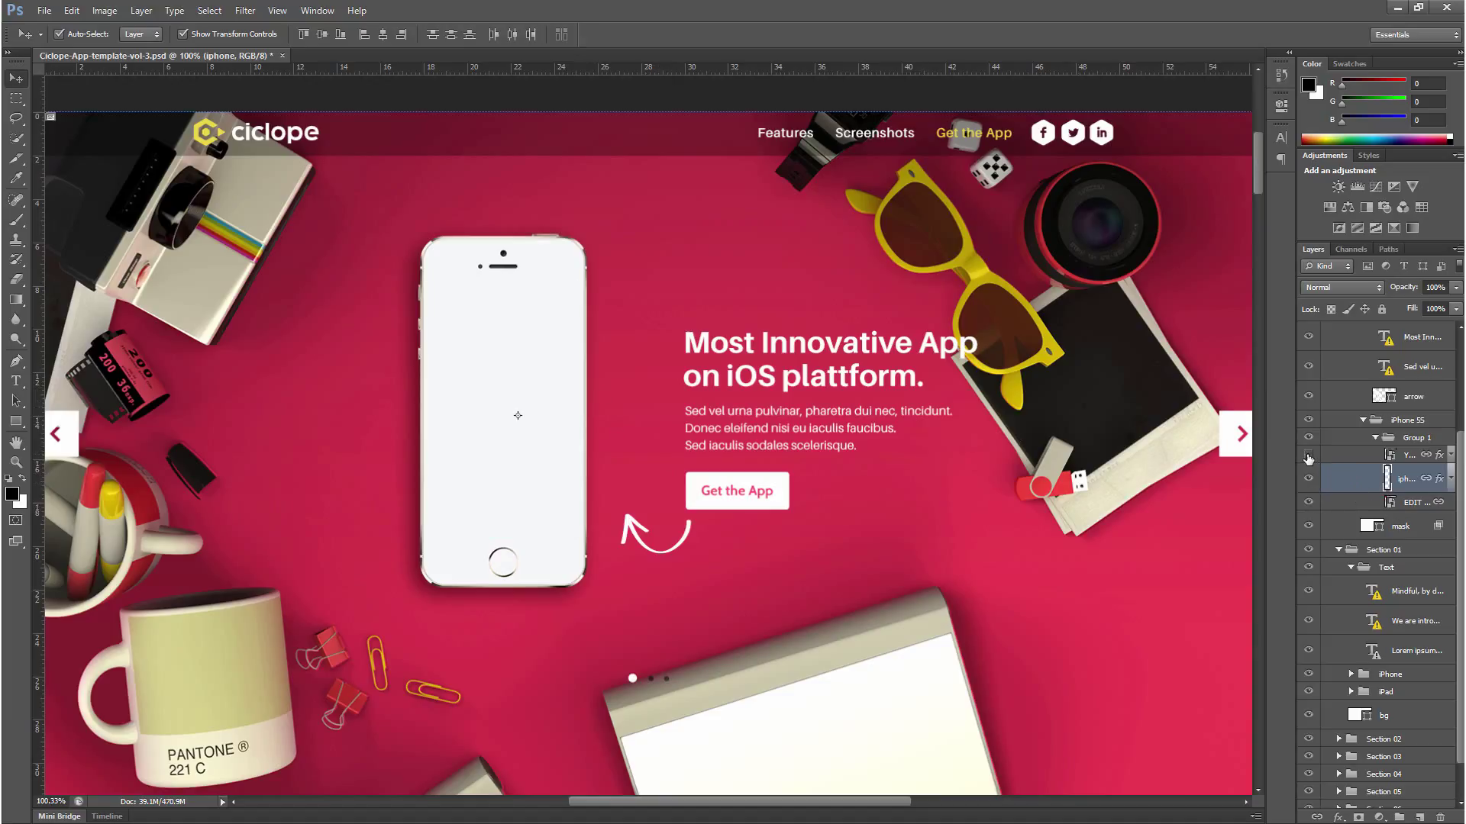
Step: Make the app screenshot layer visible on the phone again
{"action": "left_click", "coordinate": [1310, 479]}
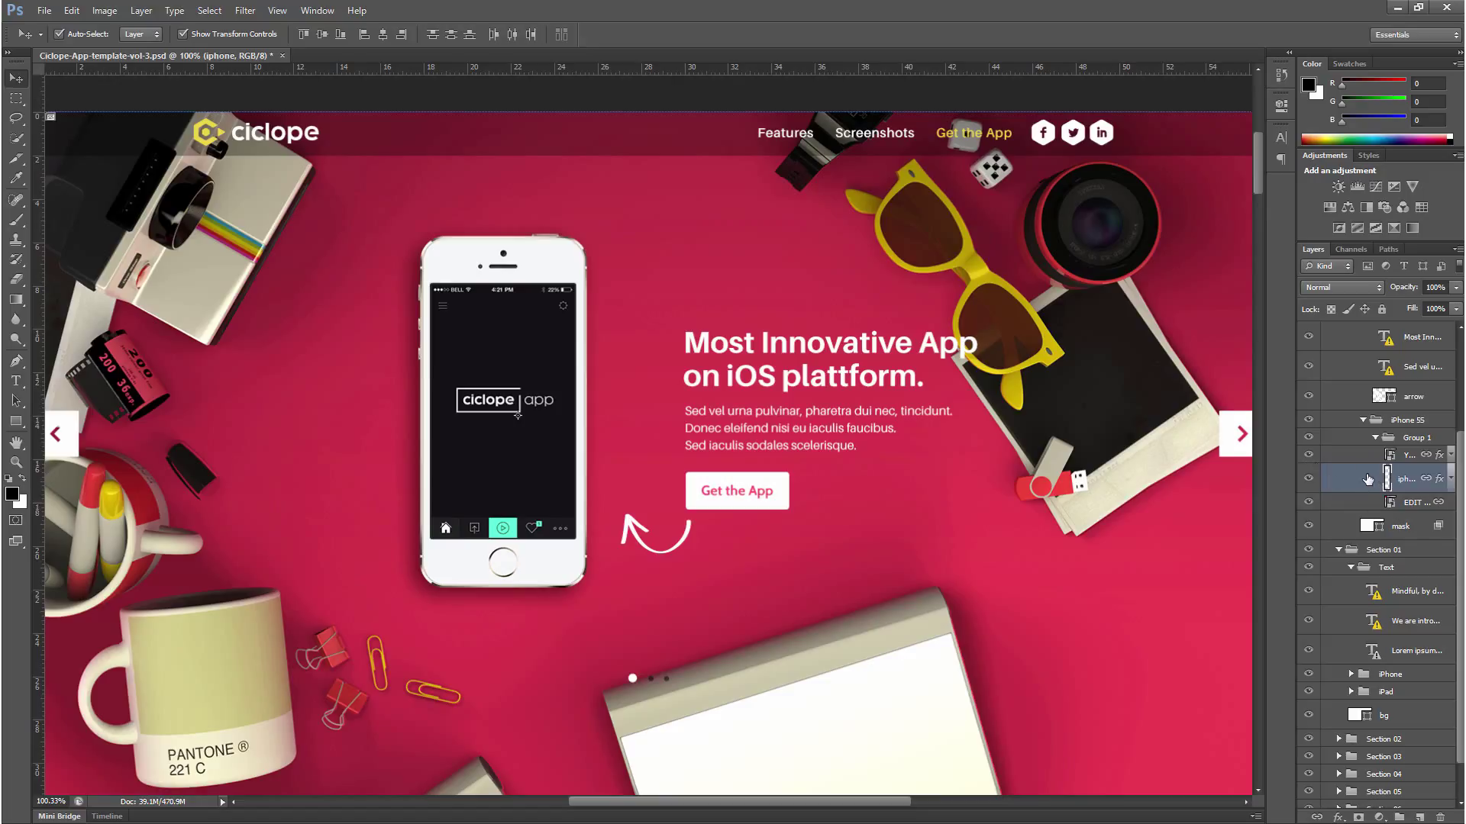
{"action": "mouse_move", "coordinate": [757, 233]}
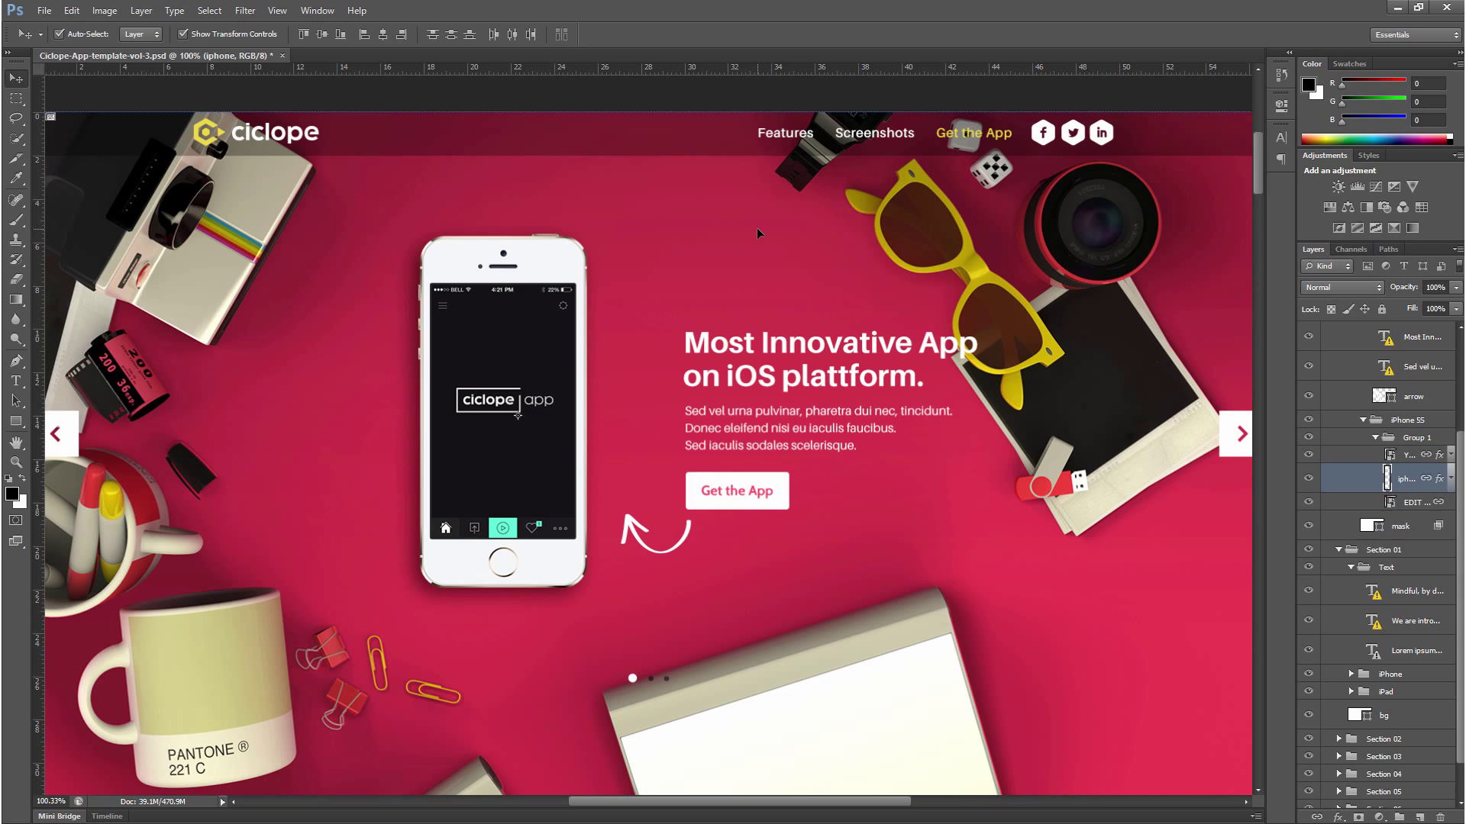
{"action": "mouse_move", "coordinate": [1308, 509]}
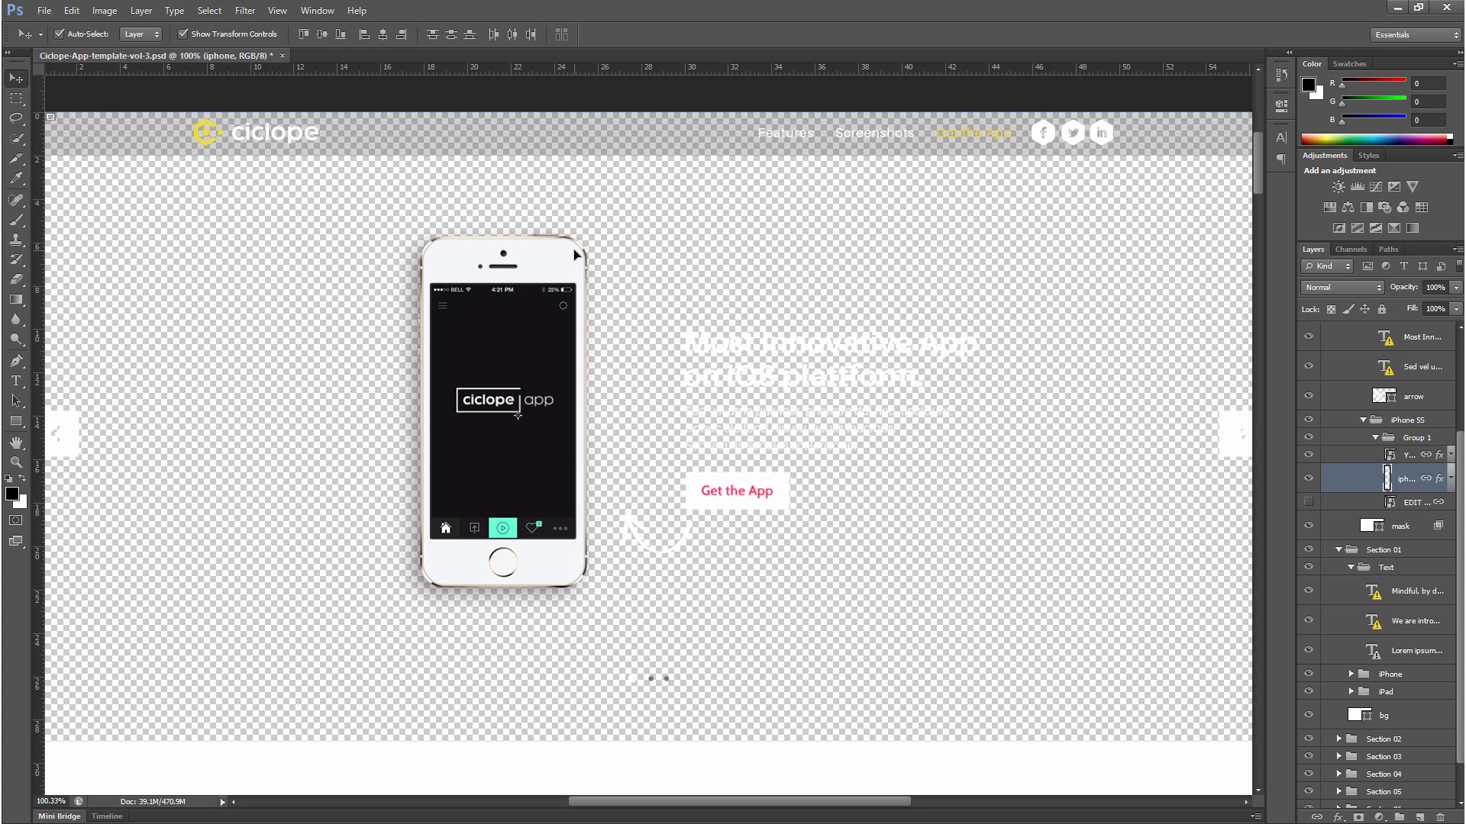
{"action": "mouse_move", "coordinate": [53, 173]}
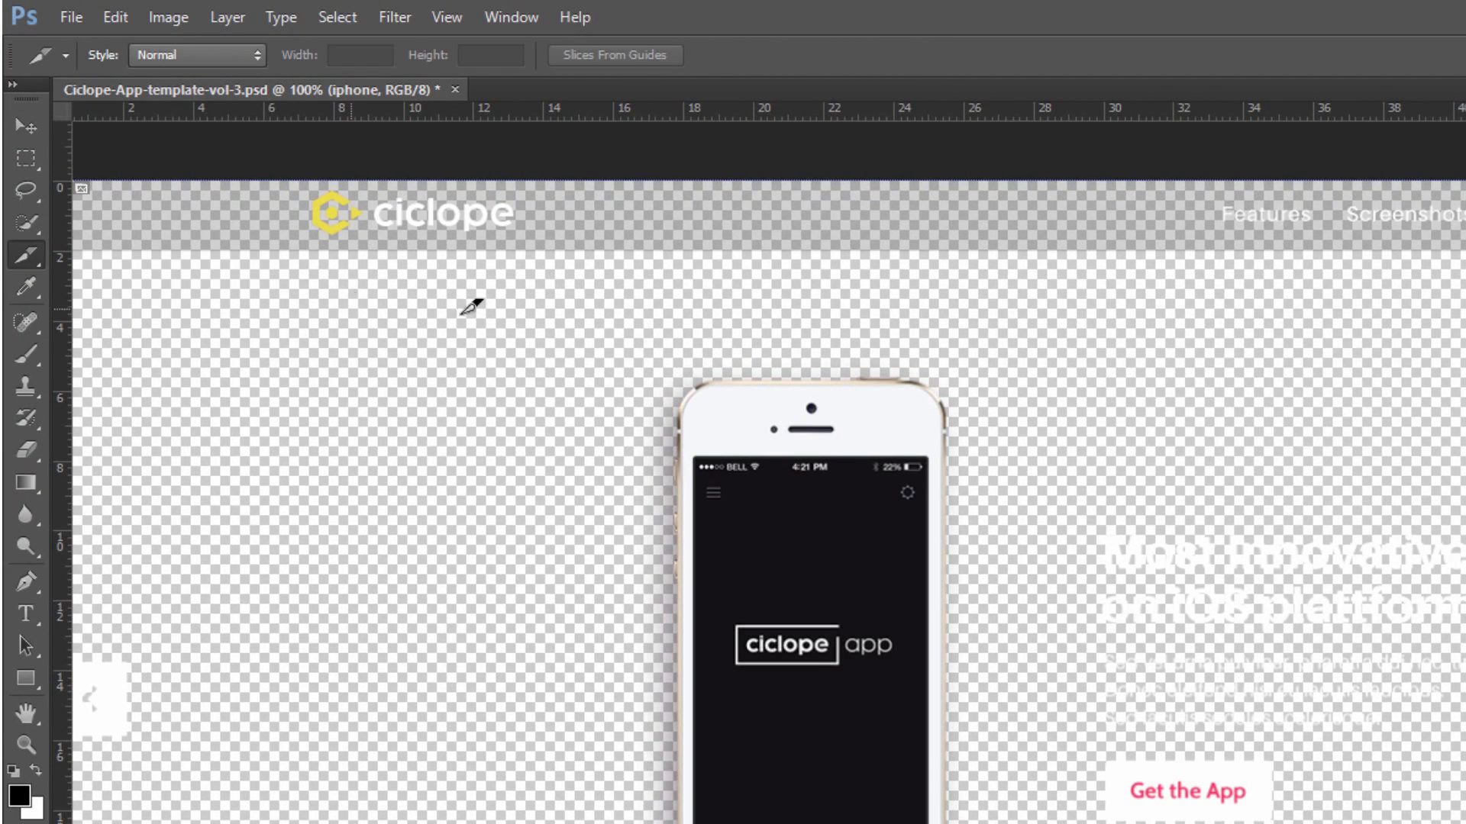
{"action": "mouse_move", "coordinate": [678, 369]}
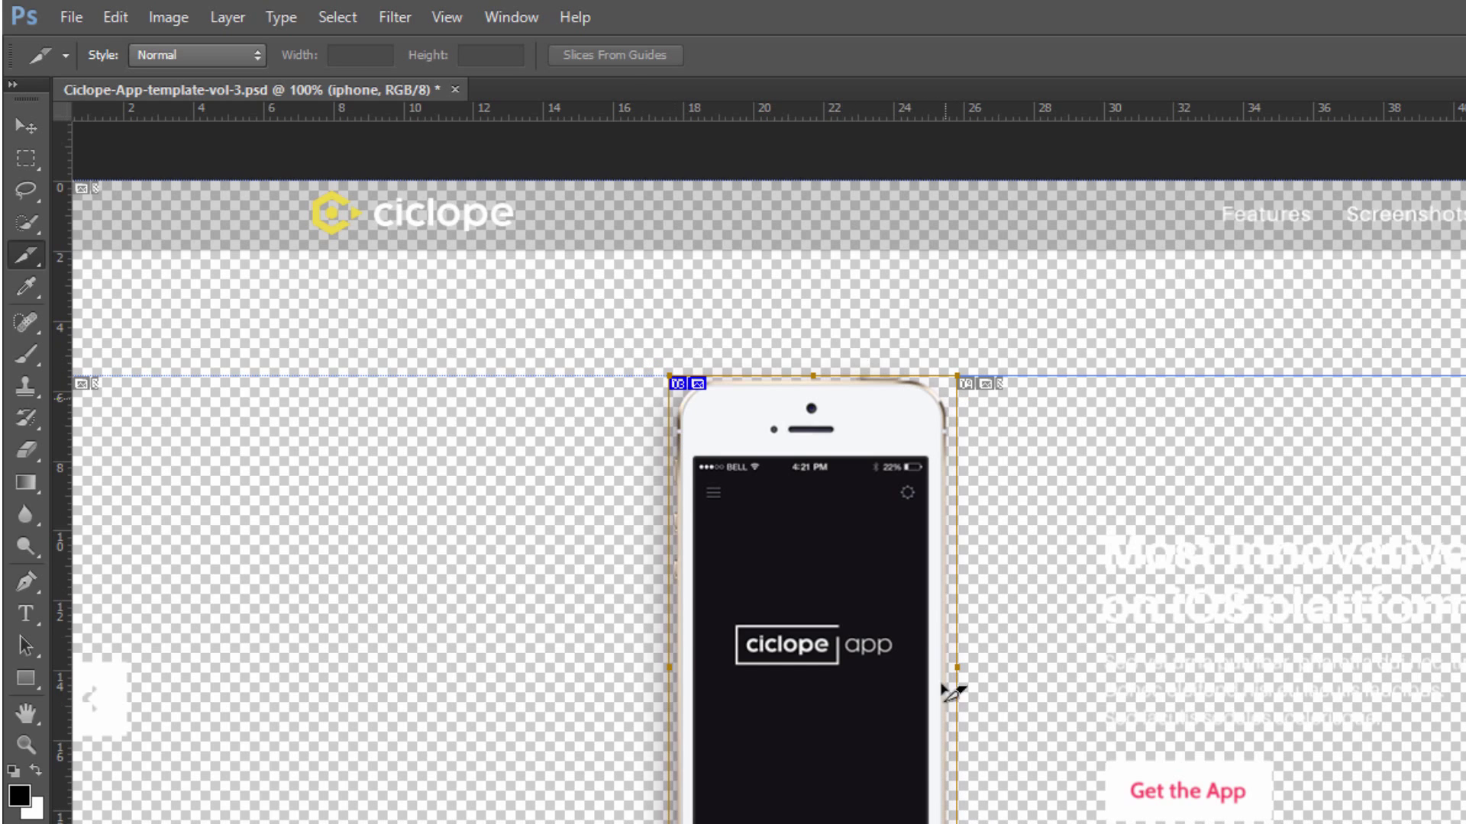
{"action": "mouse_move", "coordinate": [285, 271]}
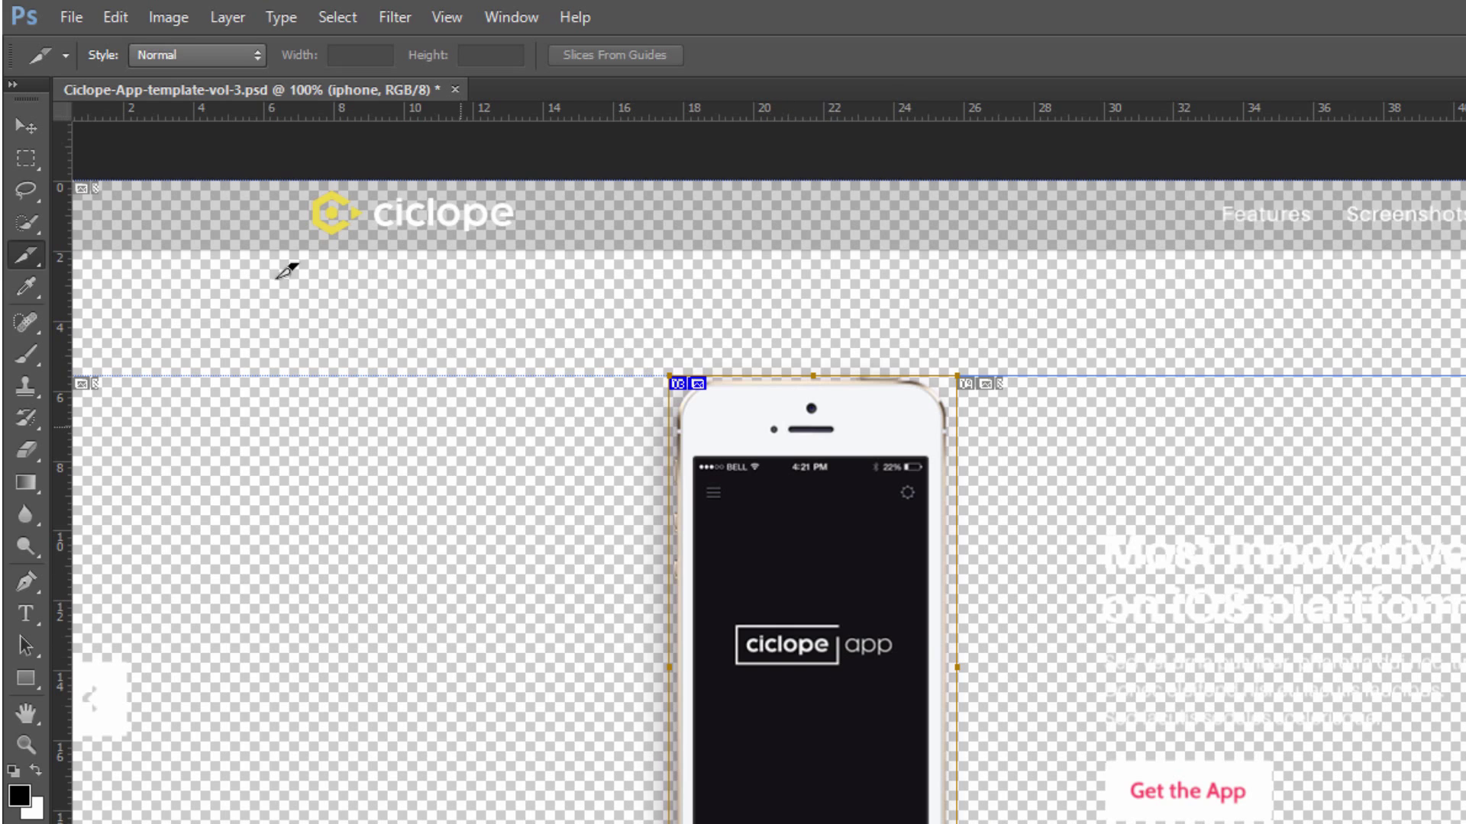
Step: Open File > Save for Web to preview the iPhone slice in 2-Up view
{"action": "left_click", "coordinate": [70, 17]}
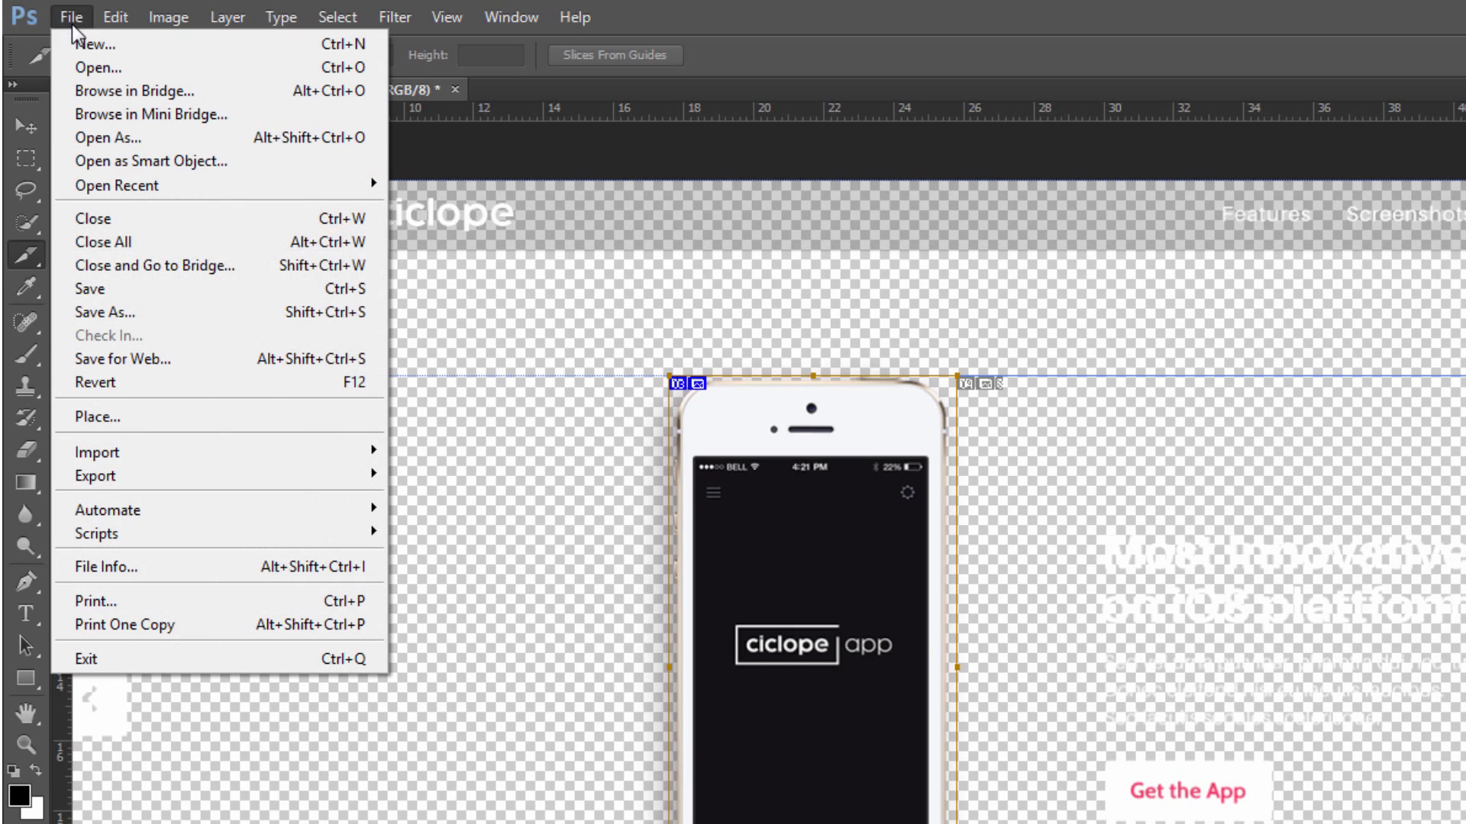
{"action": "mouse_move", "coordinate": [150, 358]}
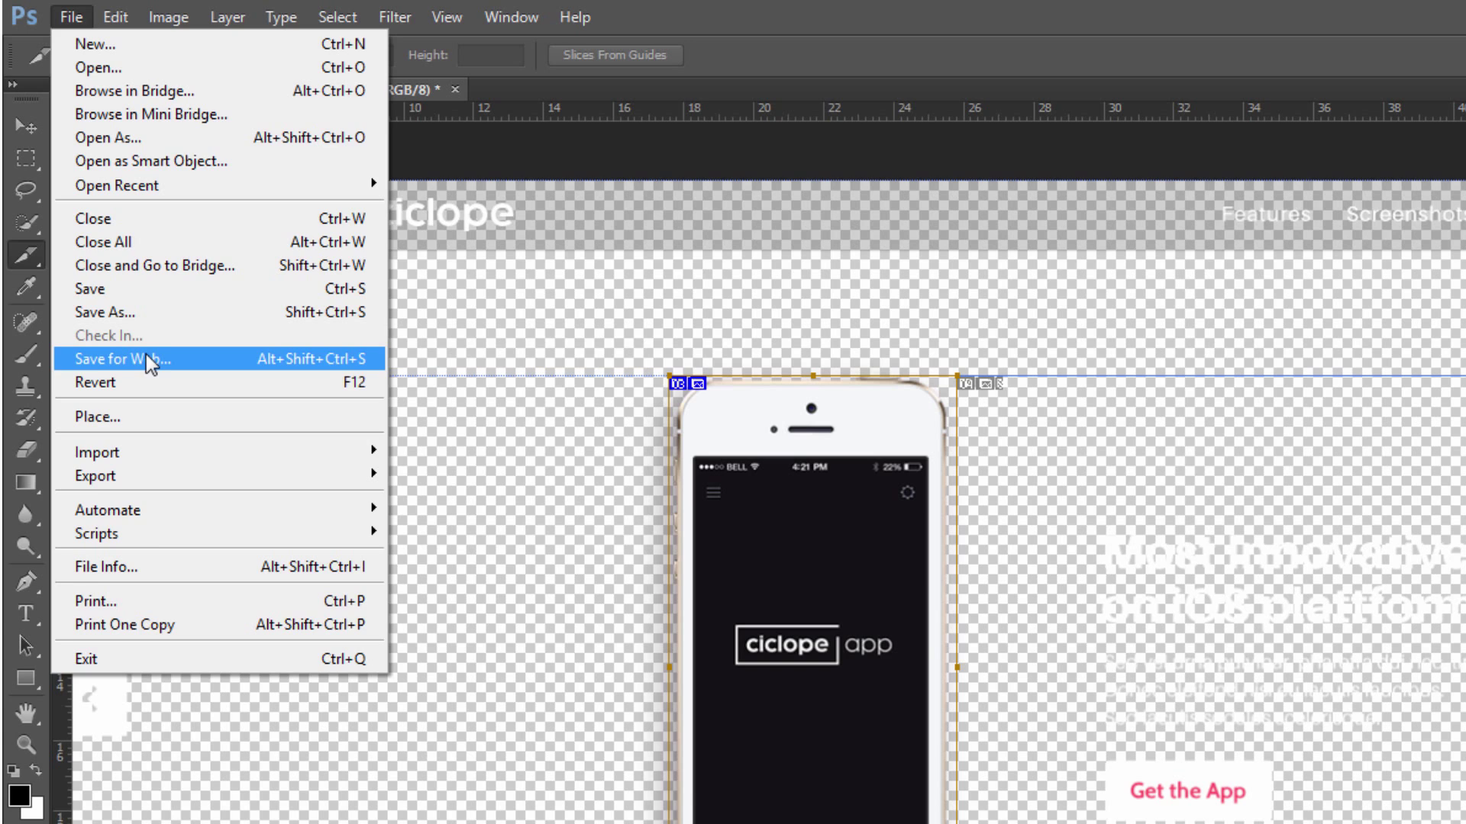
{"action": "left_click", "coordinate": [129, 359]}
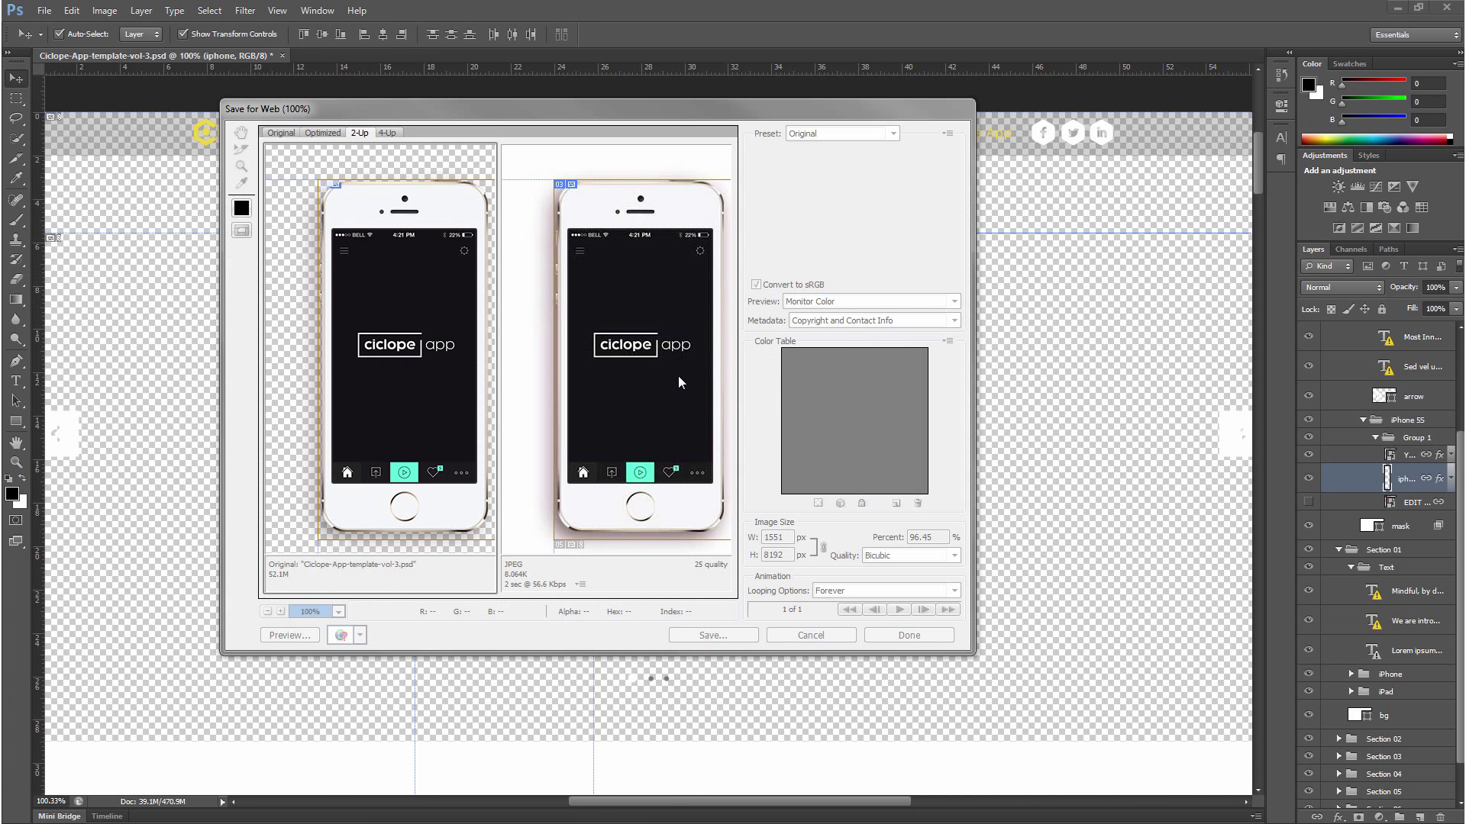
{"action": "mouse_move", "coordinate": [345, 517]}
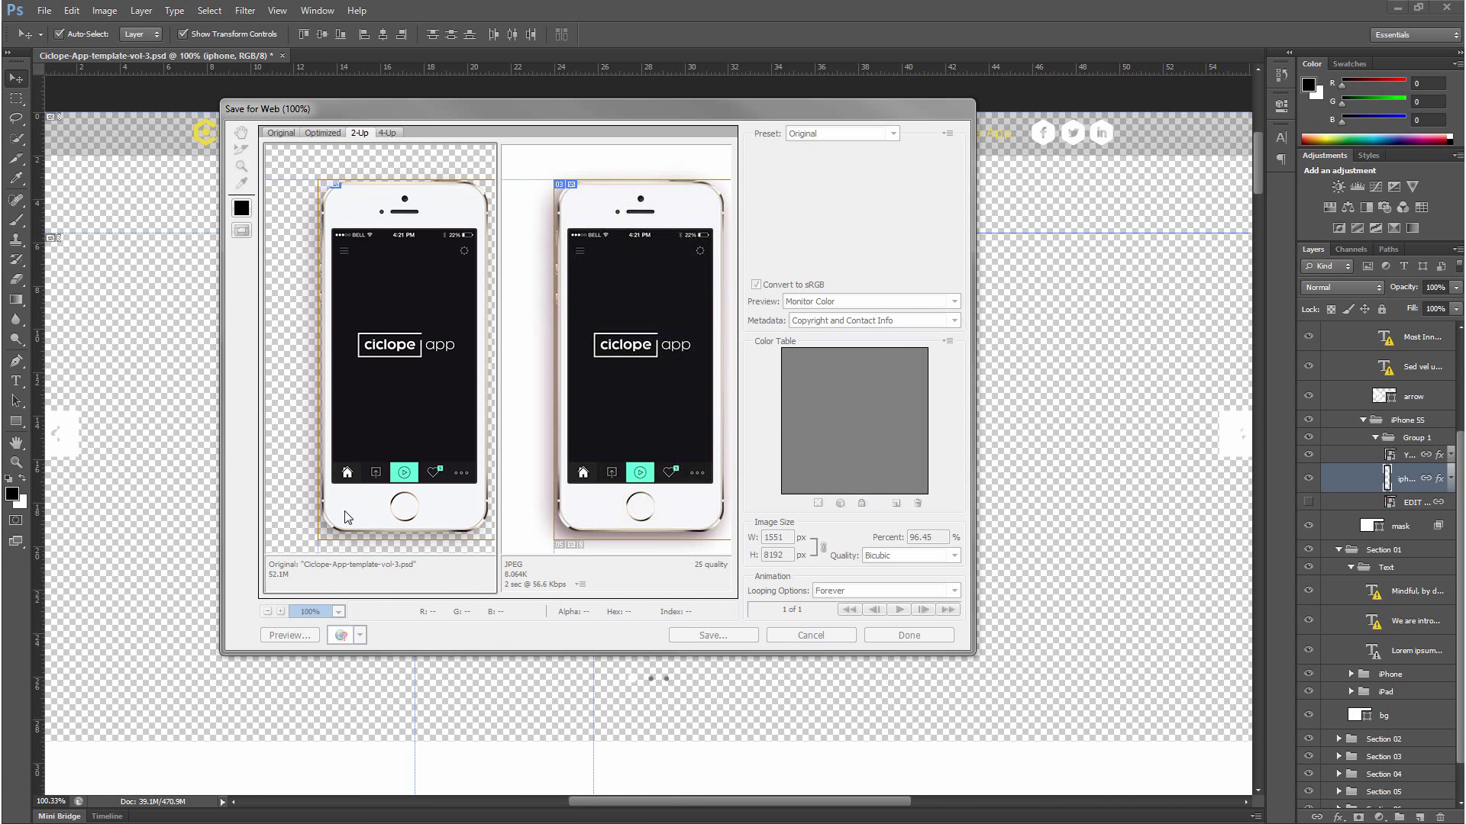
{"action": "mouse_move", "coordinate": [641, 402]}
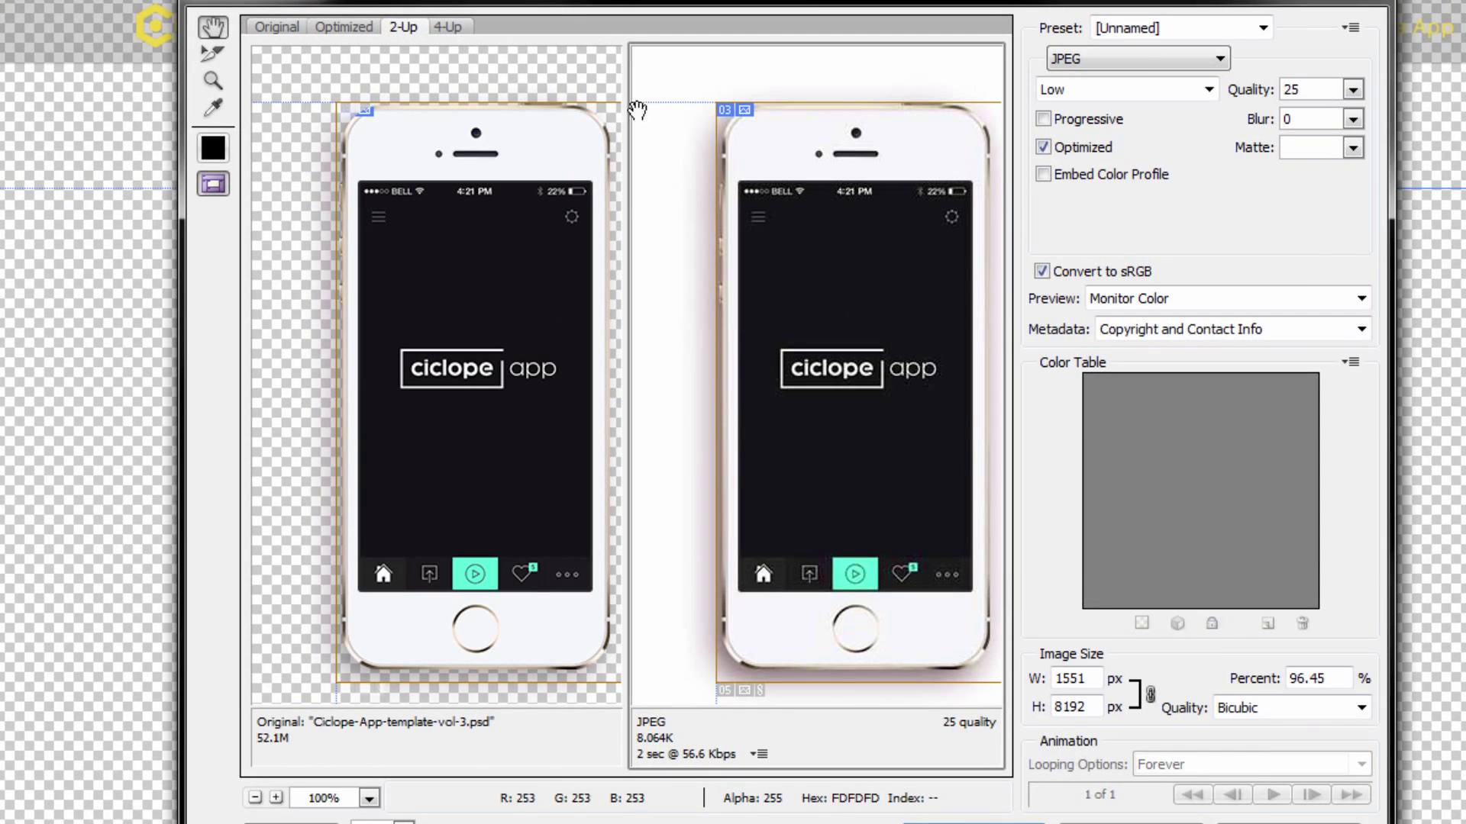
{"action": "mouse_move", "coordinate": [725, 516]}
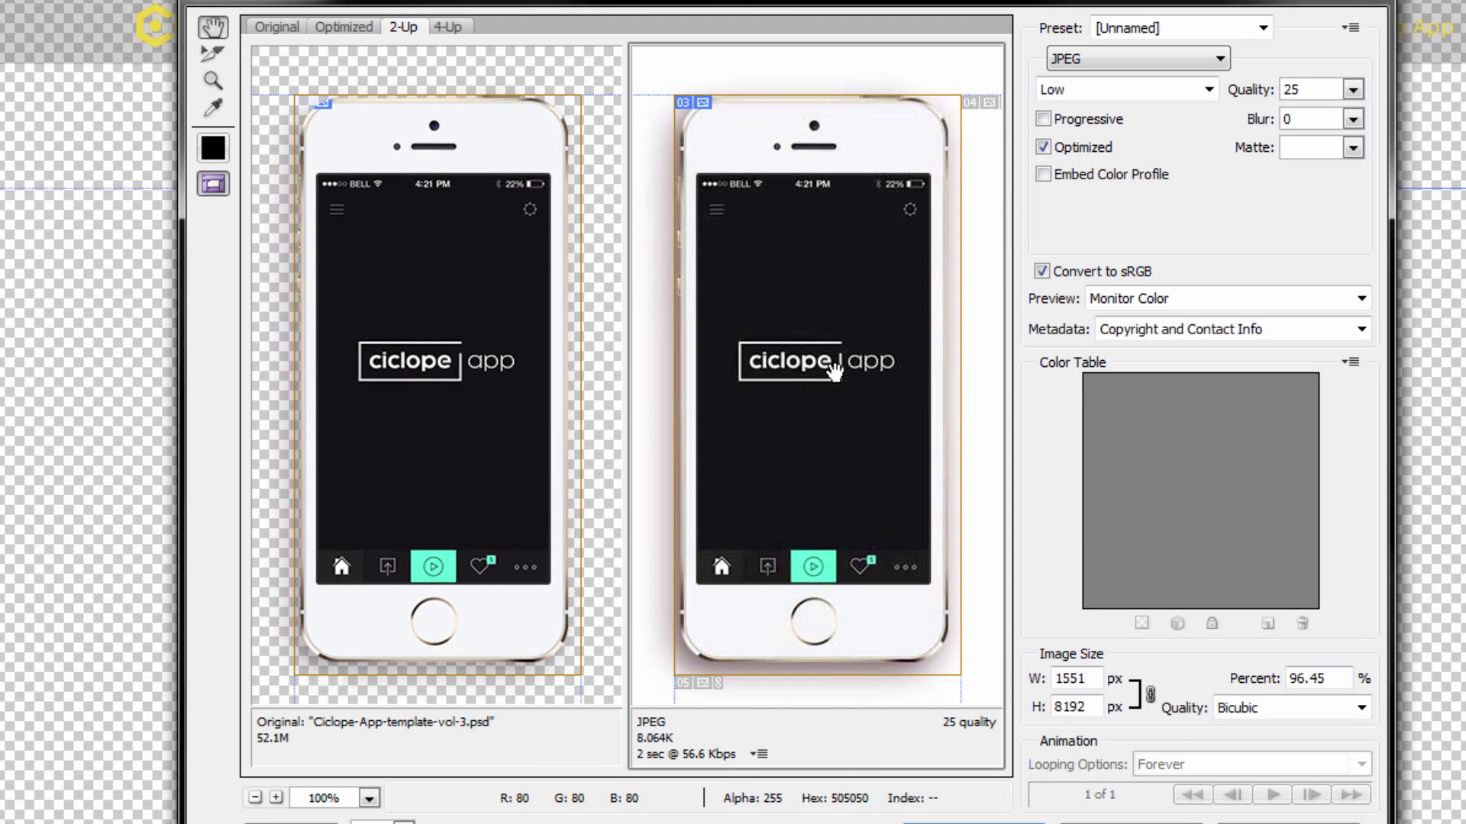
{"action": "mouse_move", "coordinate": [786, 374]}
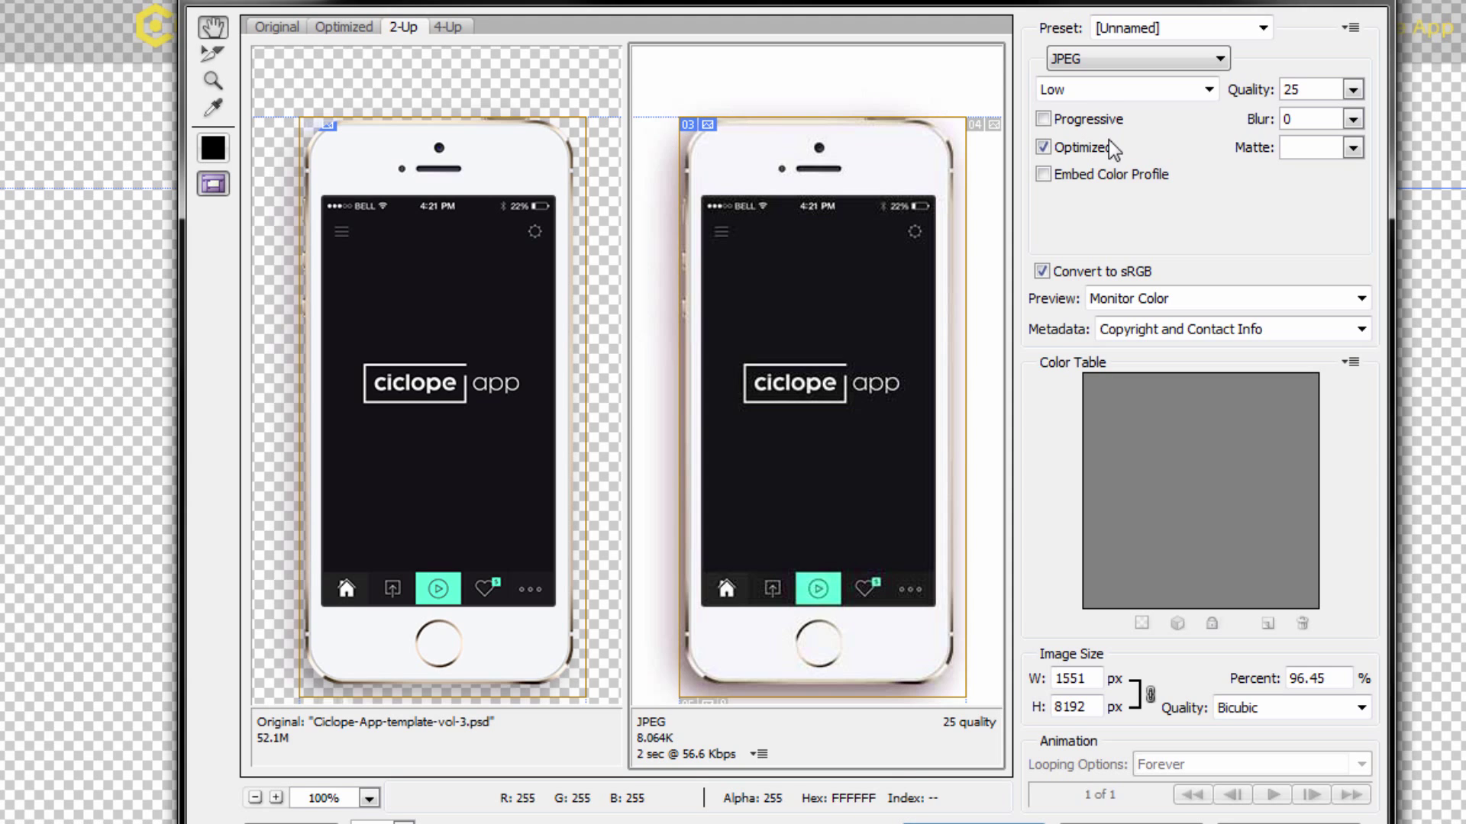
{"action": "mouse_move", "coordinate": [934, 147]}
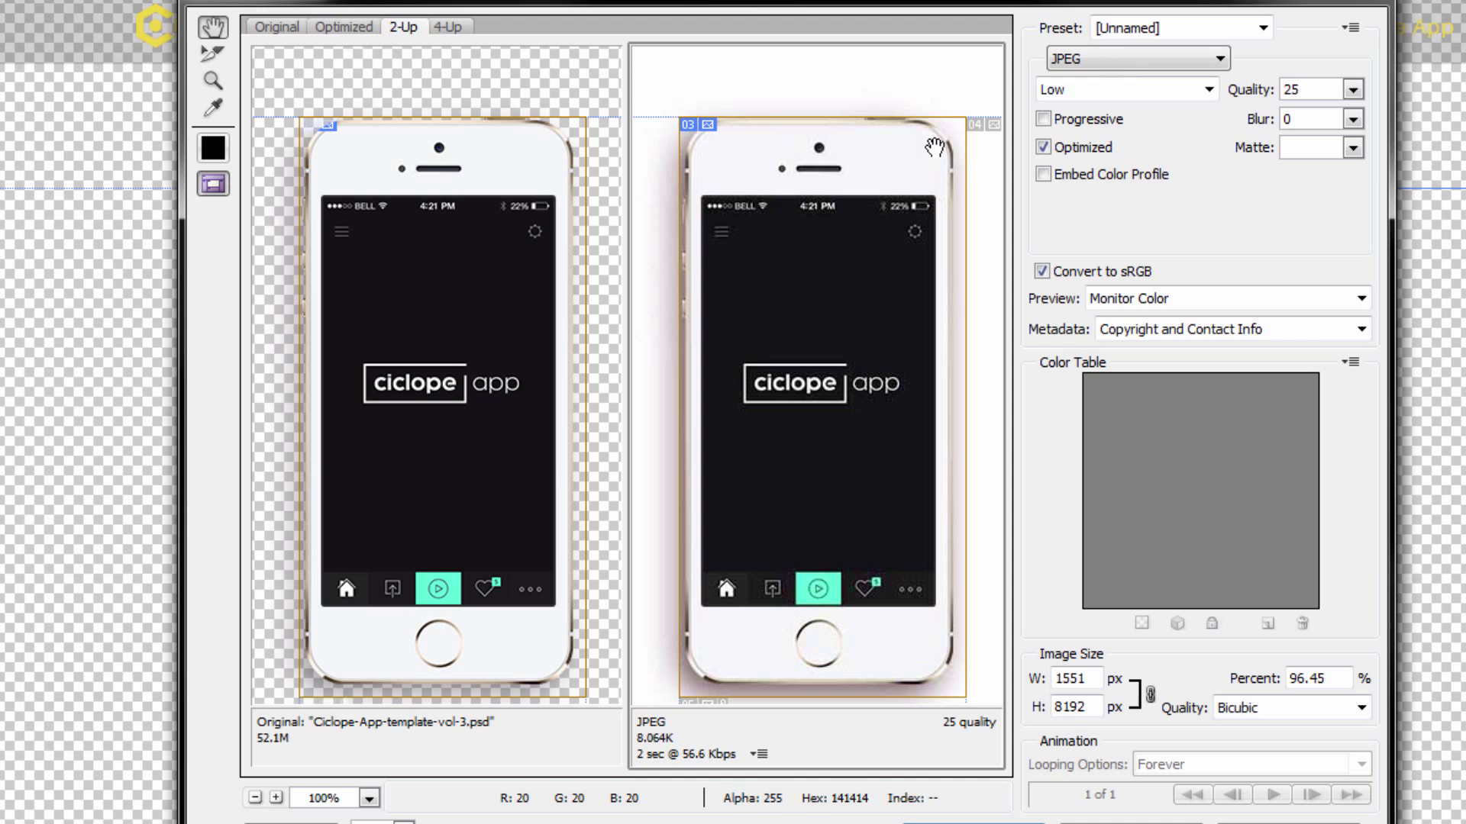
Step: Change the export format from JPEG to GIF with Noise dithering
{"action": "left_click", "coordinate": [1135, 58]}
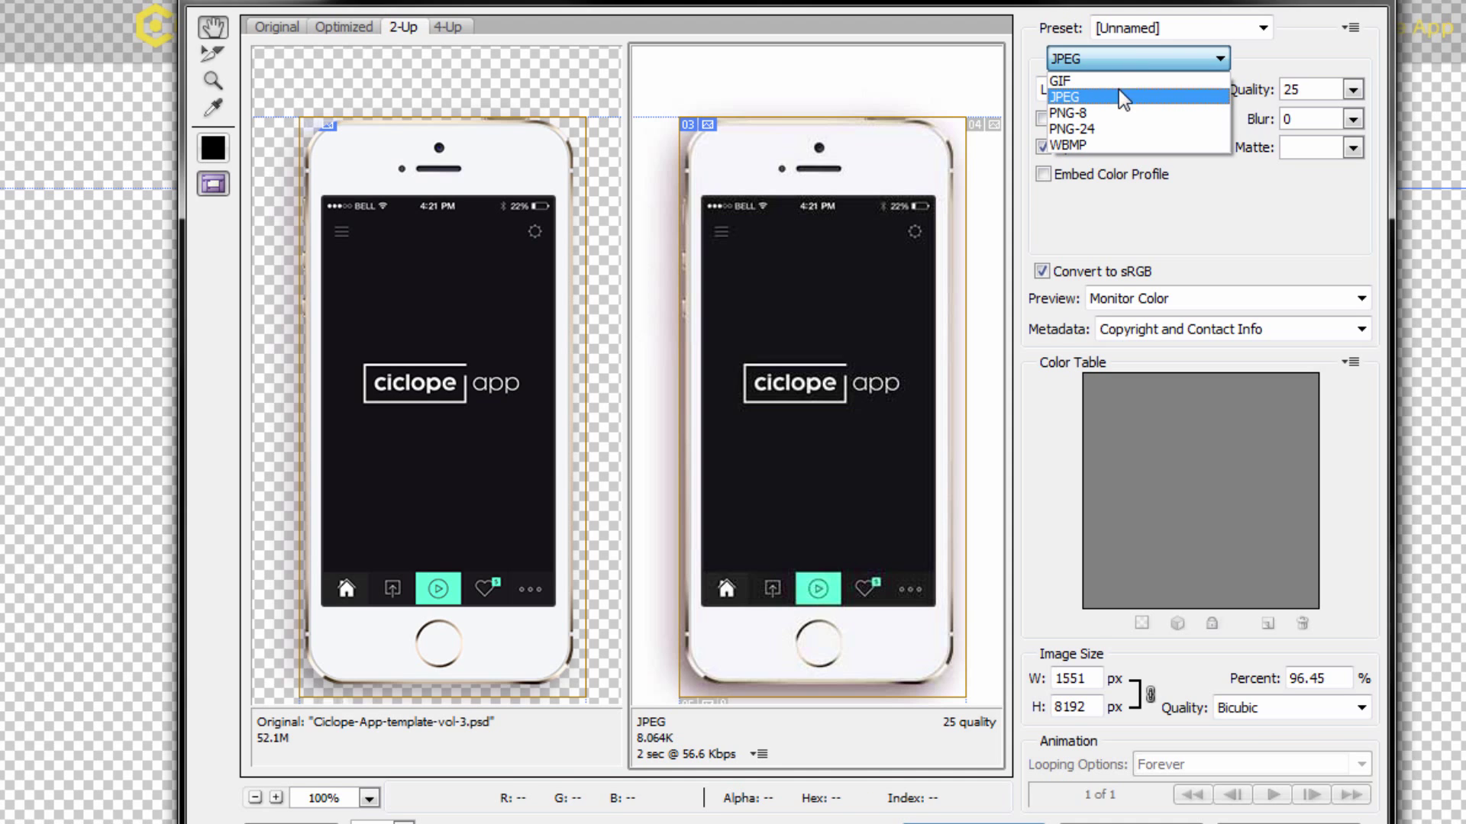
{"action": "left_click", "coordinate": [1061, 80]}
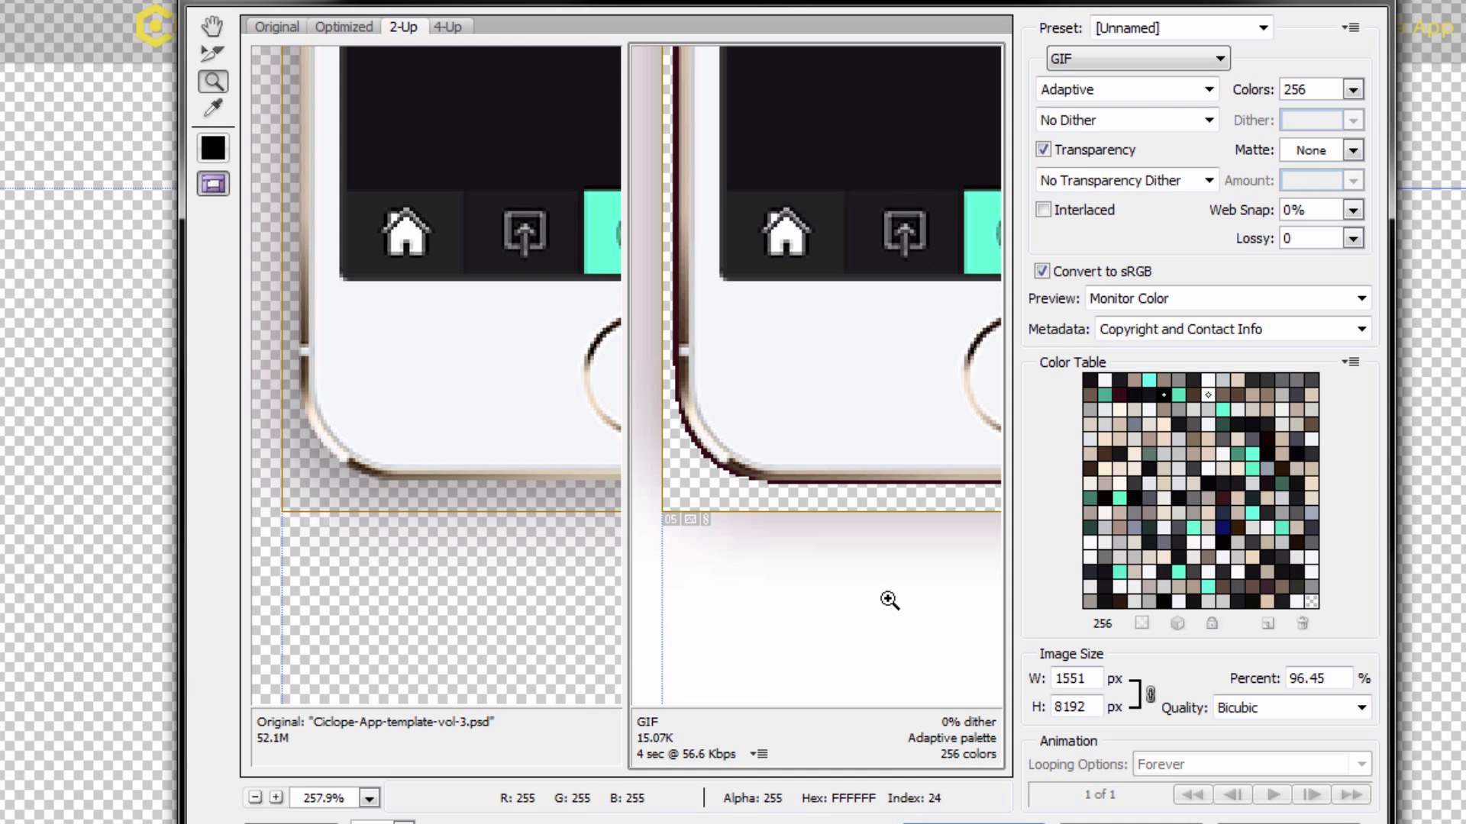
{"action": "mouse_move", "coordinate": [793, 486]}
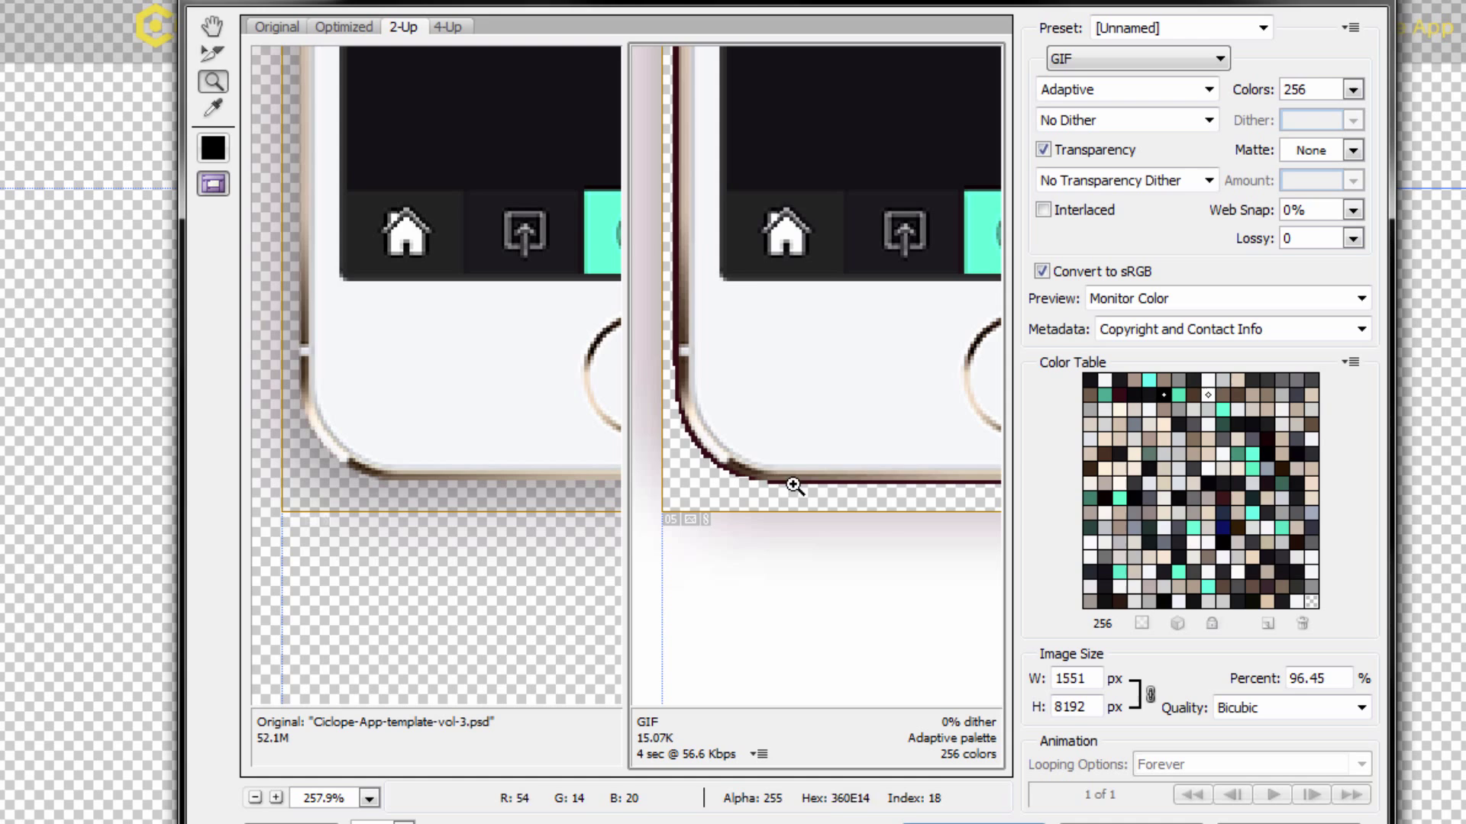
{"action": "left_click", "coordinate": [1208, 119]}
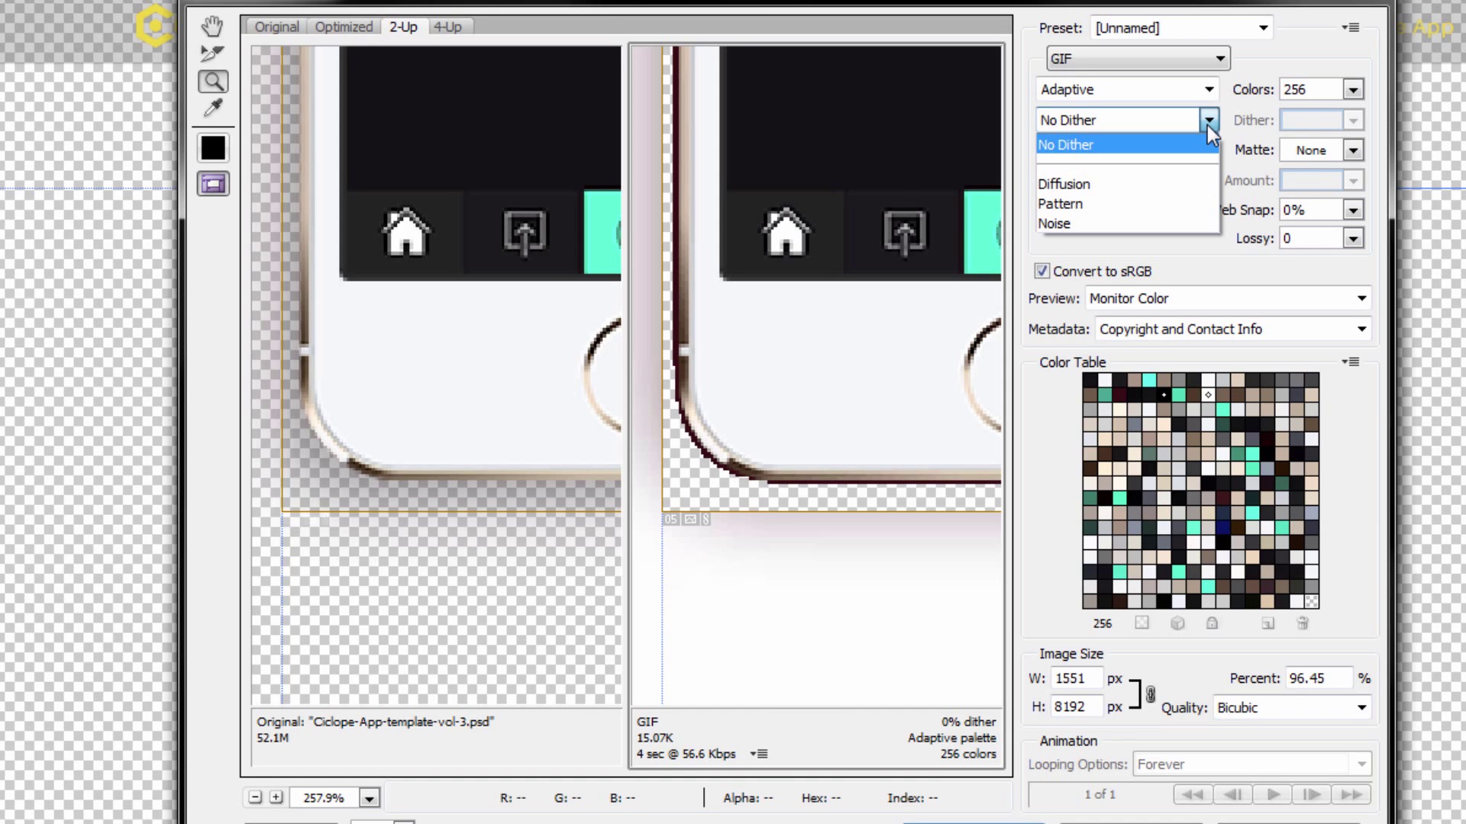
{"action": "left_click", "coordinate": [1063, 184]}
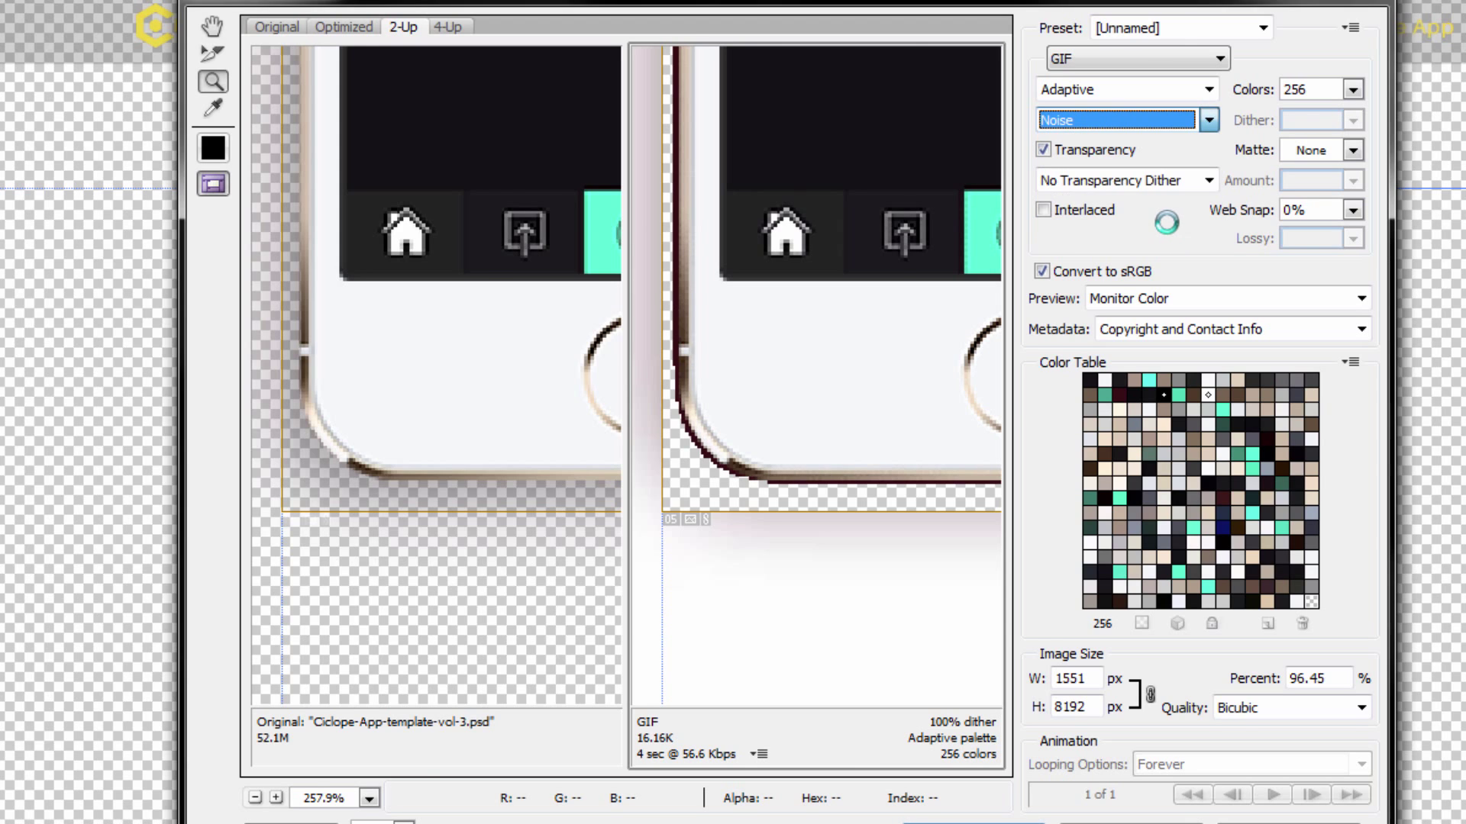
Step: Choose PNG-24 output, zoom into the phone's corner, then view at 100%
{"action": "left_click", "coordinate": [1207, 120]}
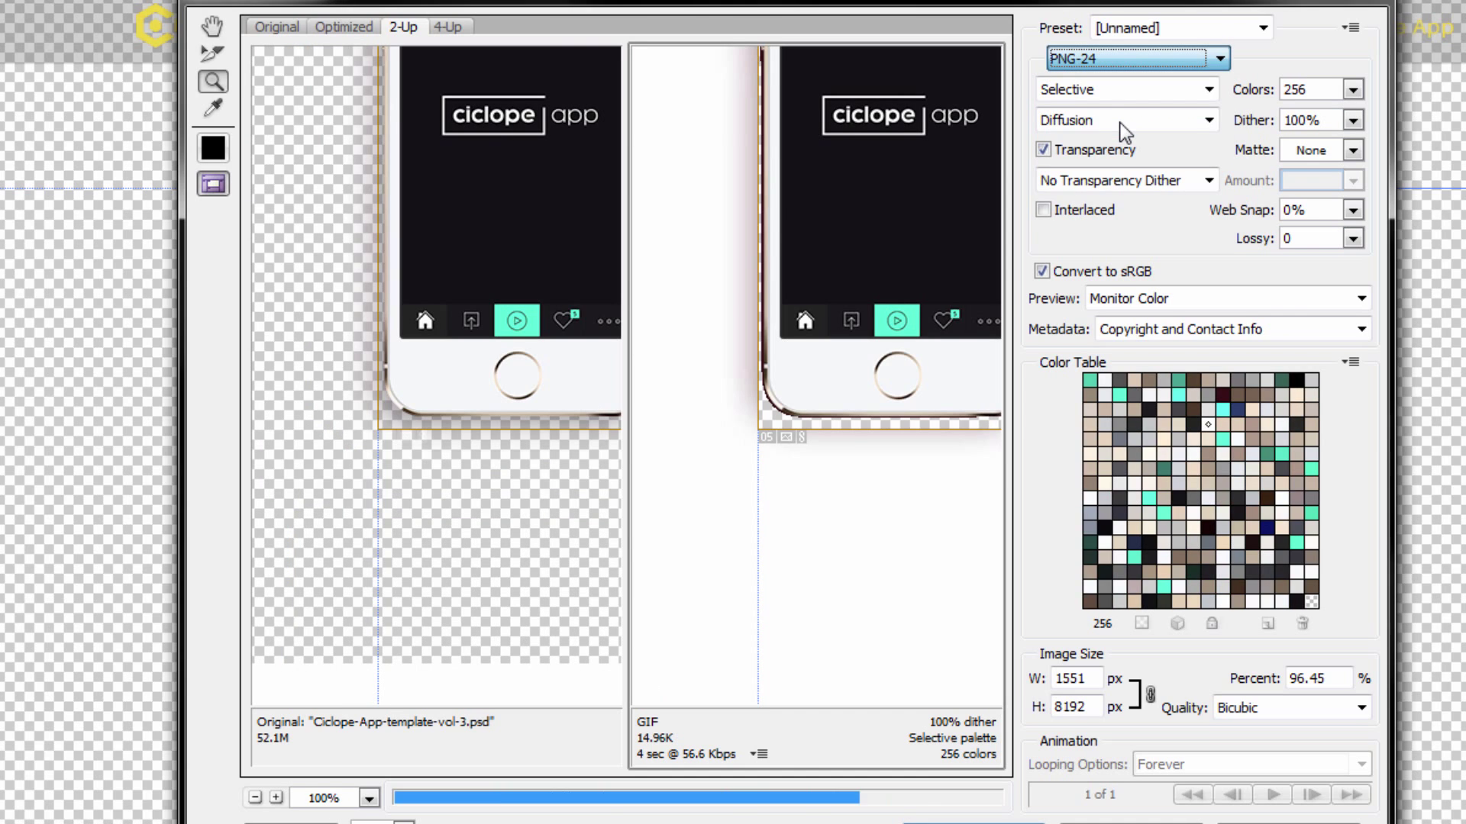
{"action": "left_click", "coordinate": [1133, 59]}
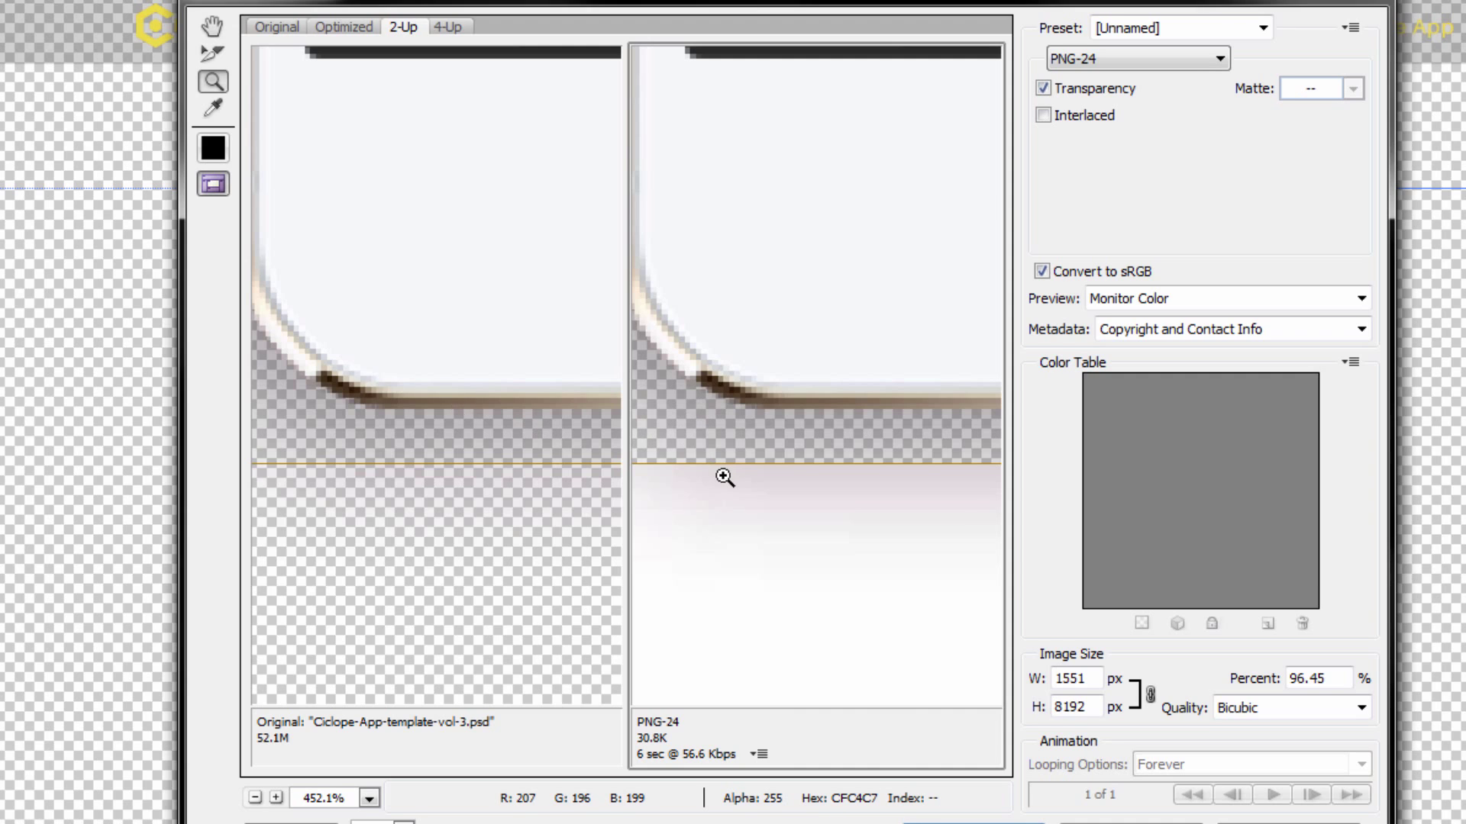
{"action": "mouse_move", "coordinate": [864, 413]}
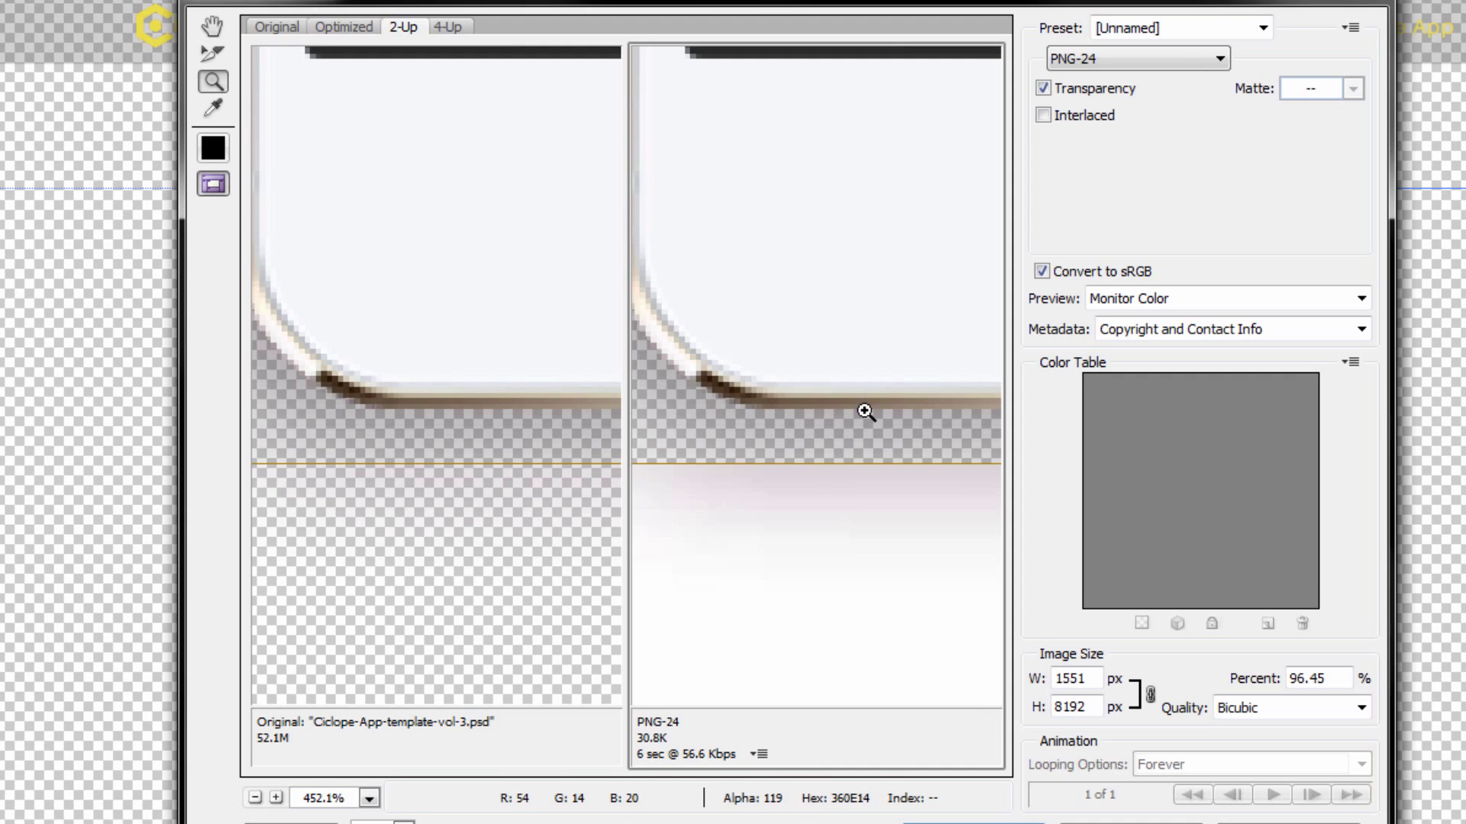
{"action": "mouse_move", "coordinate": [682, 365]}
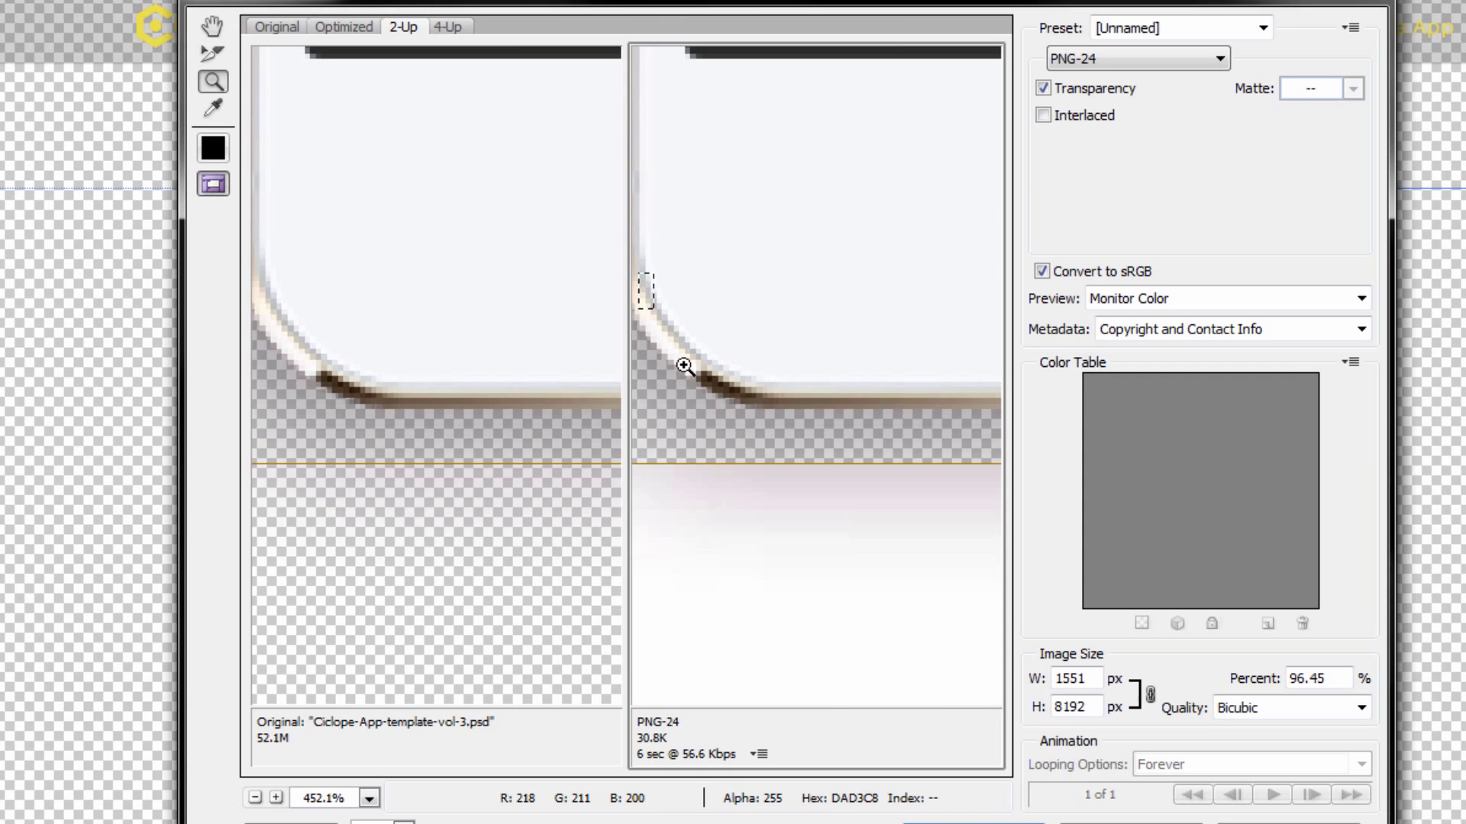
{"action": "left_click", "coordinate": [684, 365]}
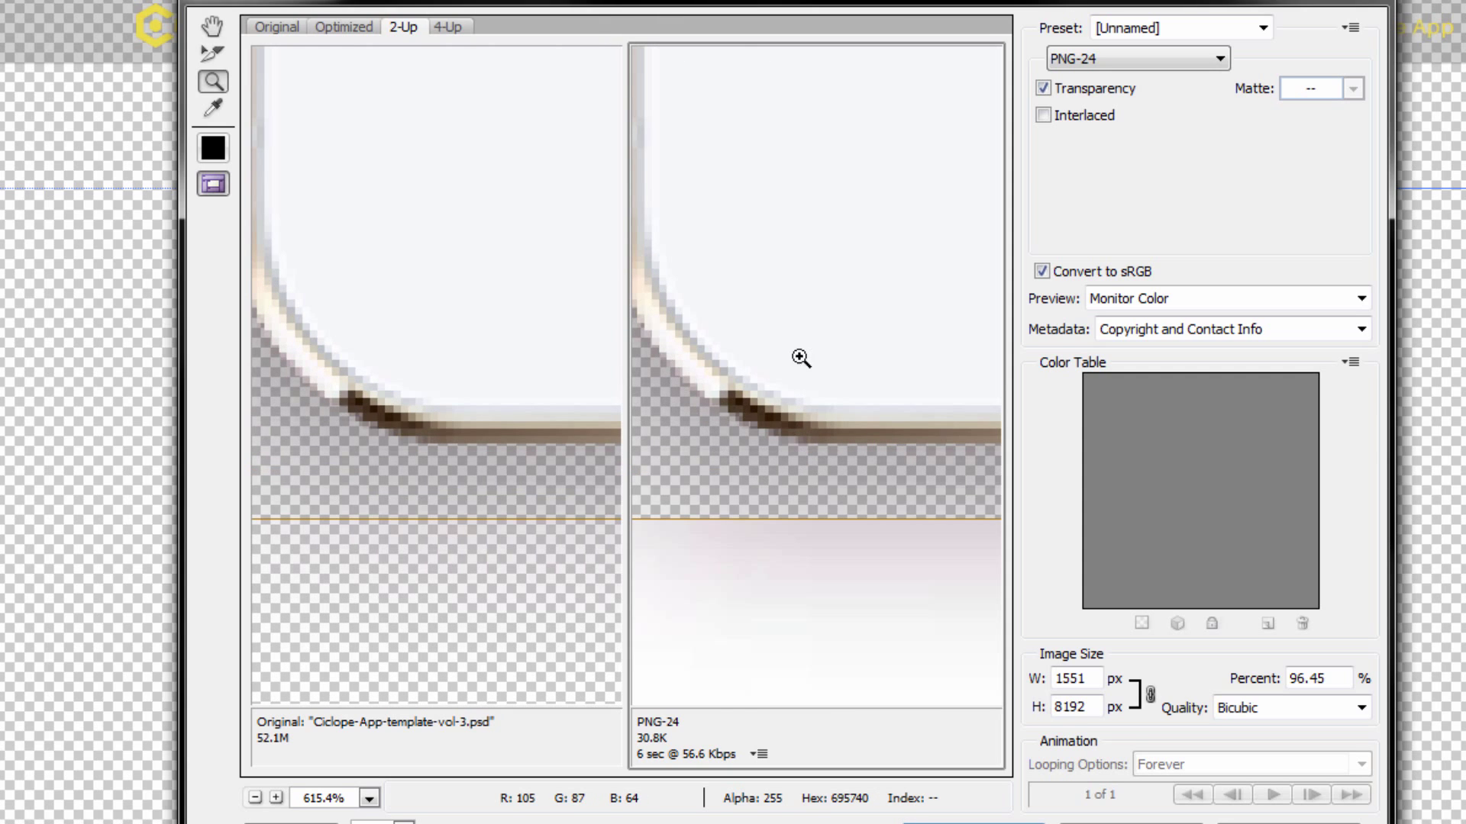
{"action": "left_click", "coordinate": [370, 797]}
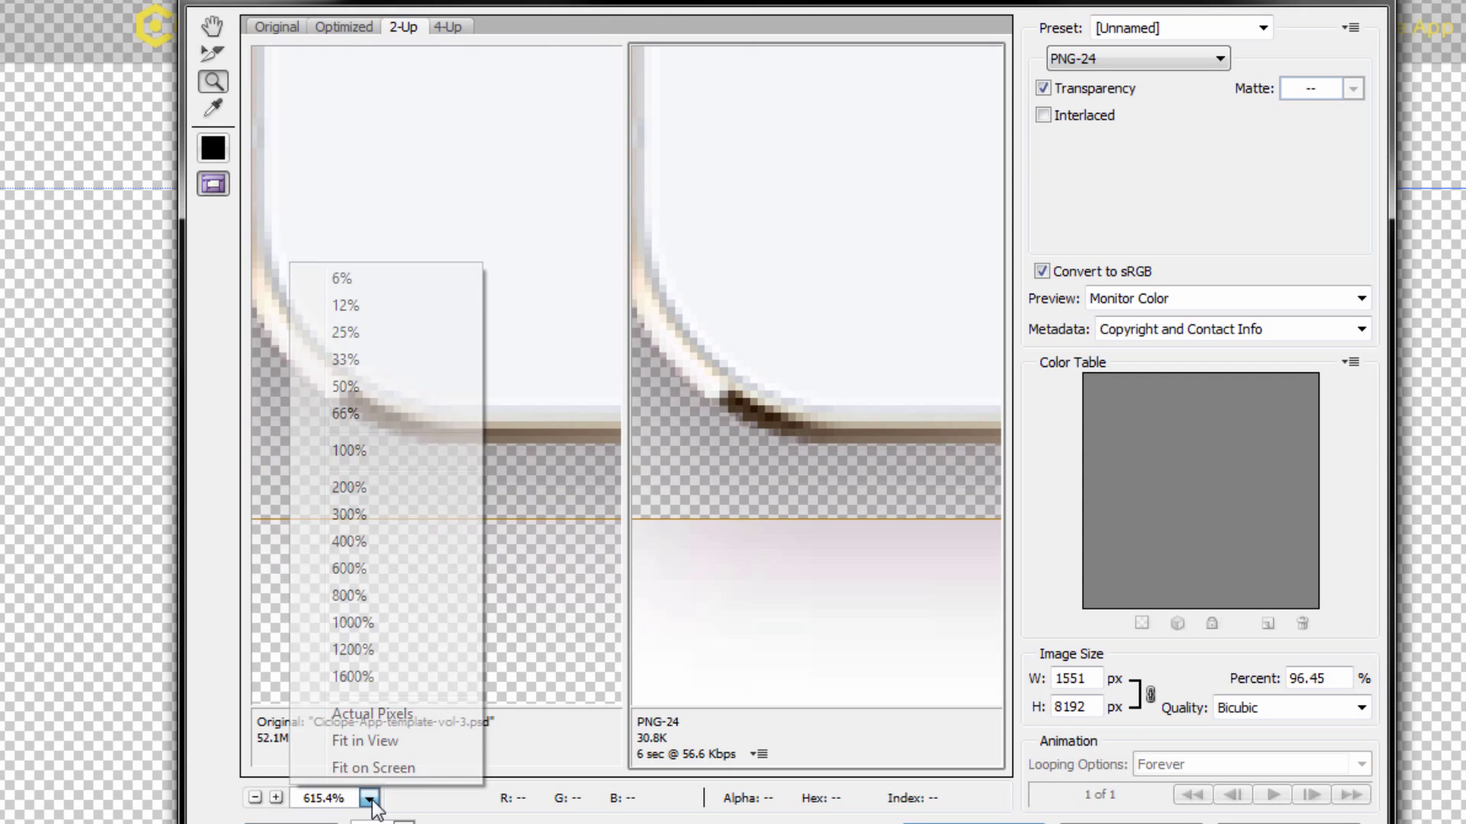
{"action": "mouse_move", "coordinate": [387, 450]}
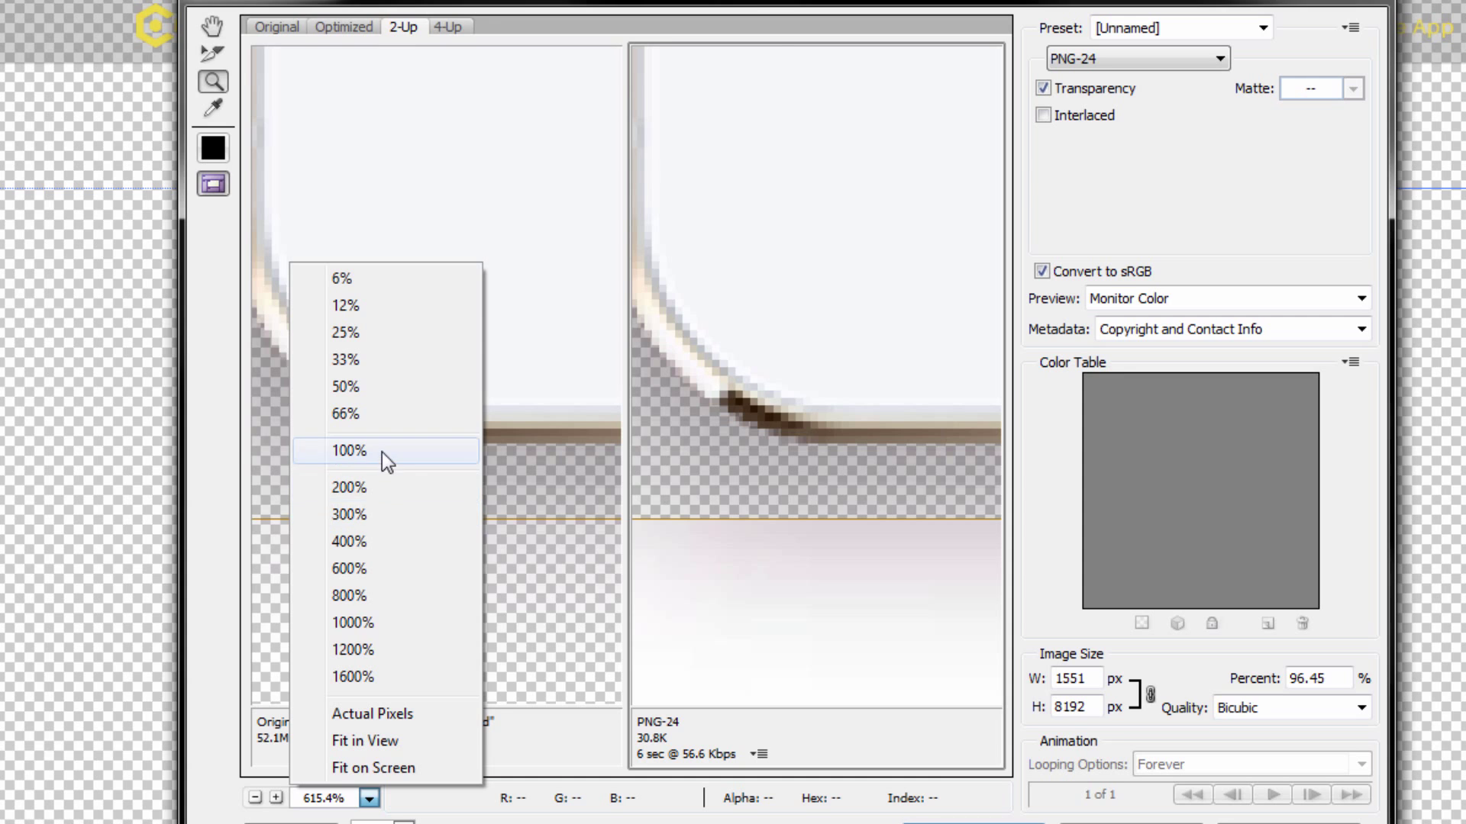
{"action": "left_click", "coordinate": [346, 450]}
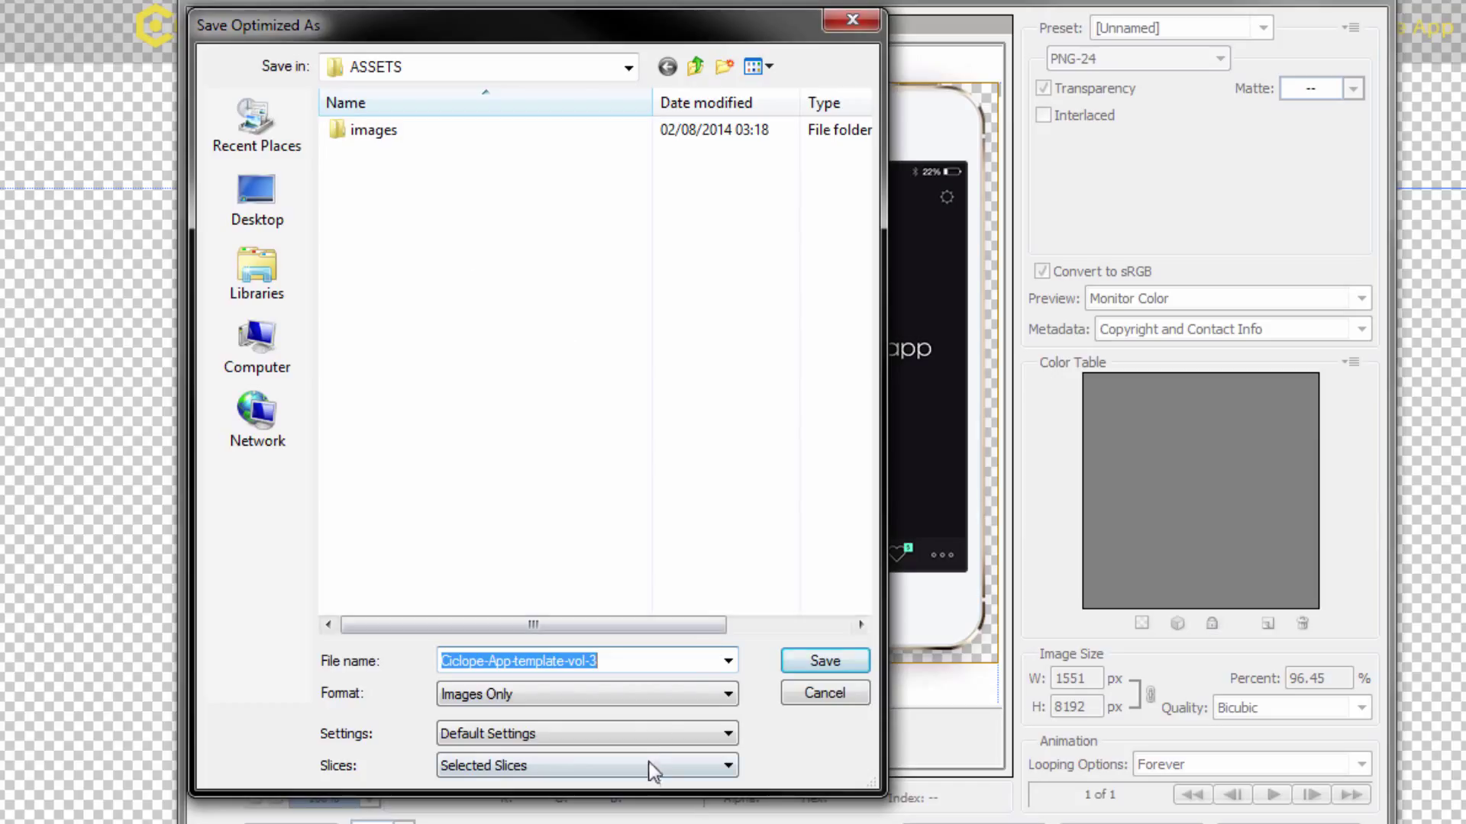
Step: Save the phone image to ASSETS under a photoshop_mobi-prefixed file name
{"action": "type", "text": "photo"}
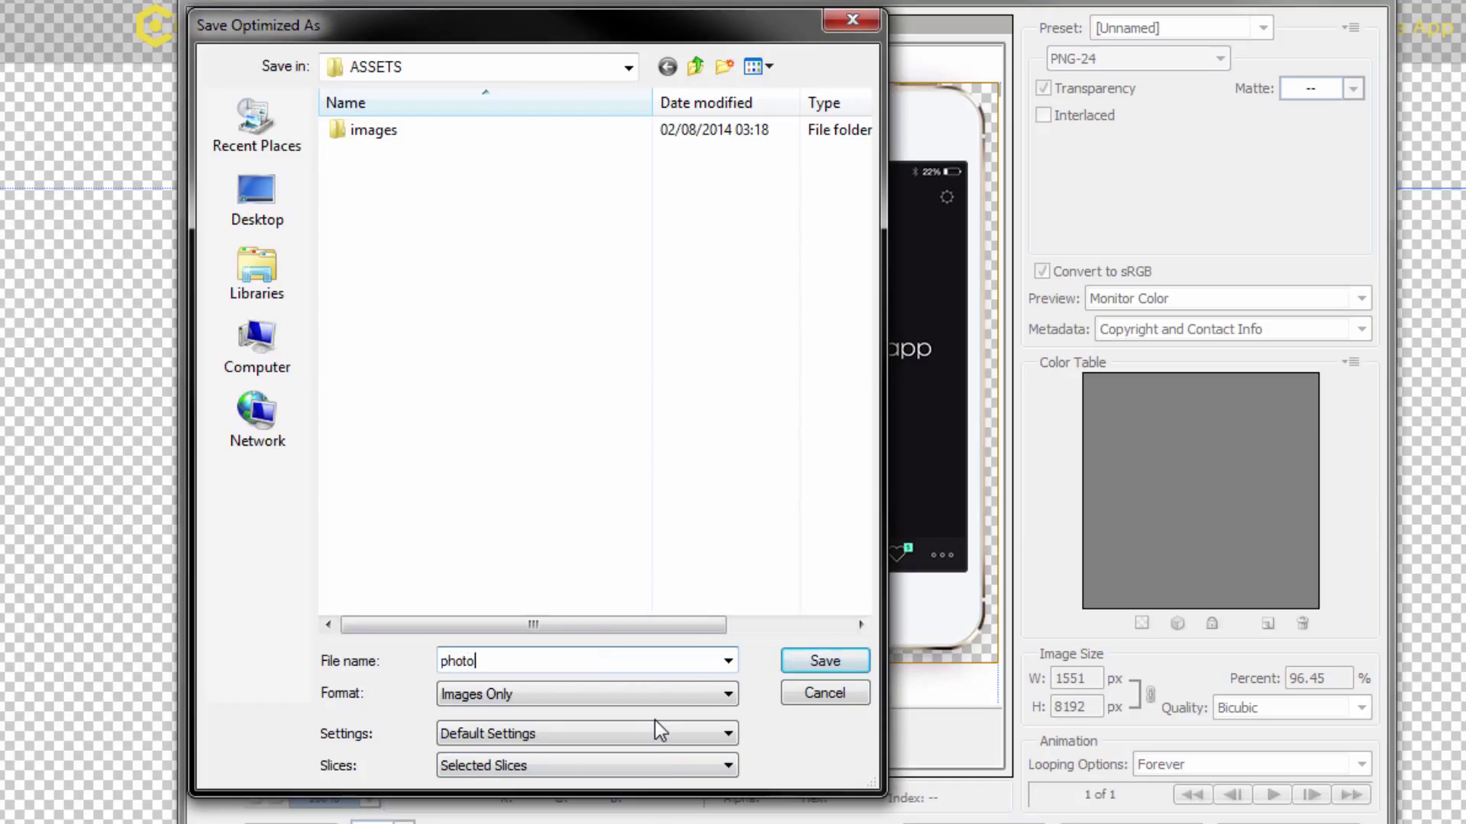
{"action": "key", "text": "Backspace"}
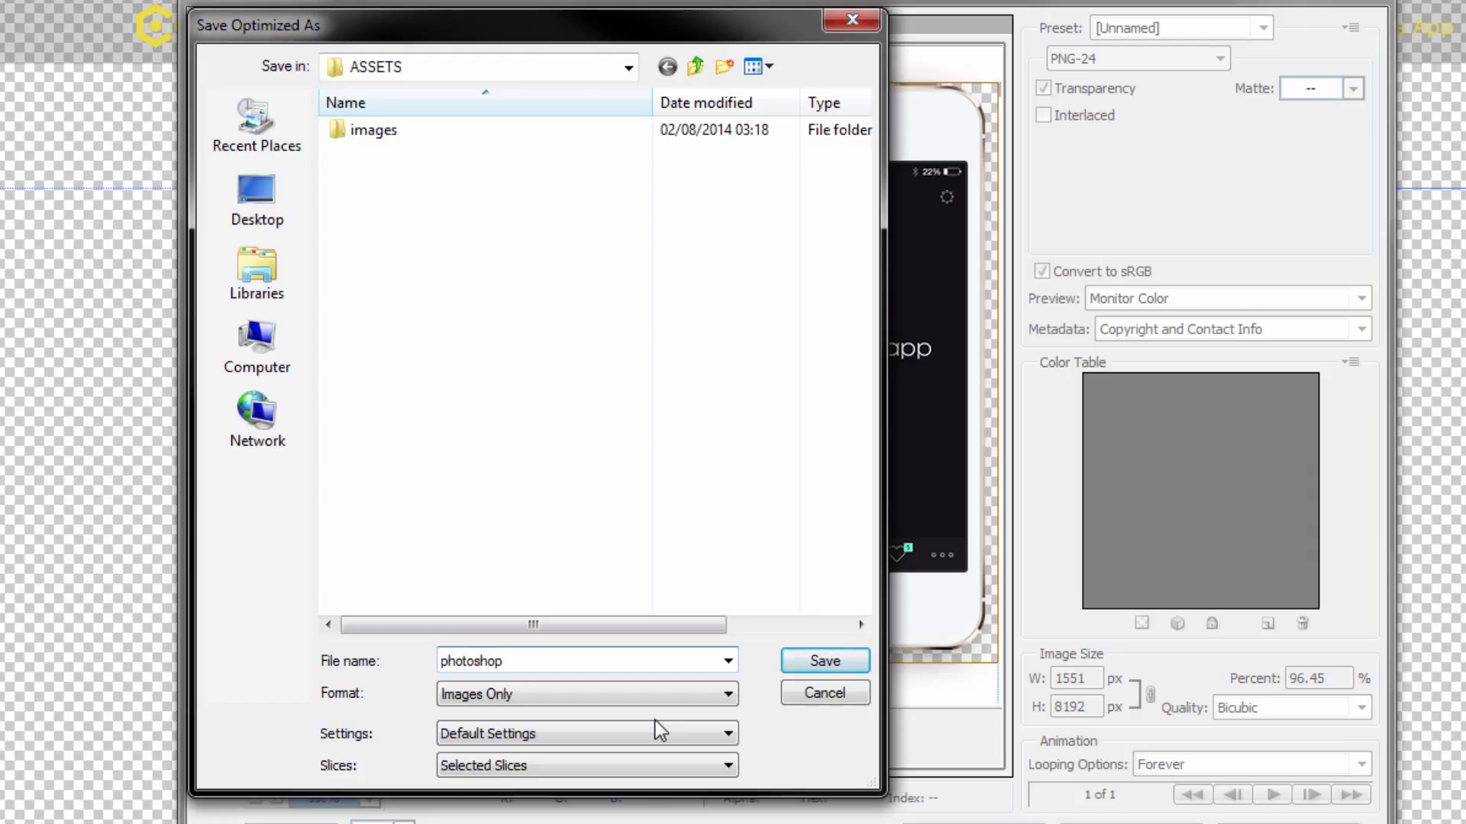
{"action": "type", "text": "_mobi"}
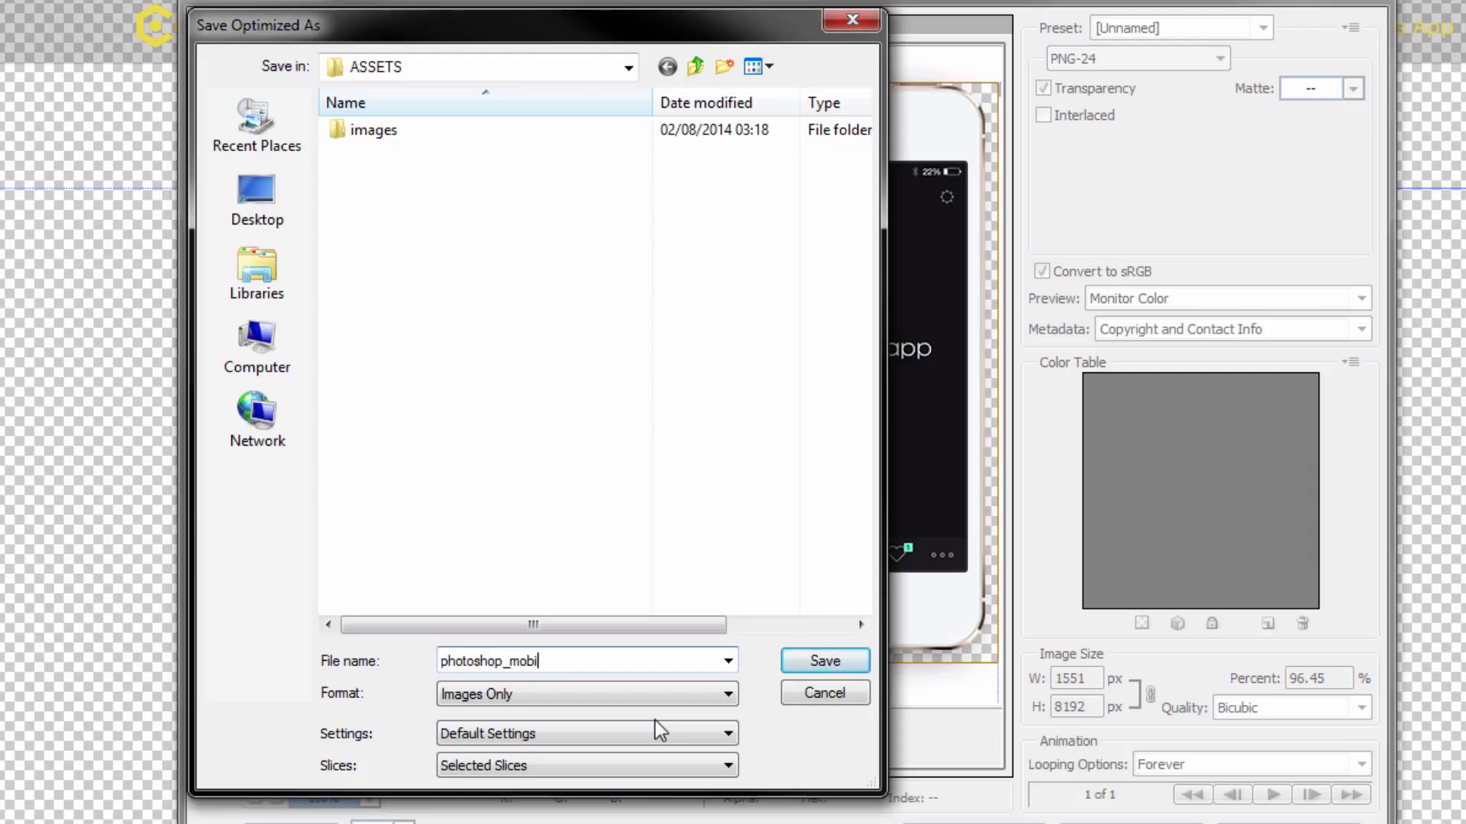
{"action": "left_click", "coordinate": [823, 661]}
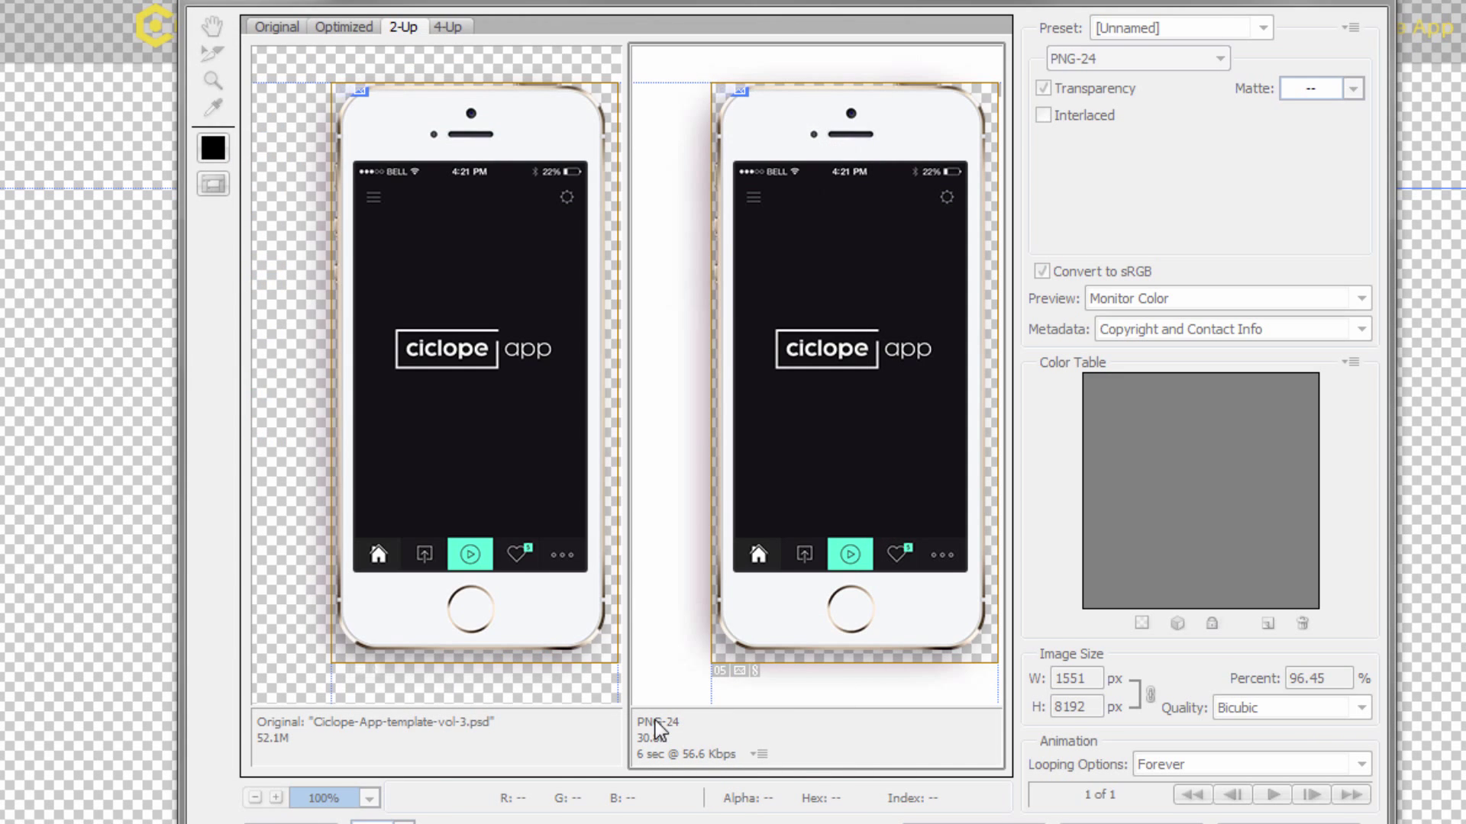
Step: Crop the GIMP image to the 235x483 phone and hide the pink background layer
{"action": "left_click", "coordinate": [212, 185]}
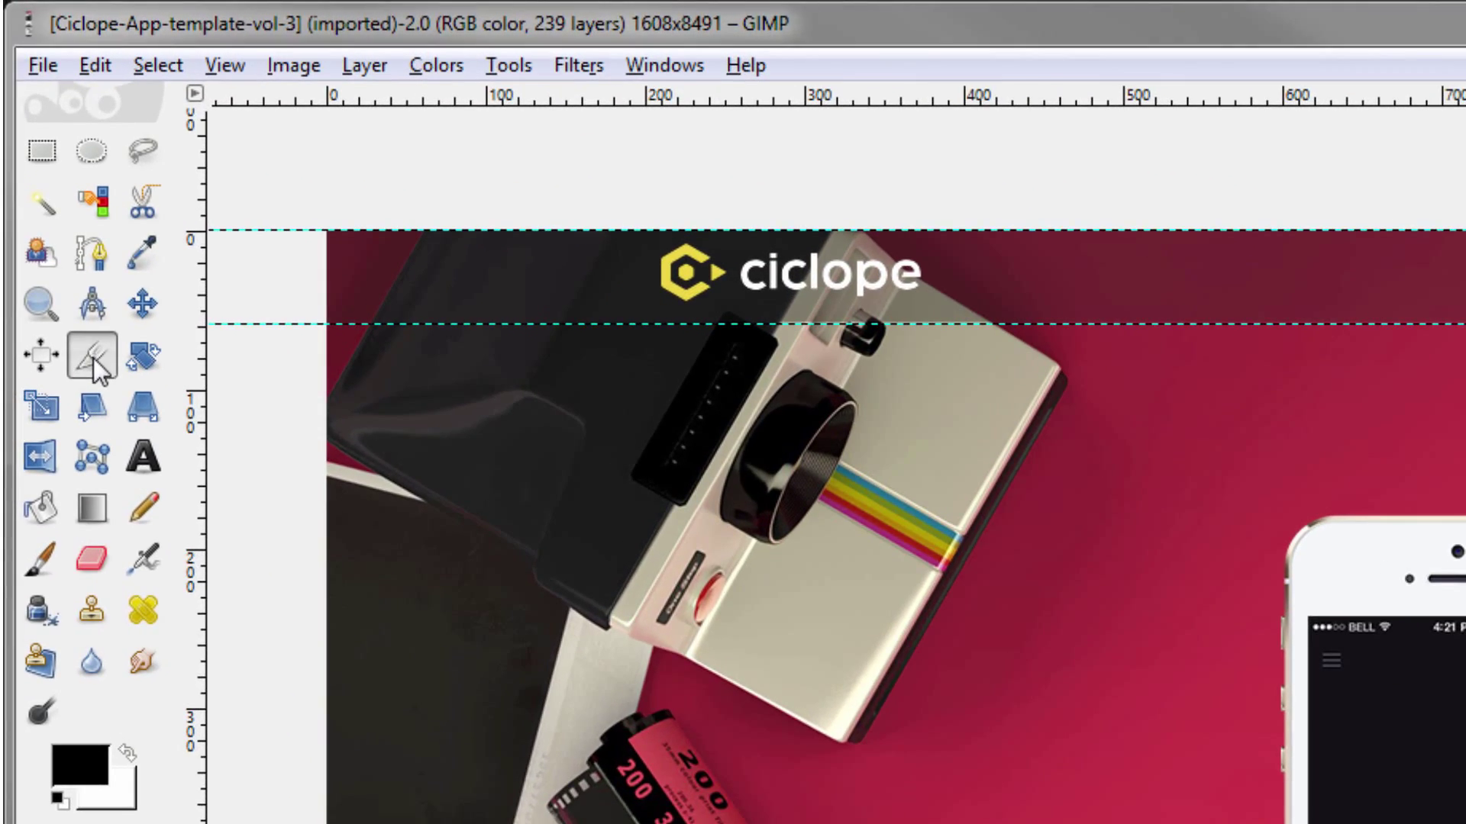
{"action": "mouse_move", "coordinate": [83, 322]}
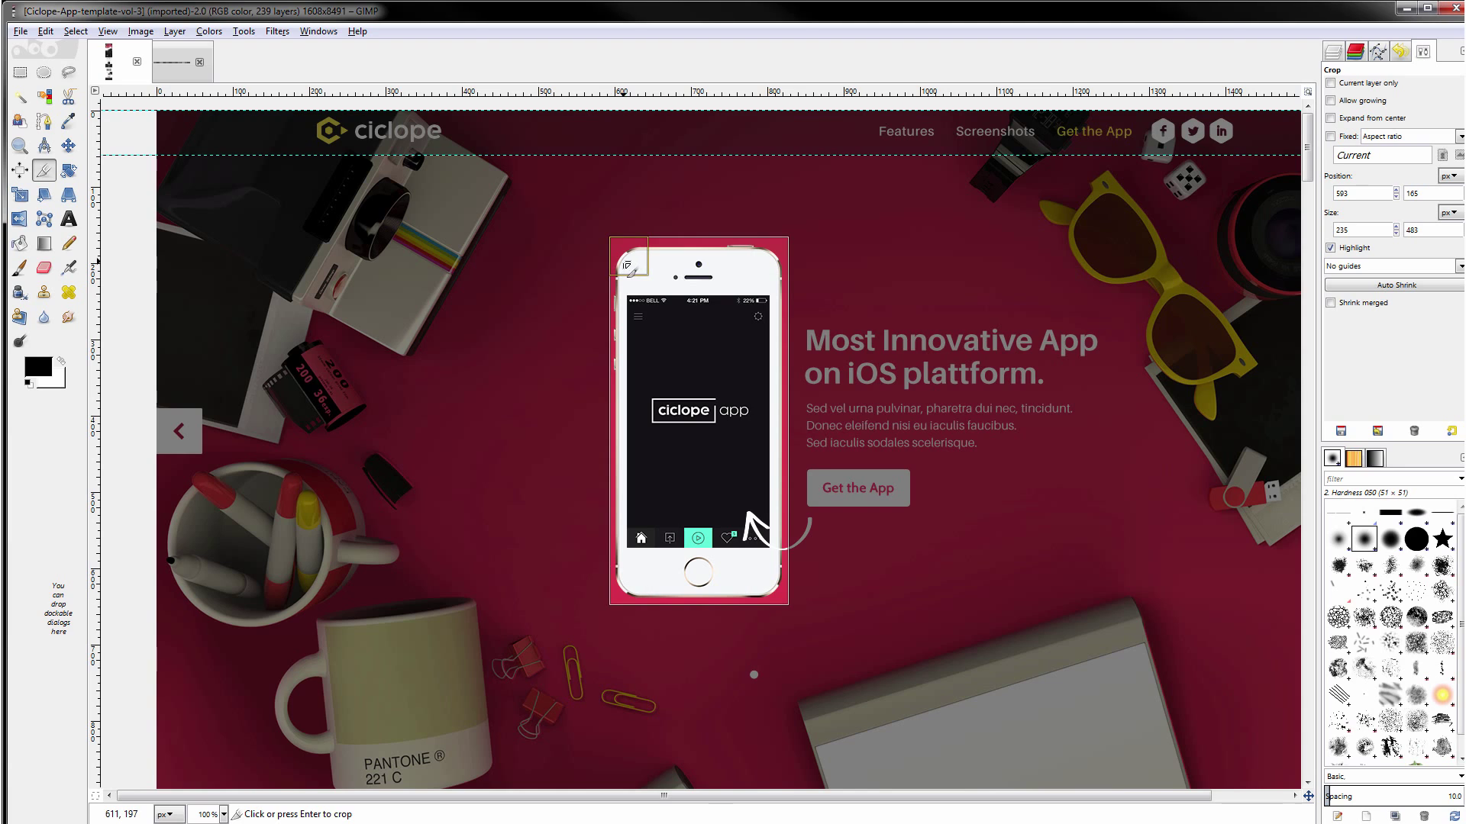
{"action": "left_click", "coordinate": [697, 420]}
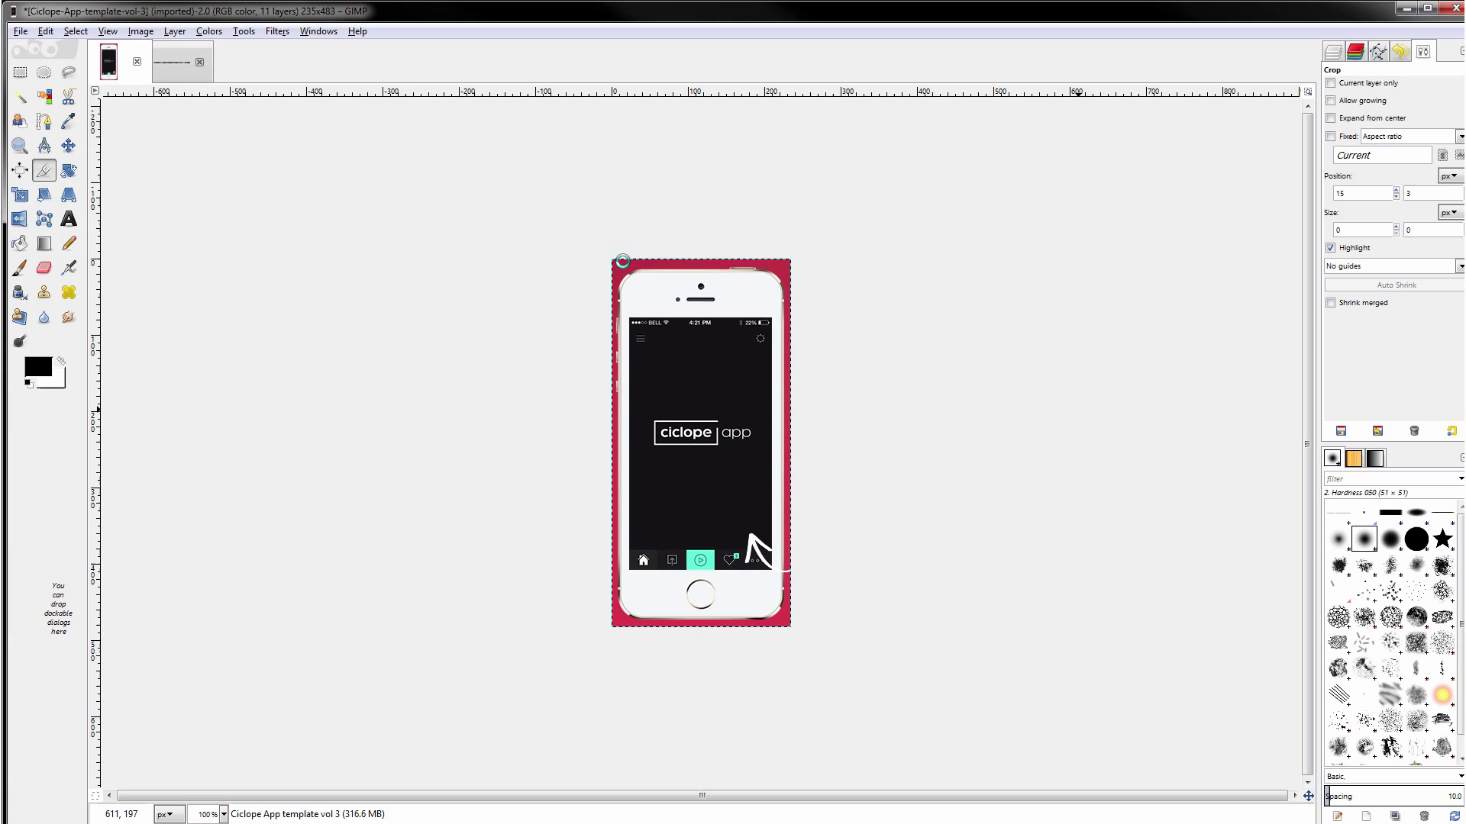
{"action": "mouse_move", "coordinate": [854, 499]}
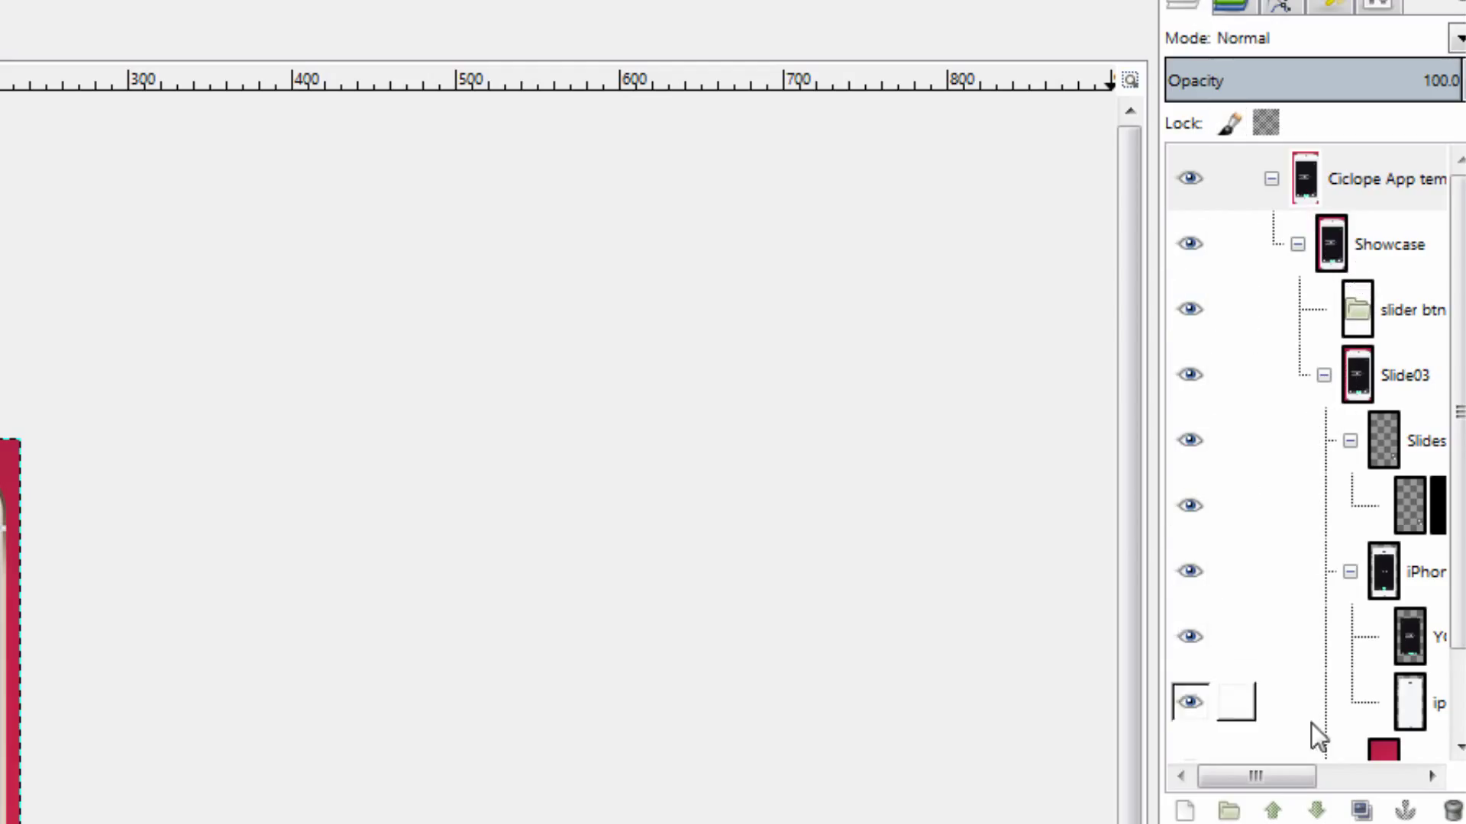
{"action": "scroll", "scroll_direction": "down", "scroll_amount": 3}
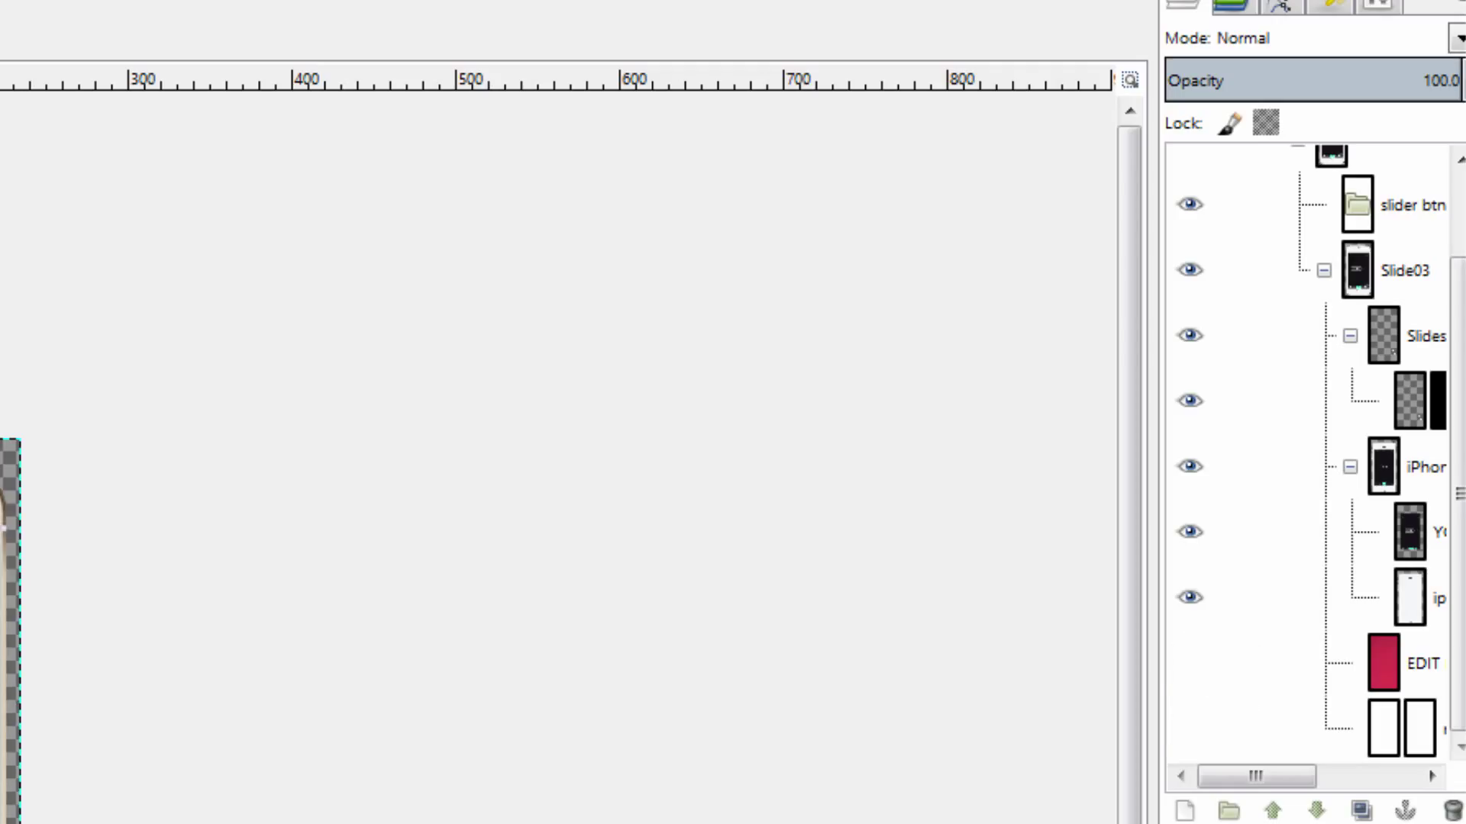
{"action": "mouse_move", "coordinate": [761, 451]}
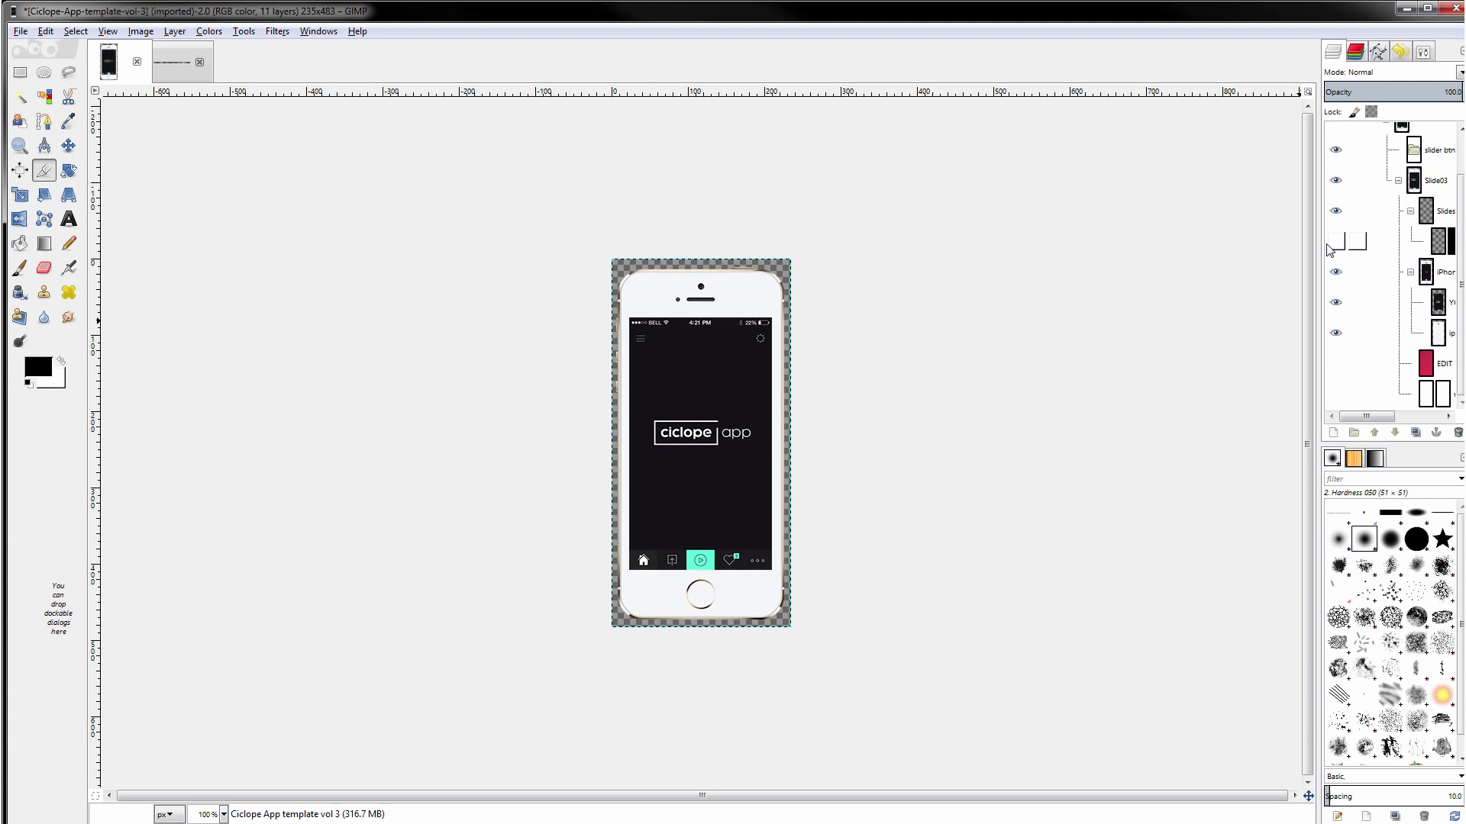
{"action": "left_click", "coordinate": [20, 30]}
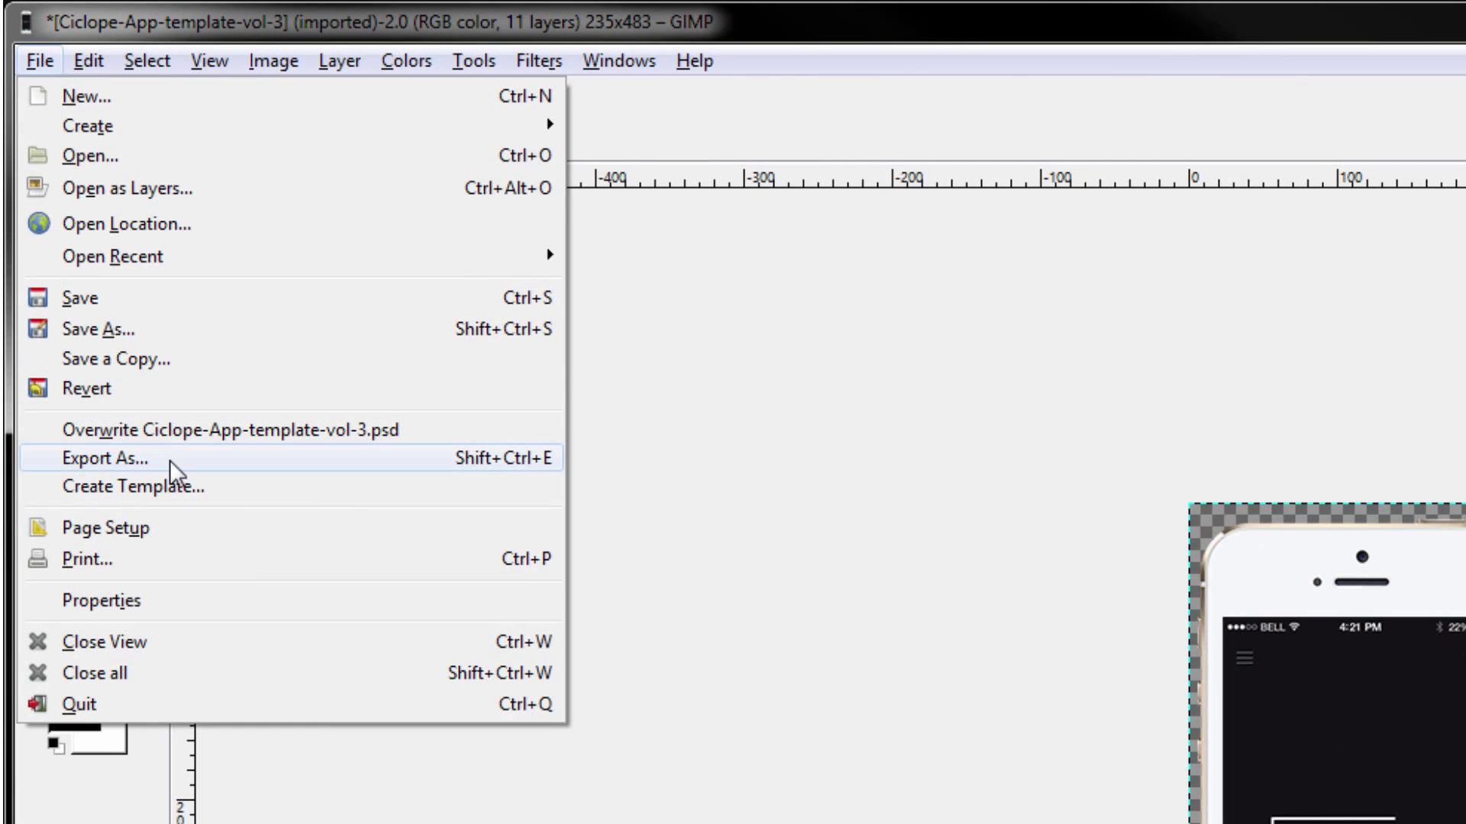
Step: Name the export gimp_phone and choose the PNG image file type
{"action": "left_click", "coordinate": [100, 458]}
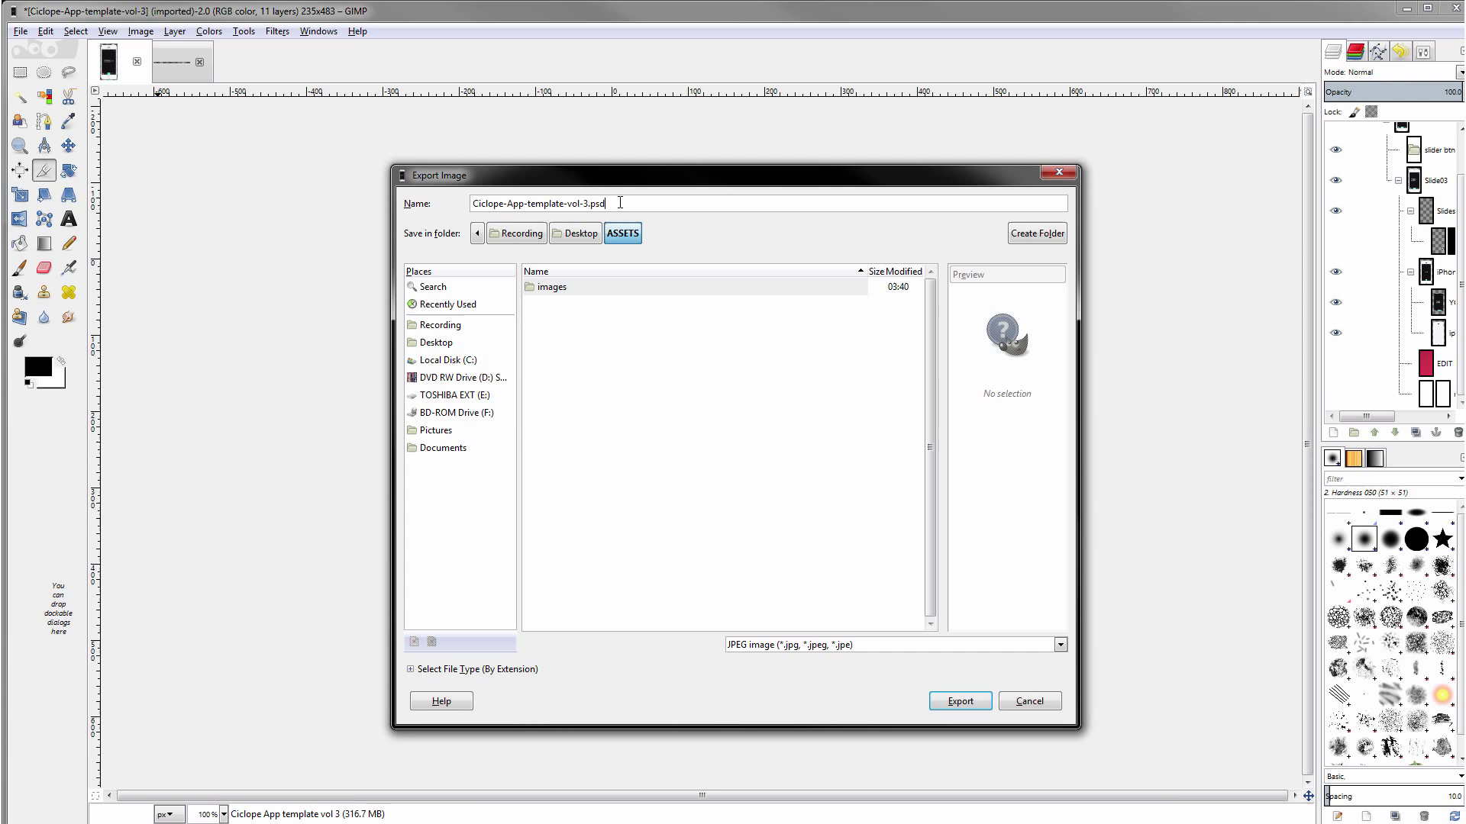
{"action": "type", "text": "gimp"}
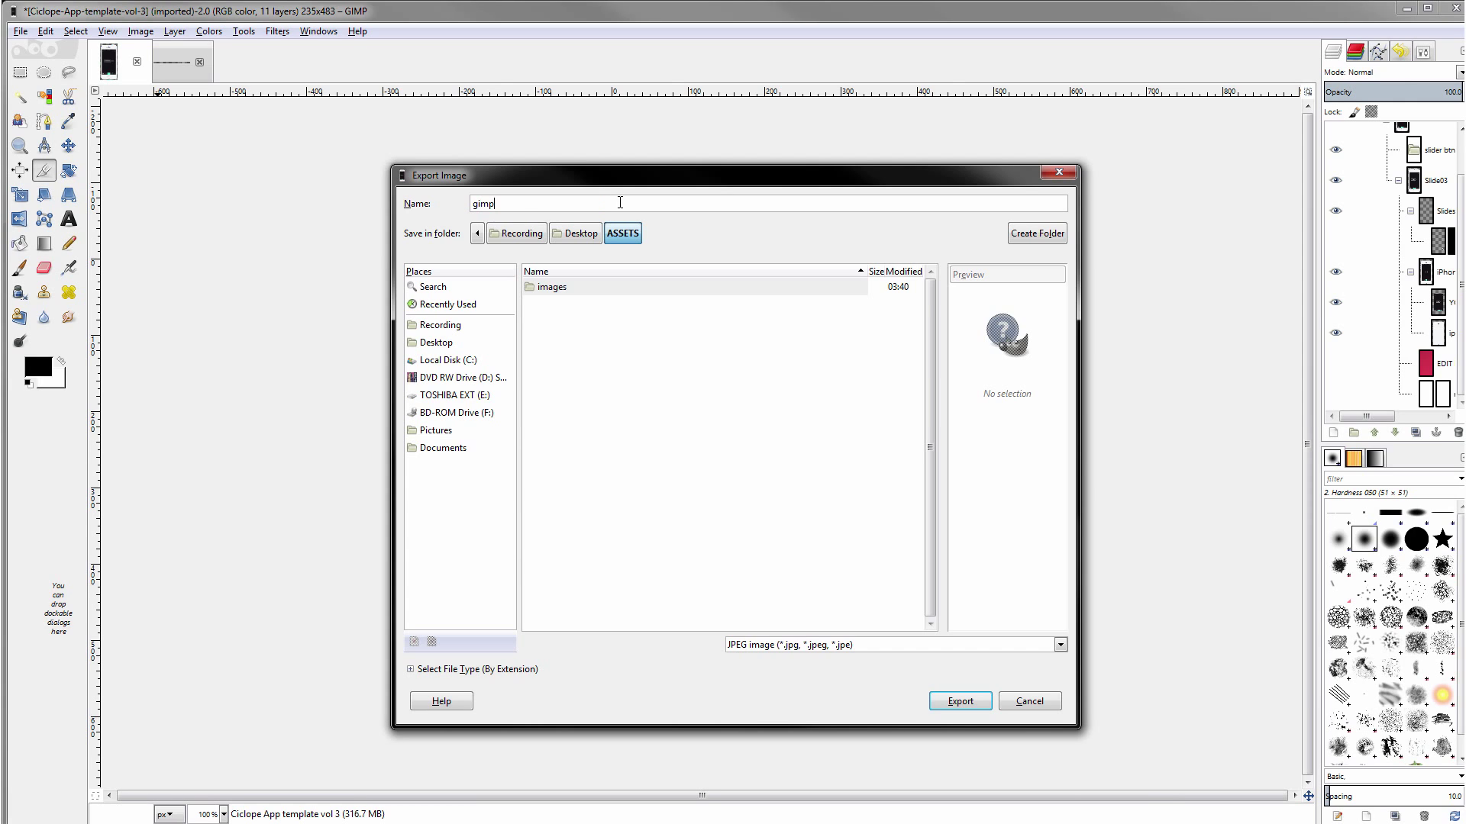
{"action": "type", "text": "_phone"}
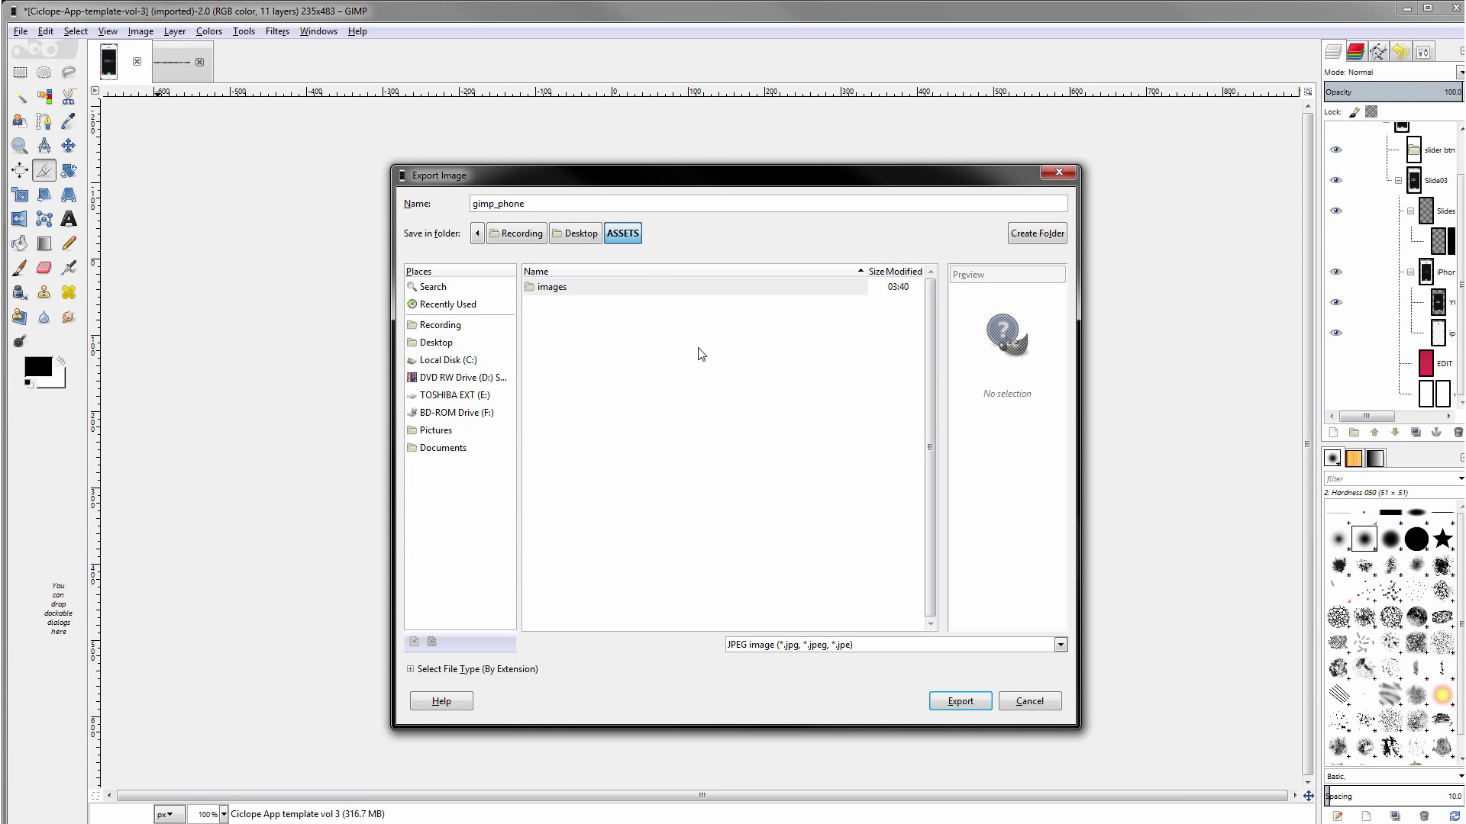
{"action": "left_click", "coordinate": [1059, 645]}
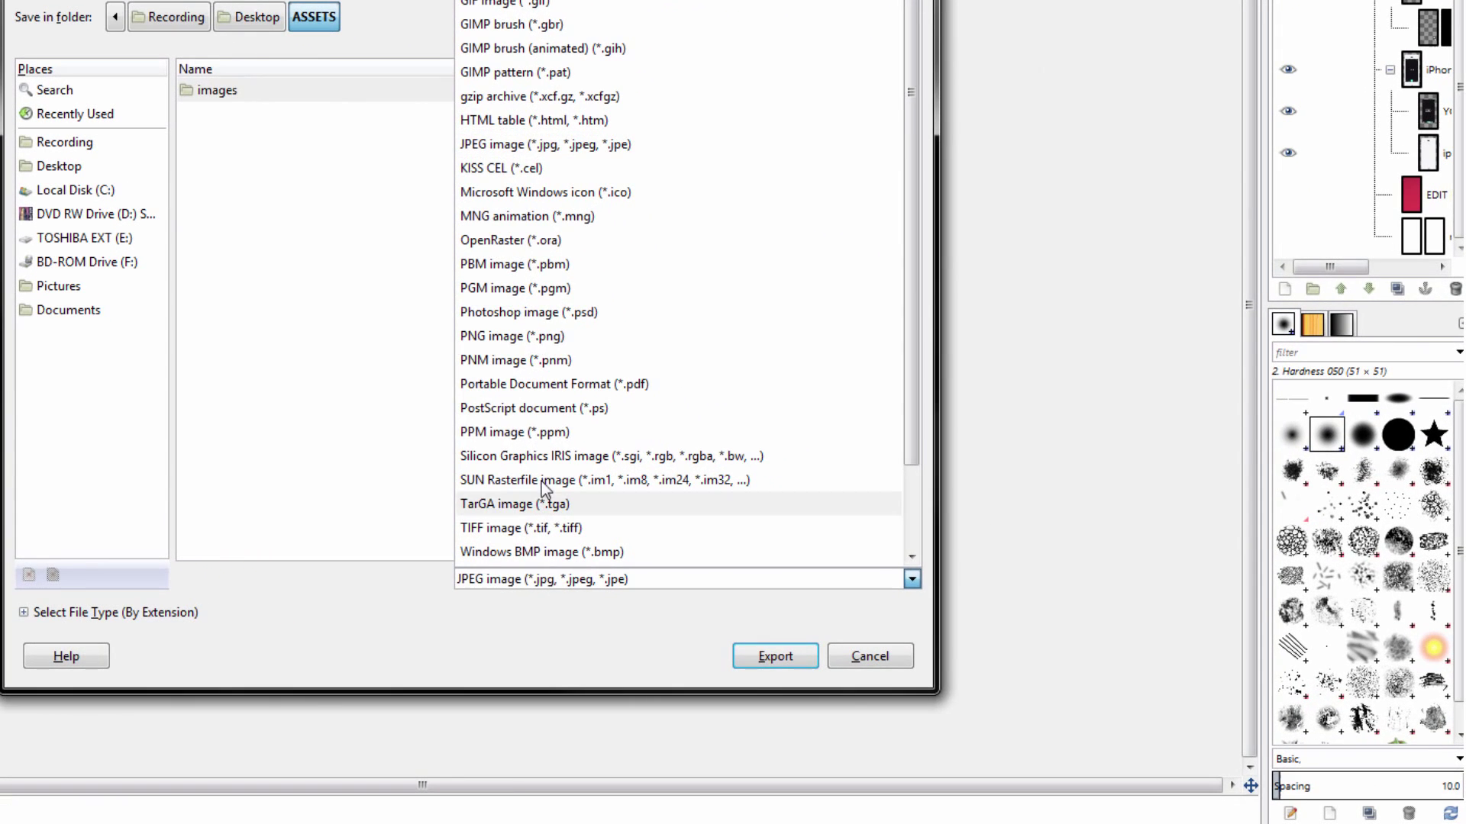
{"action": "left_click", "coordinate": [512, 336]}
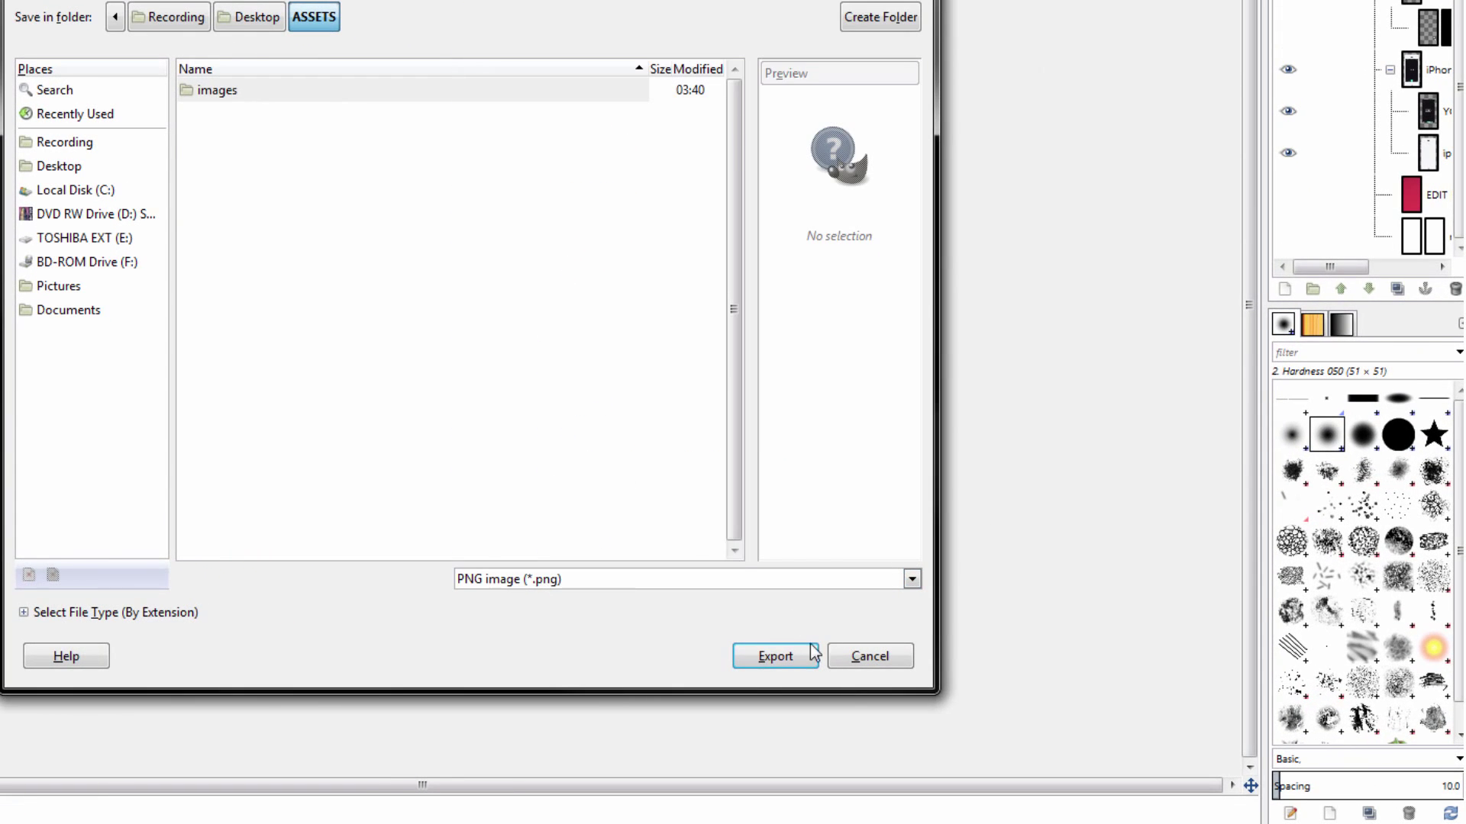
{"action": "left_click", "coordinate": [24, 612]}
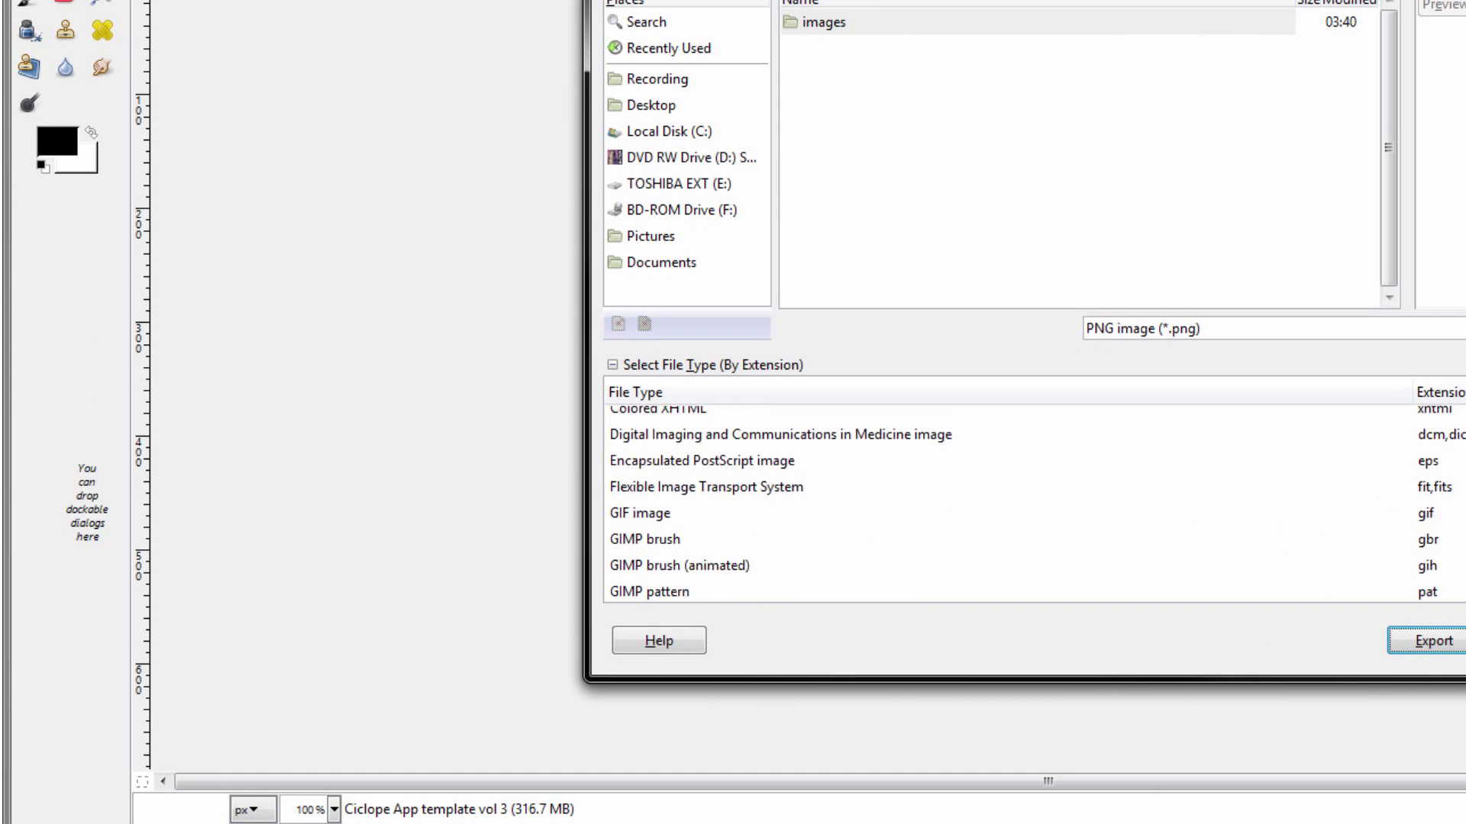
{"action": "scroll", "scroll_direction": "down", "scroll_amount": 3}
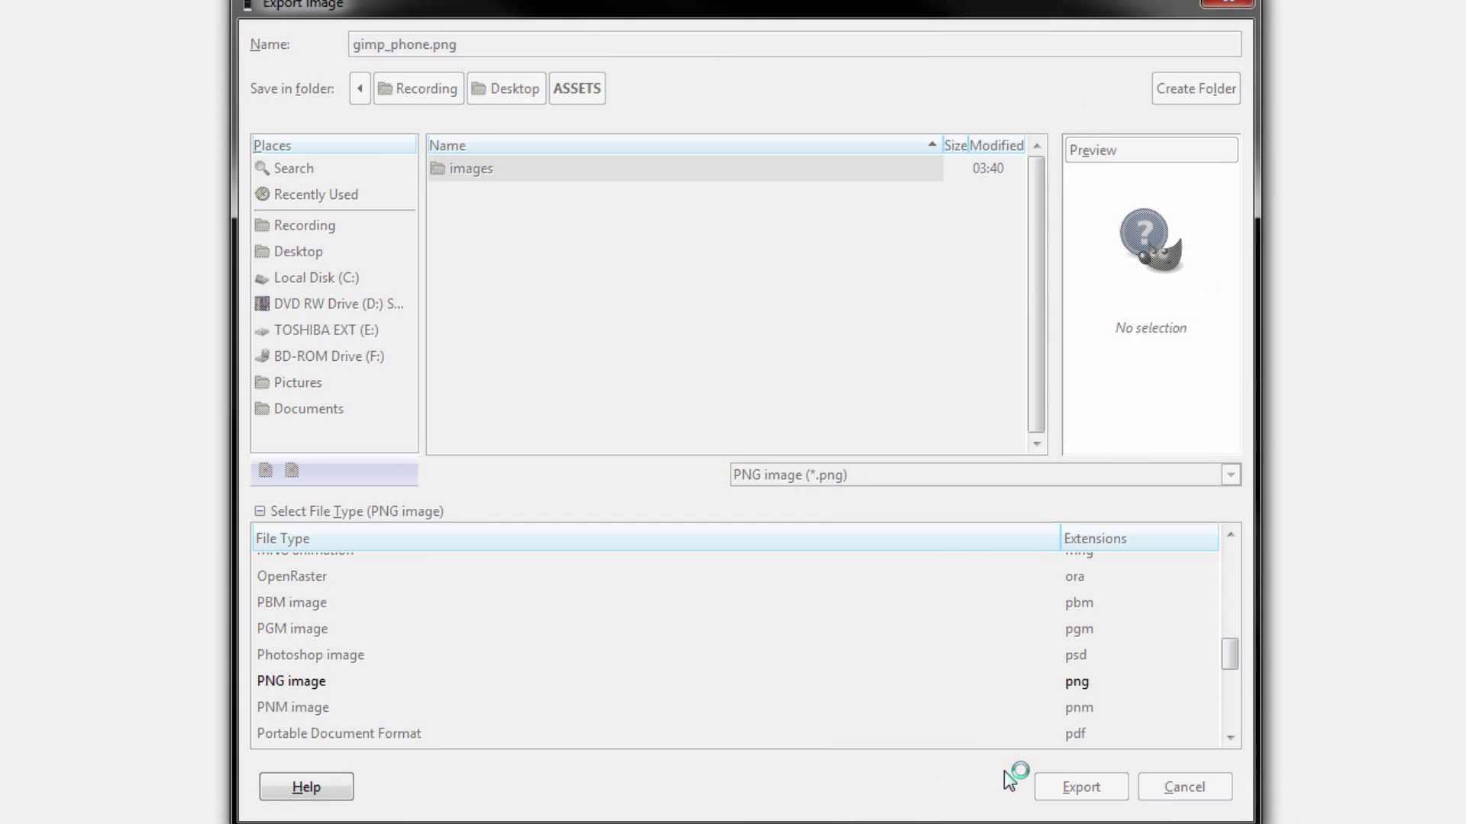
Step: Export gimp_phone.png with Save background color unchecked
{"action": "left_click", "coordinate": [1079, 787]}
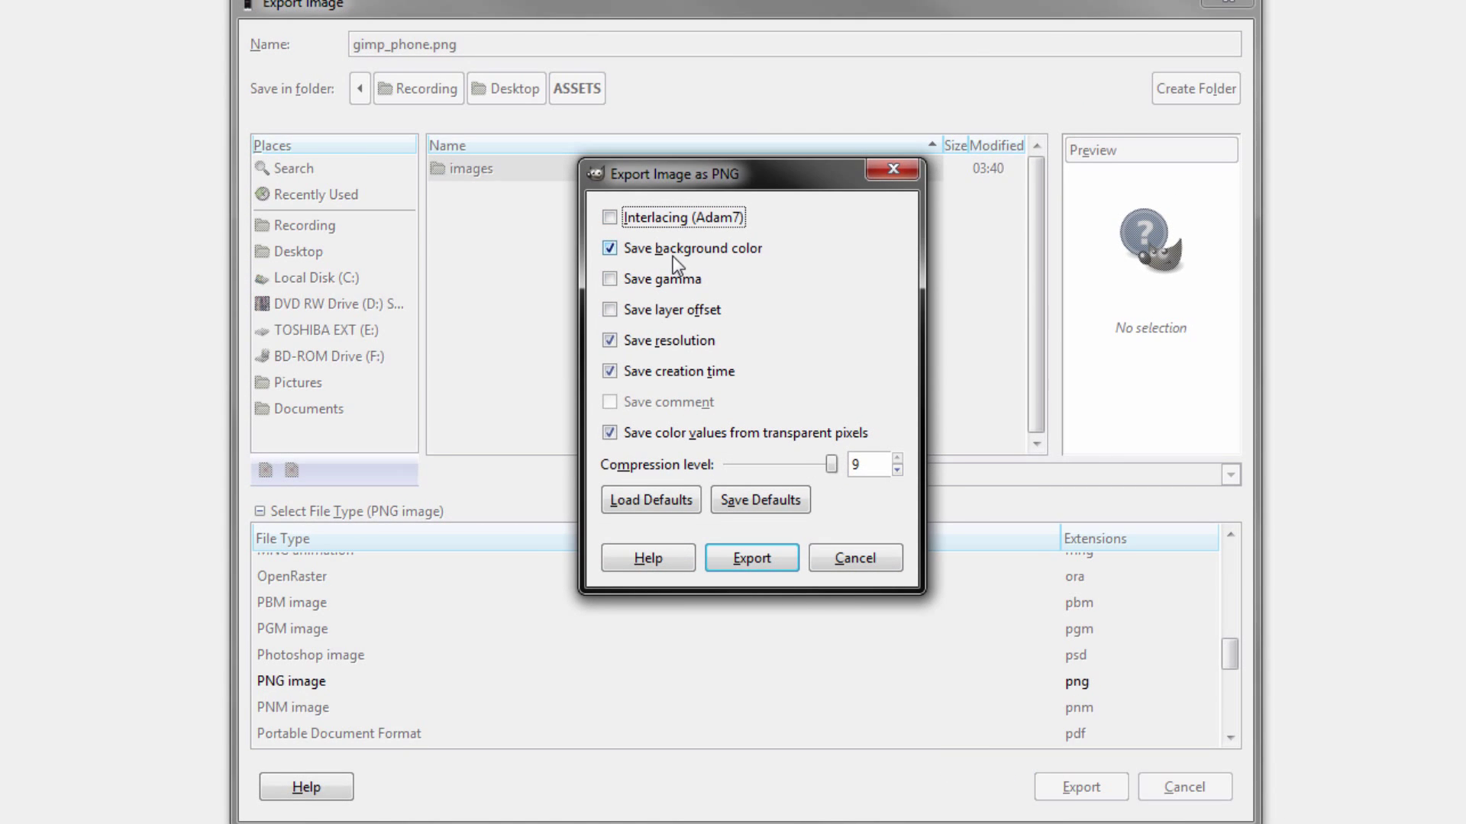
{"action": "left_click", "coordinate": [609, 249]}
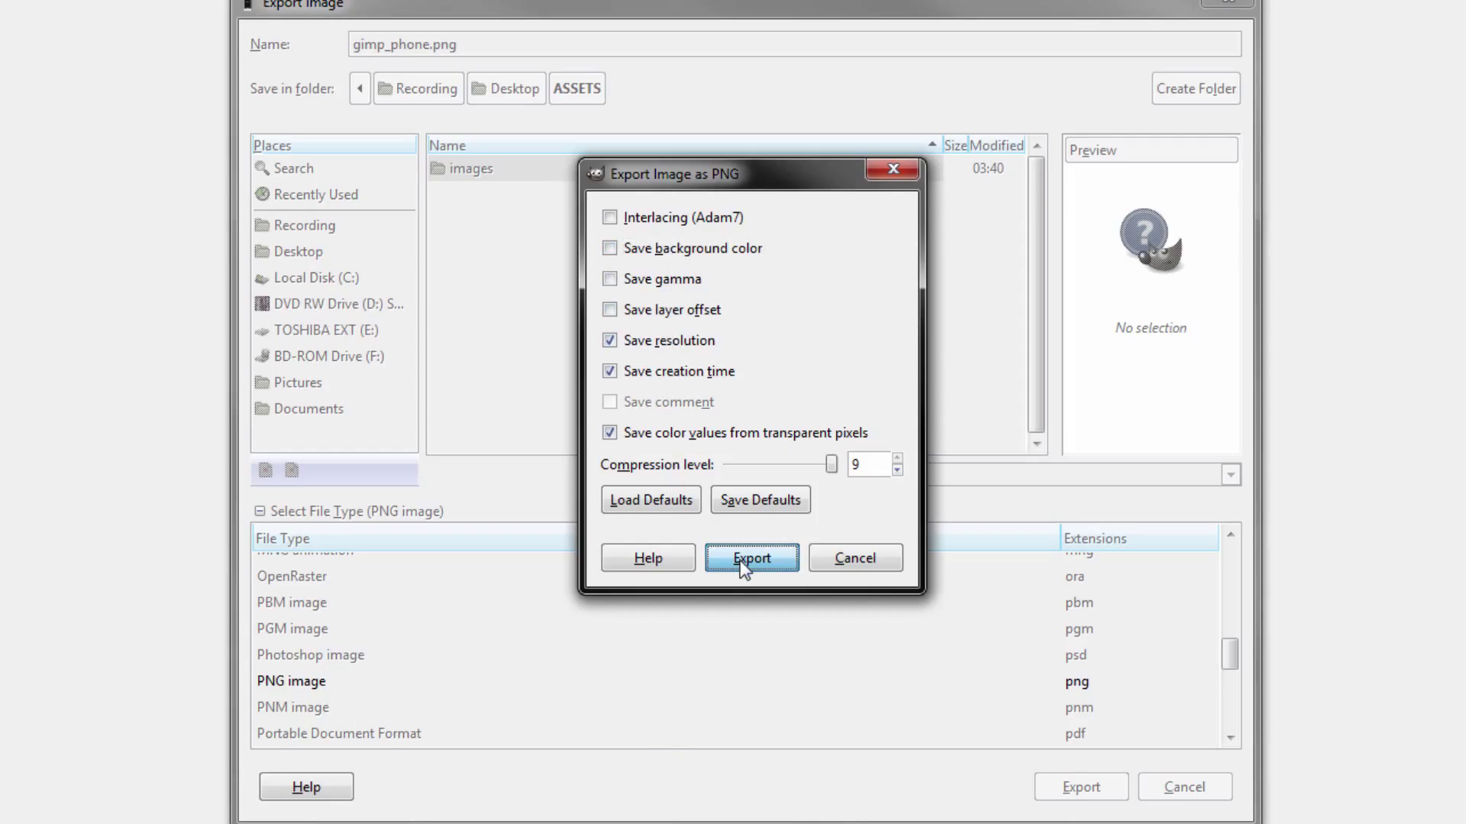
{"action": "left_click", "coordinate": [750, 558]}
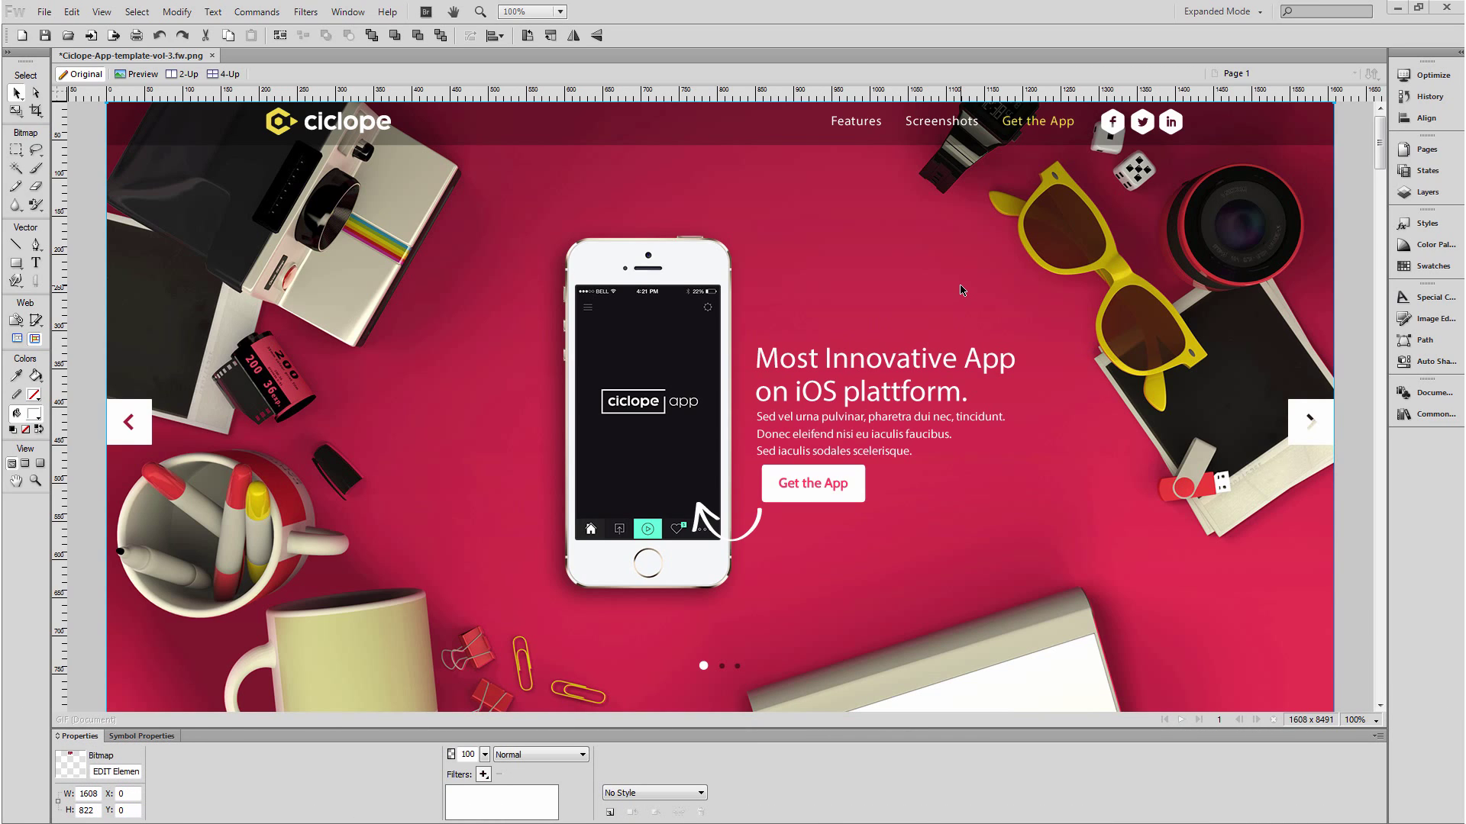
{"action": "mouse_move", "coordinate": [811, 254]}
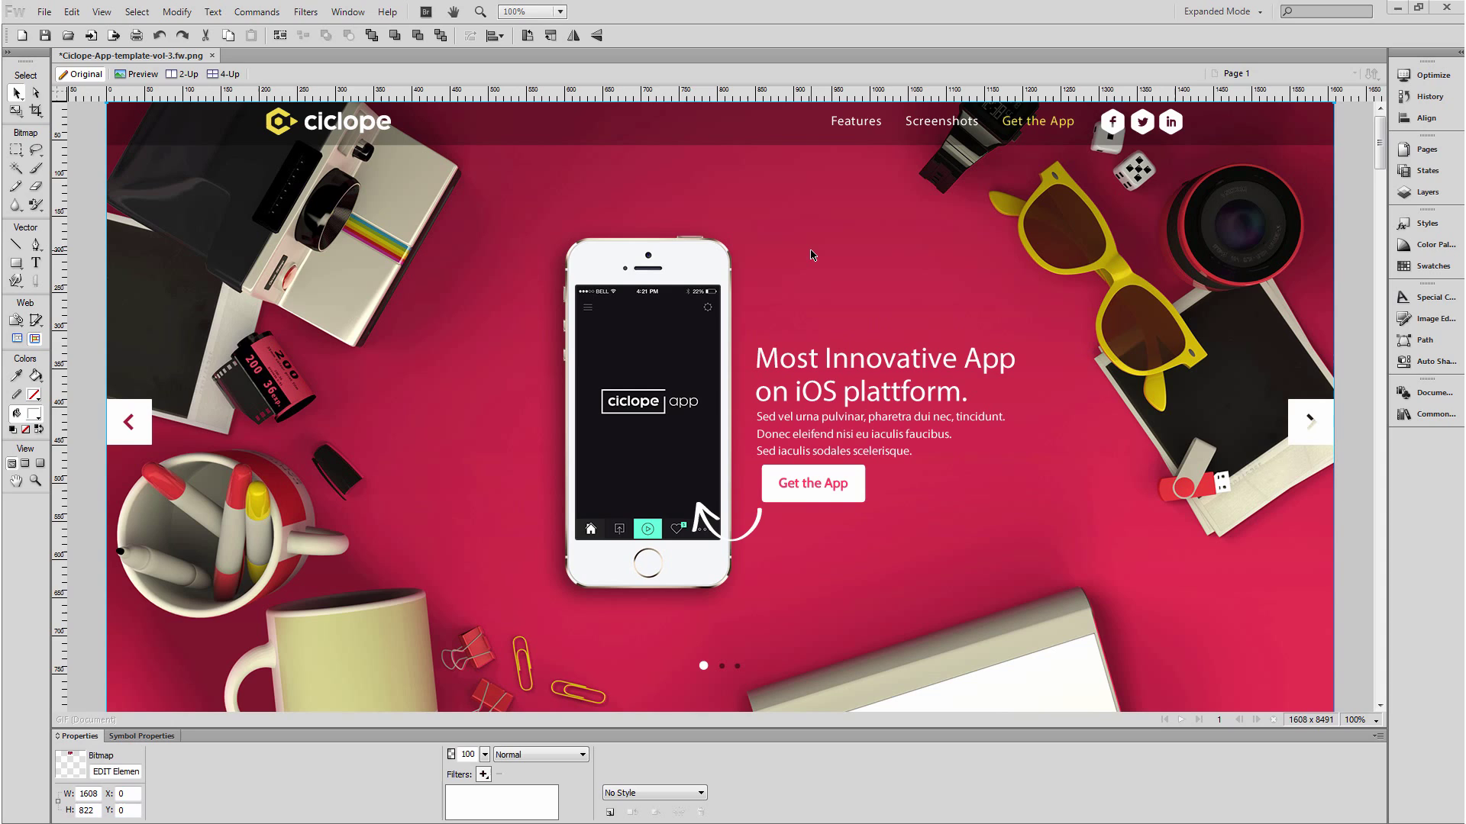
{"action": "mouse_move", "coordinate": [800, 202]}
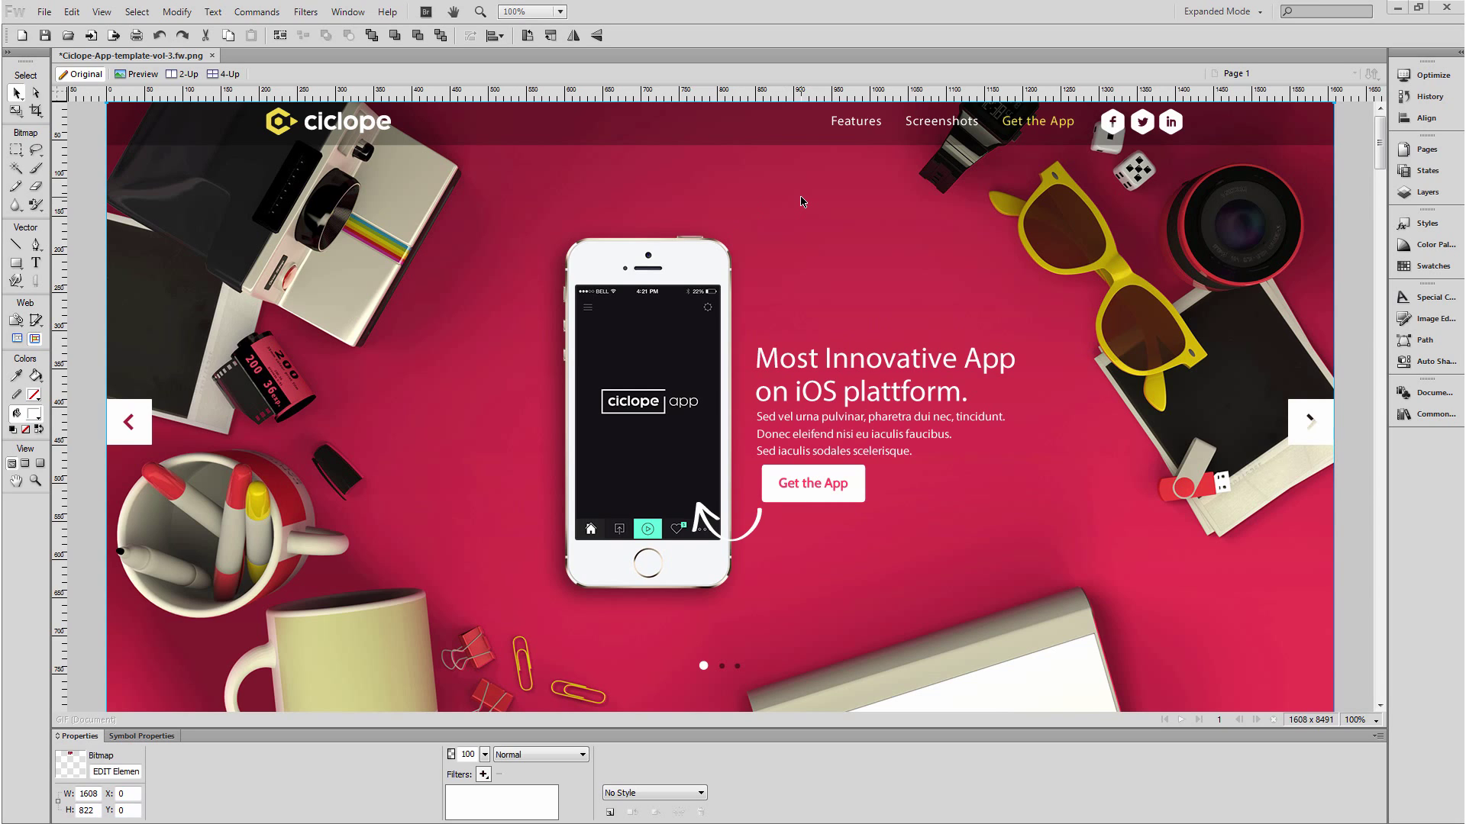
Step: Open the context menu on the landing-page background imagery in Fireworks
{"action": "right_click", "coordinate": [801, 201]}
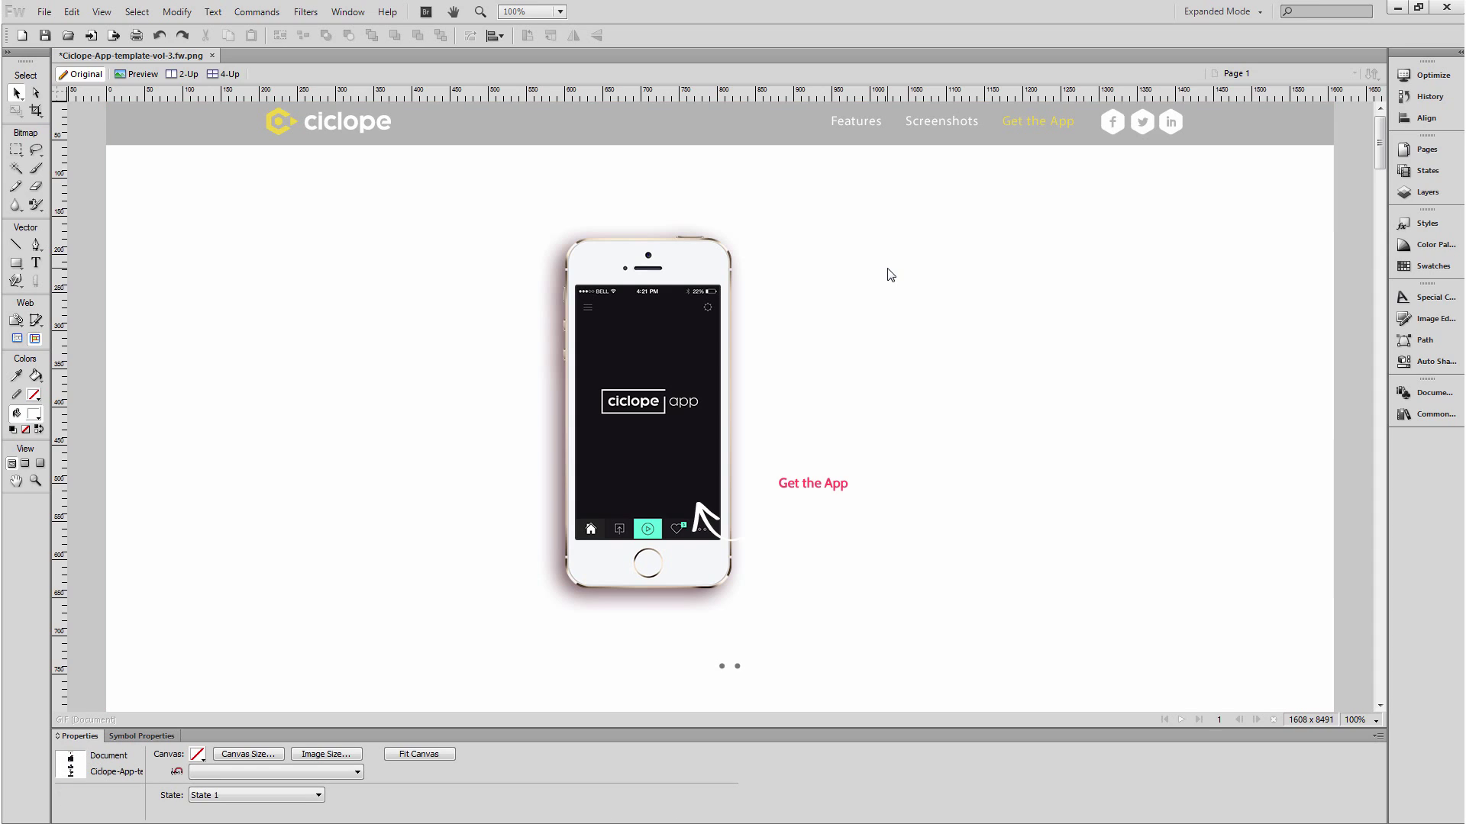
{"action": "mouse_move", "coordinate": [832, 210]}
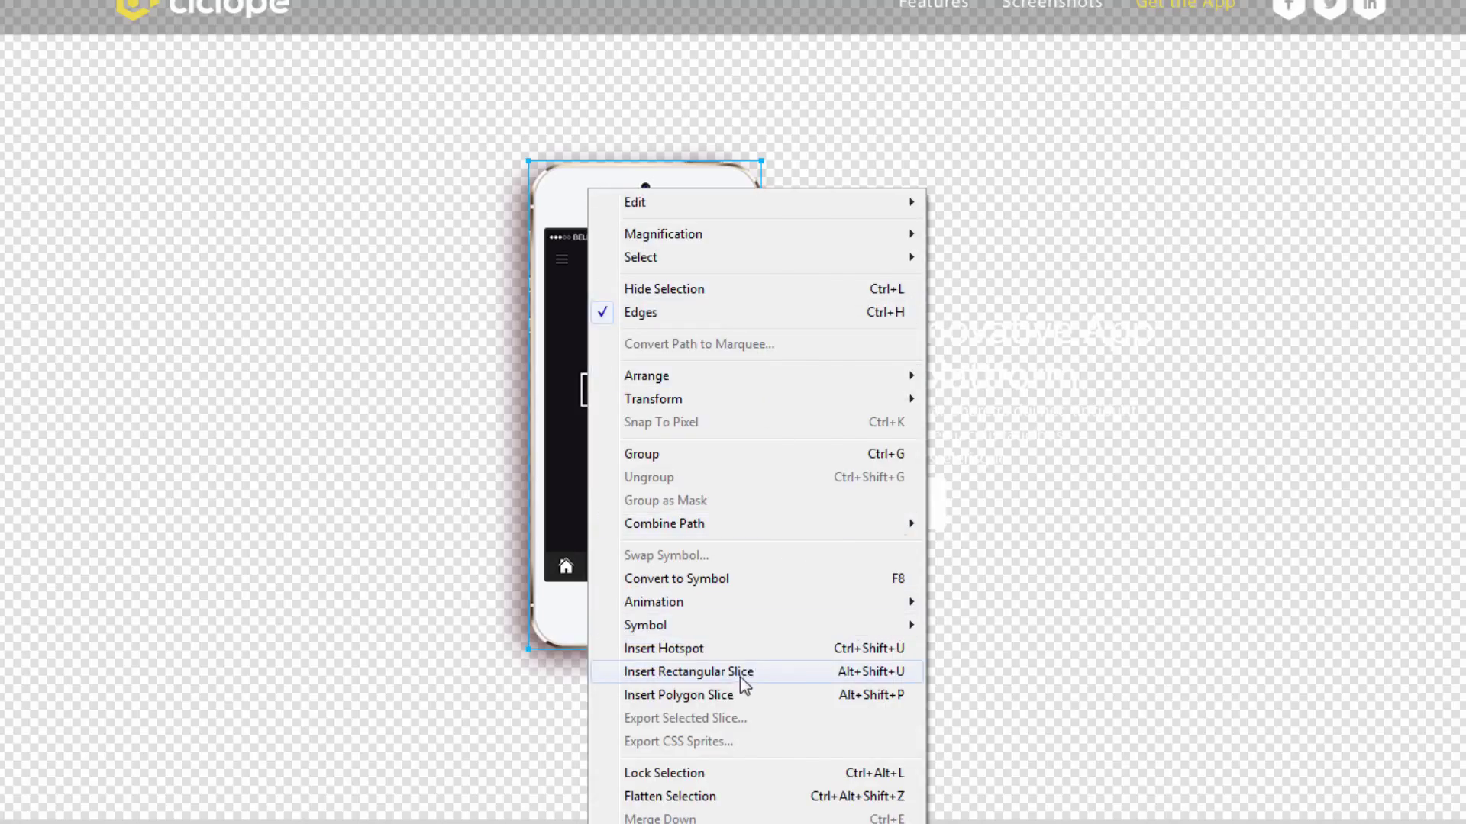
Step: Insert a rectangular slice over the phone and set its export format to PNG32
{"action": "left_click", "coordinate": [687, 671]}
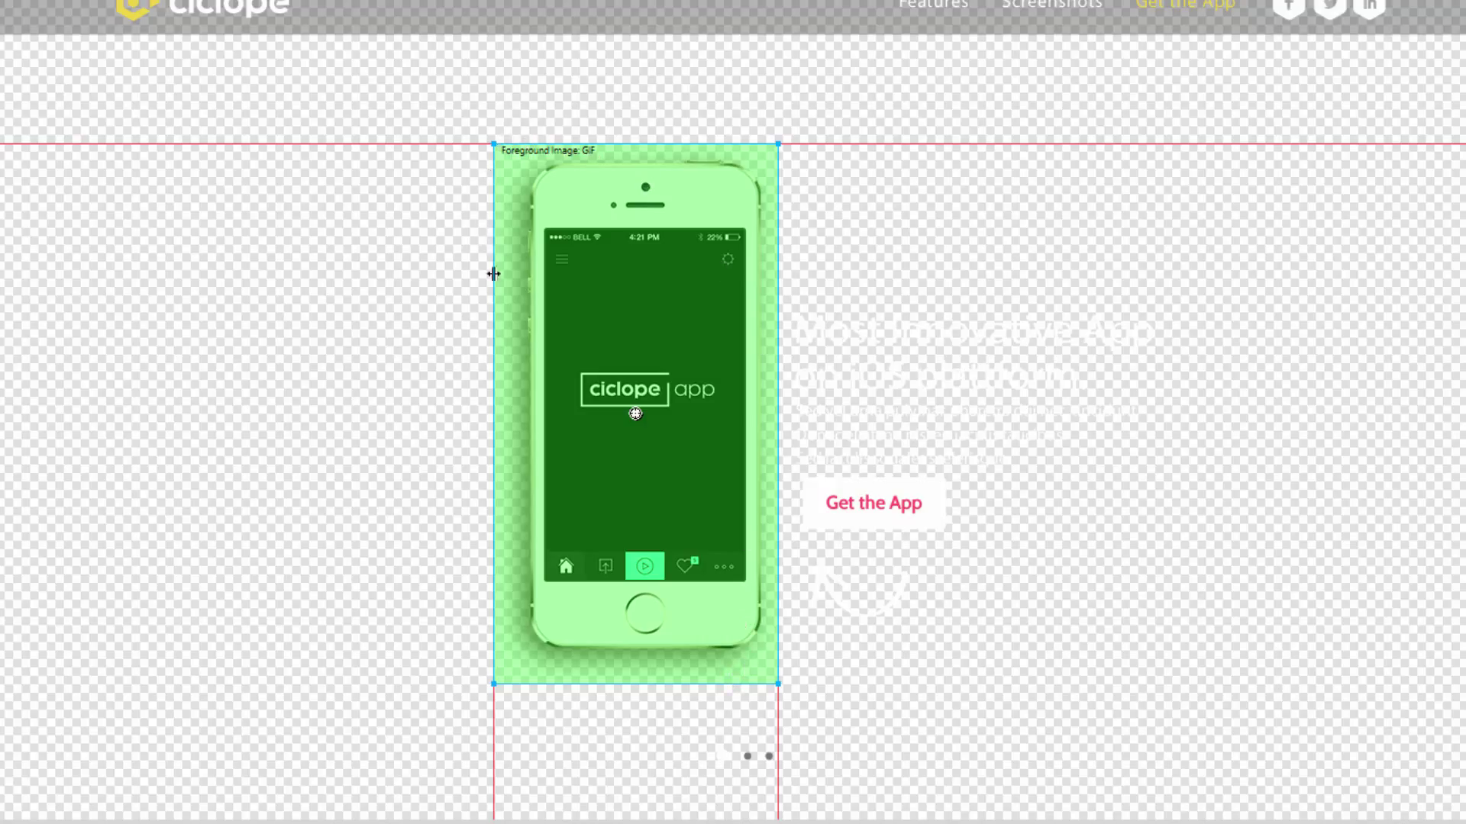
{"action": "mouse_move", "coordinate": [729, 224]}
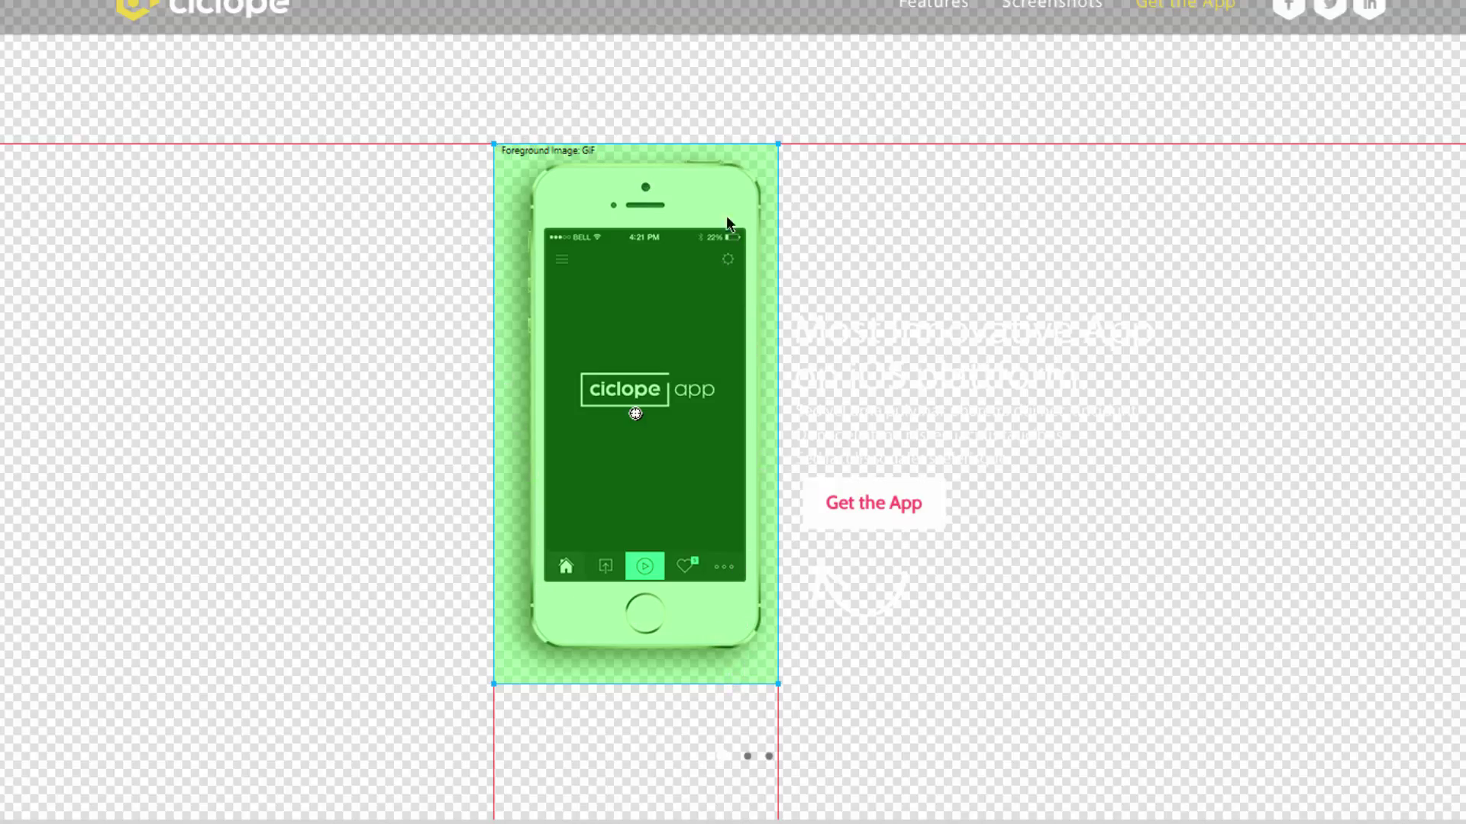
{"action": "mouse_move", "coordinate": [523, 511]}
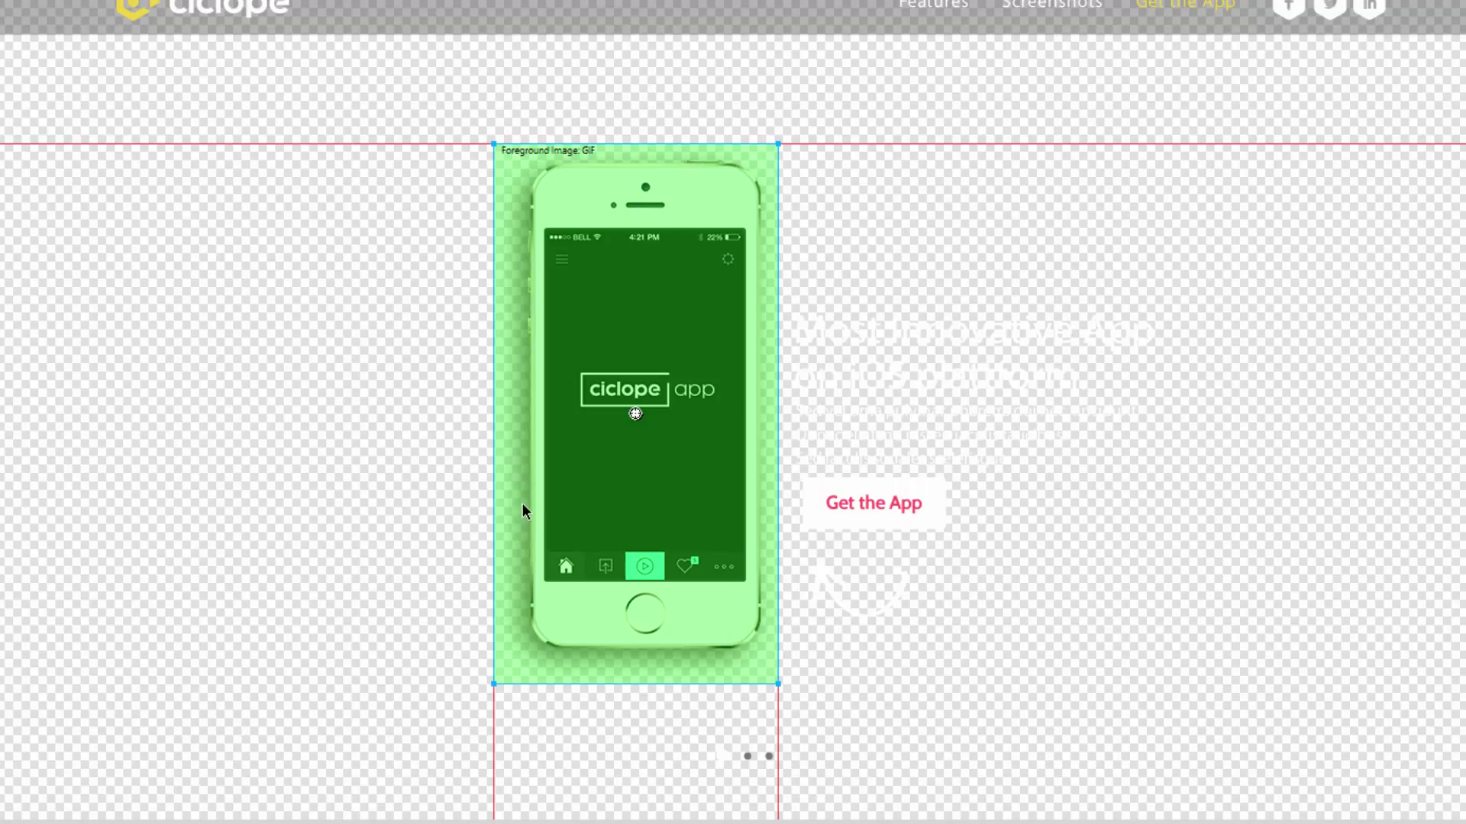
{"action": "mouse_move", "coordinate": [571, 386]}
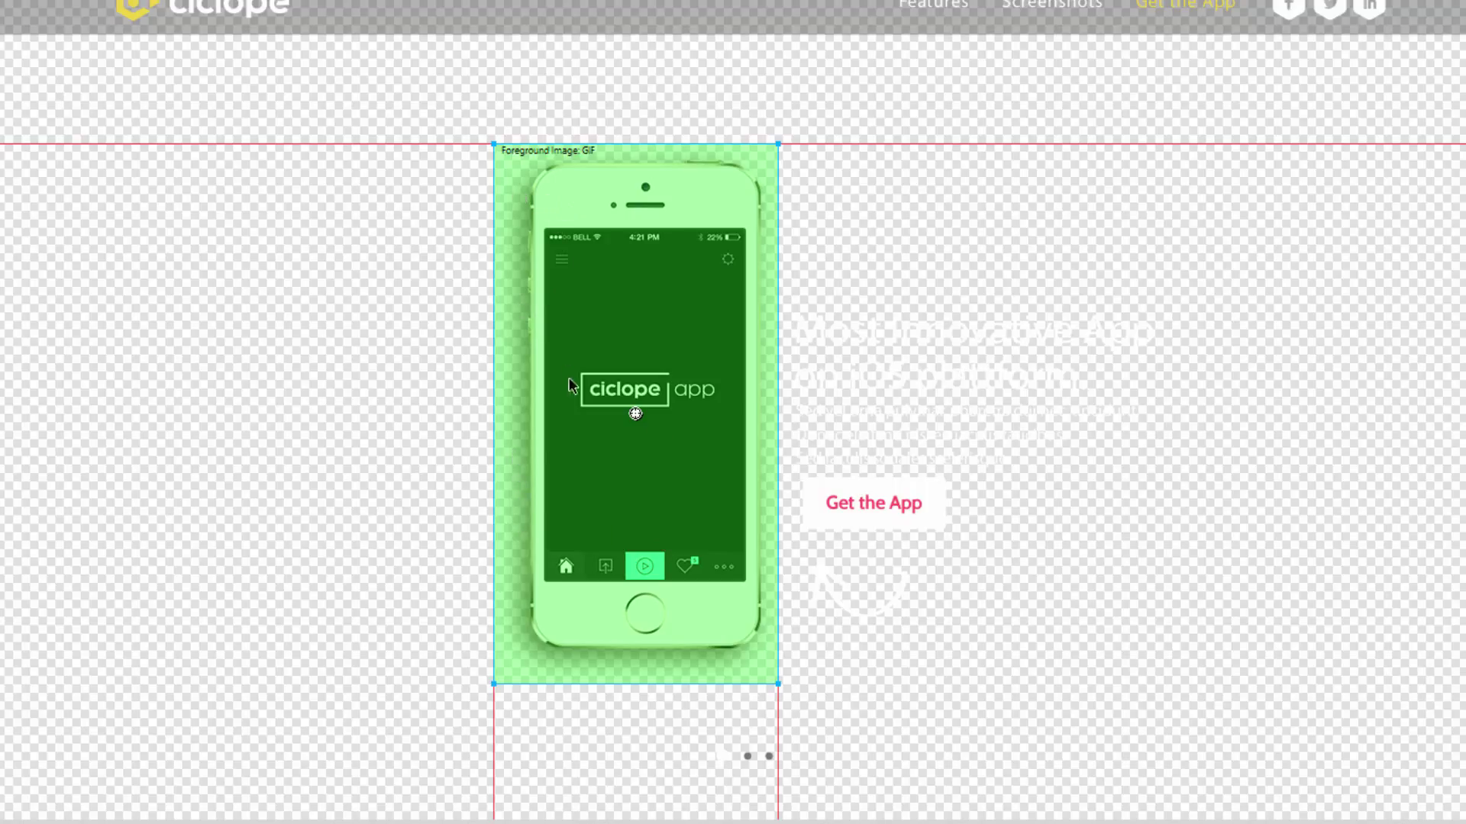
{"action": "mouse_move", "coordinate": [565, 654]}
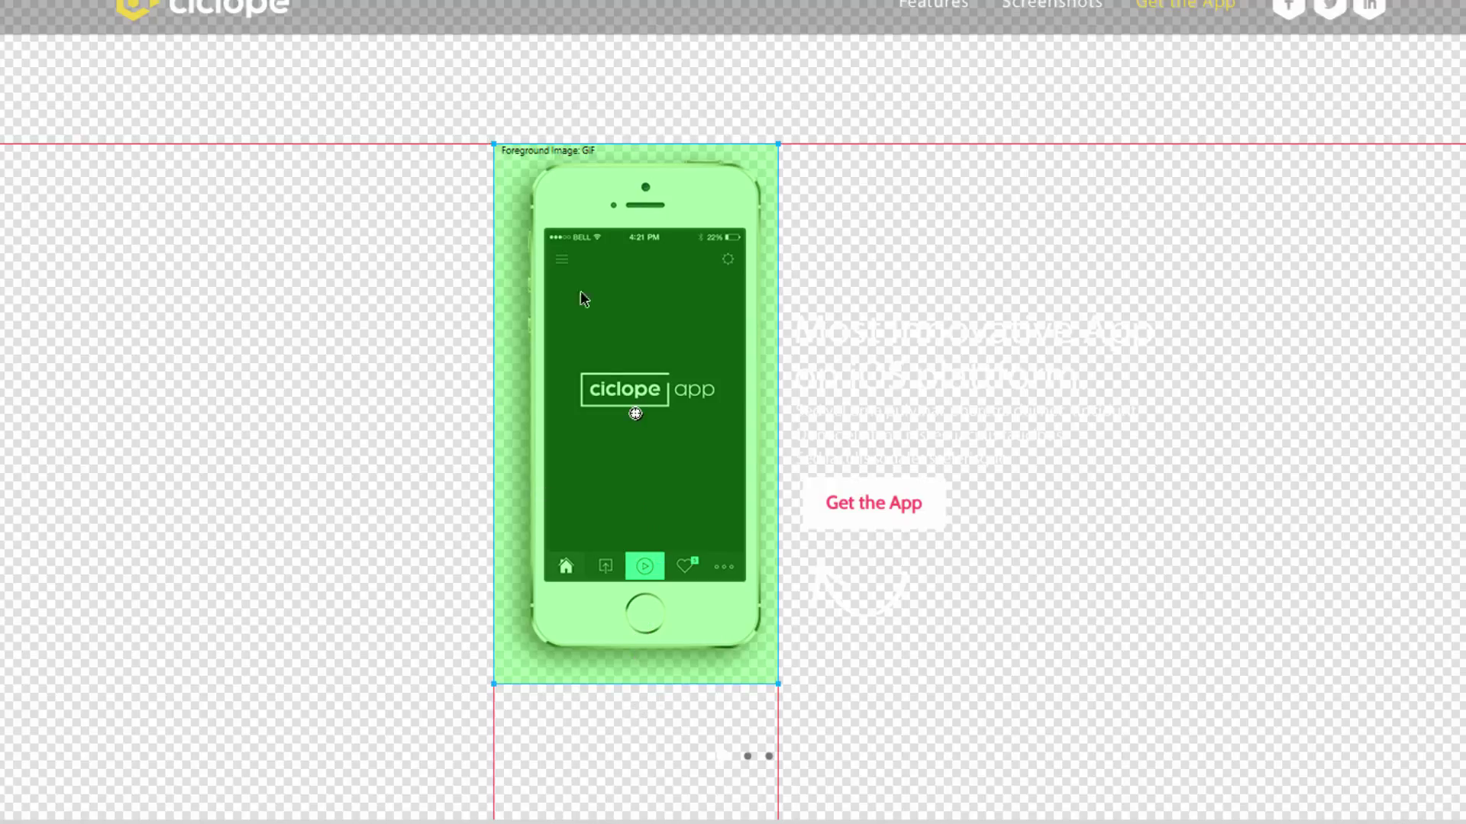
{"action": "mouse_move", "coordinate": [582, 168]}
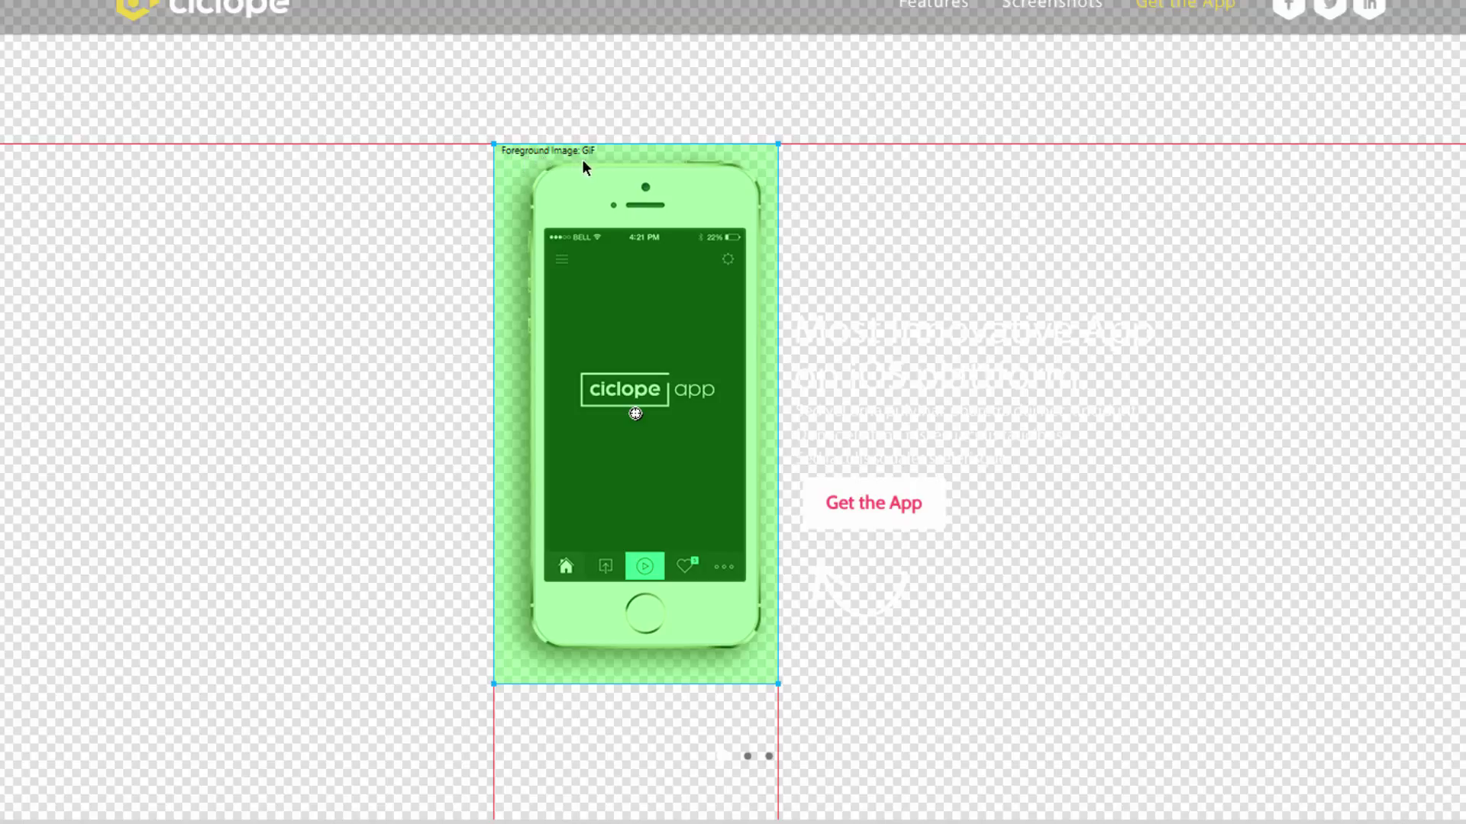
{"action": "mouse_move", "coordinate": [587, 220]}
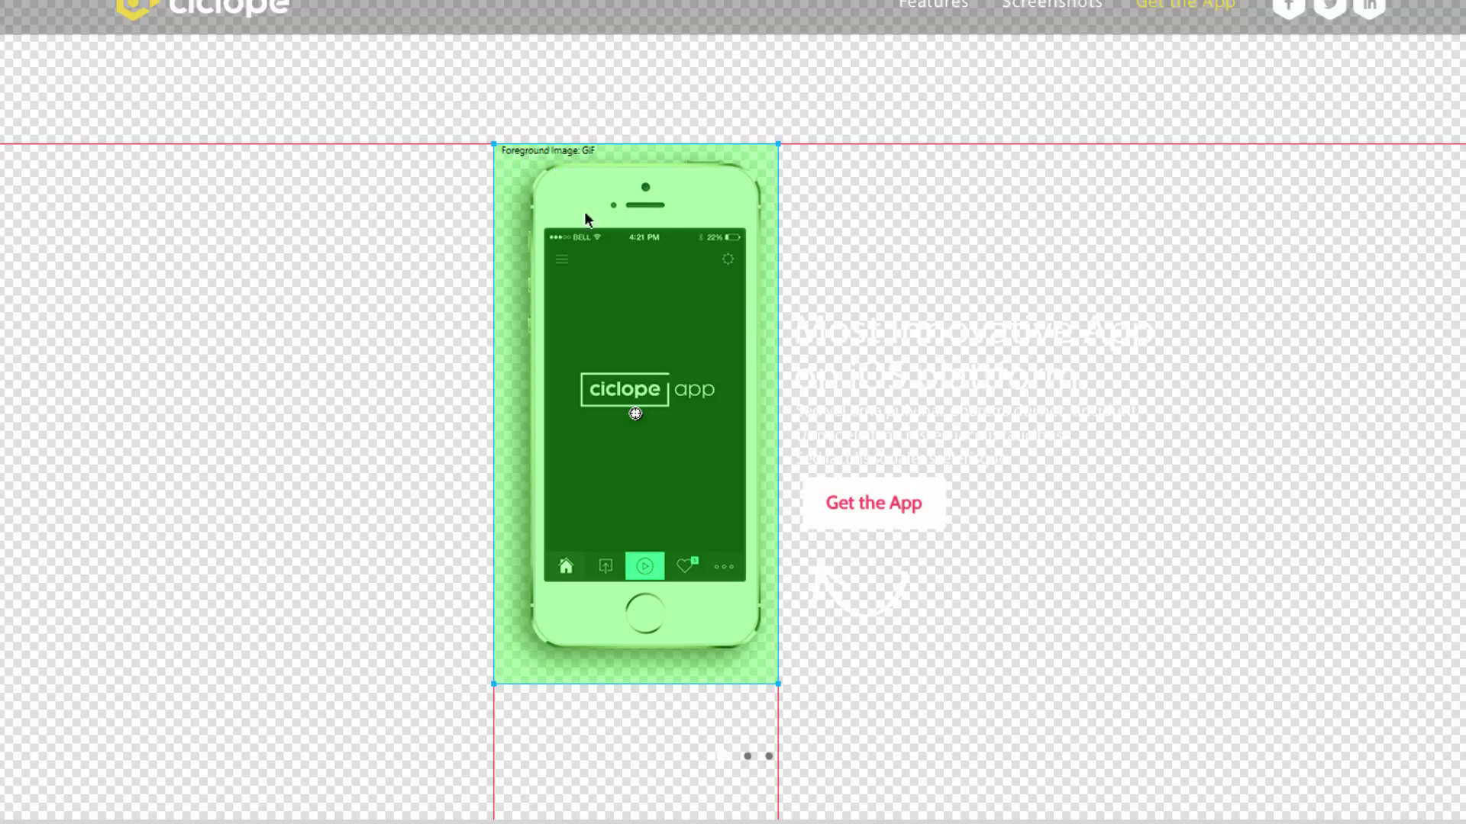
{"action": "mouse_move", "coordinate": [624, 179]}
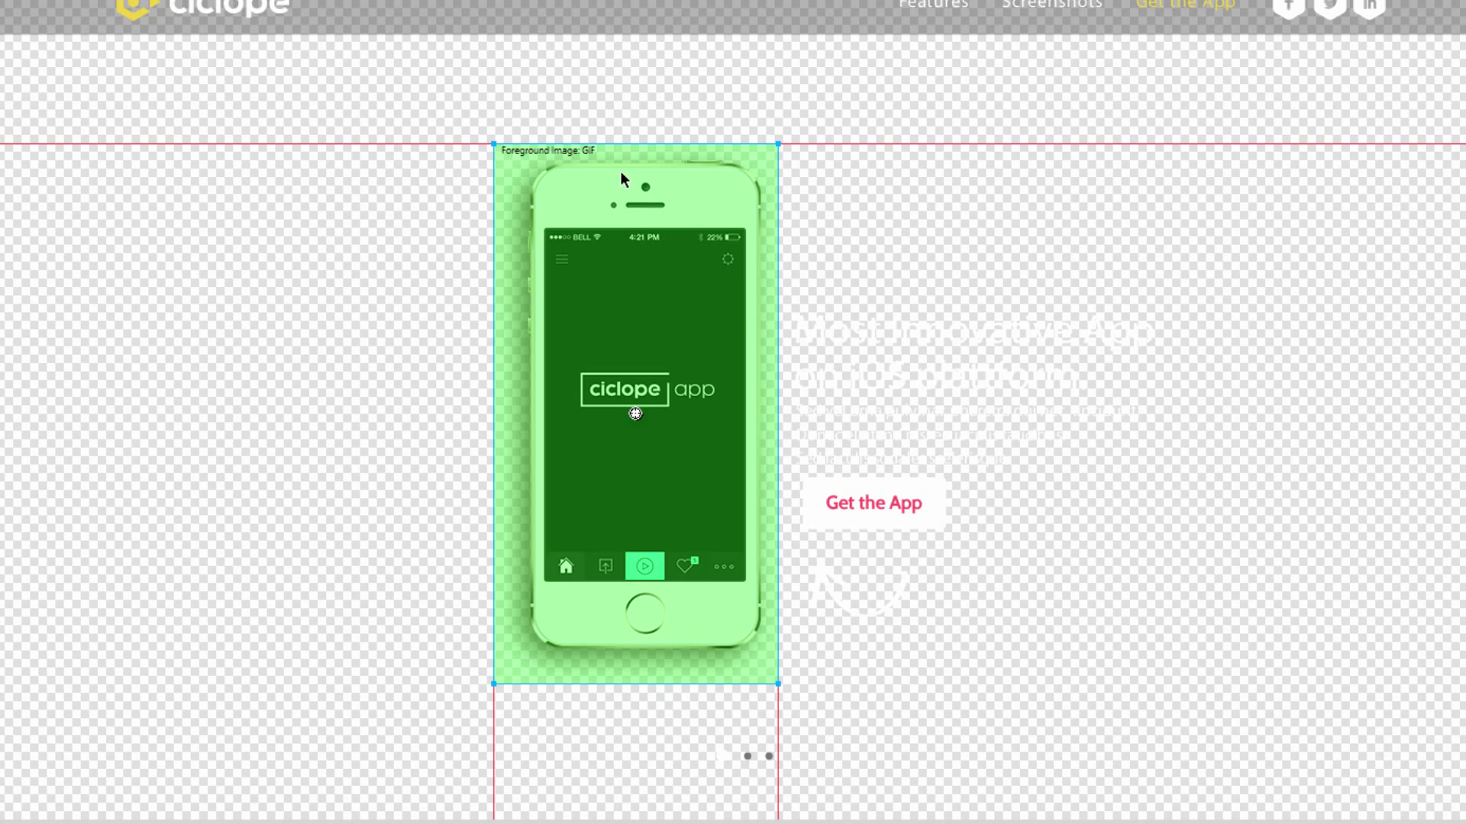
{"action": "mouse_move", "coordinate": [528, 370]}
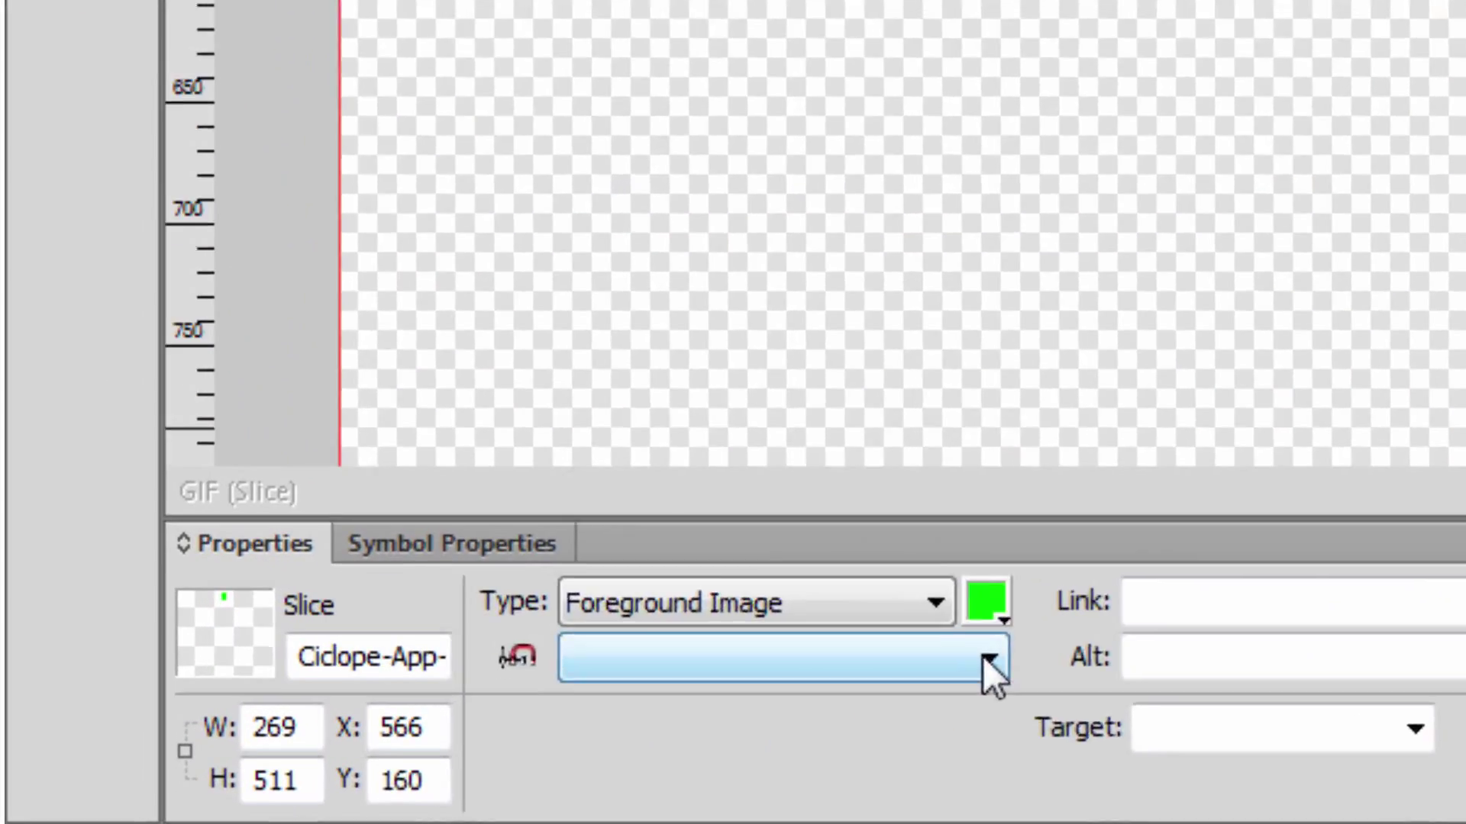
{"action": "left_click", "coordinate": [986, 663]}
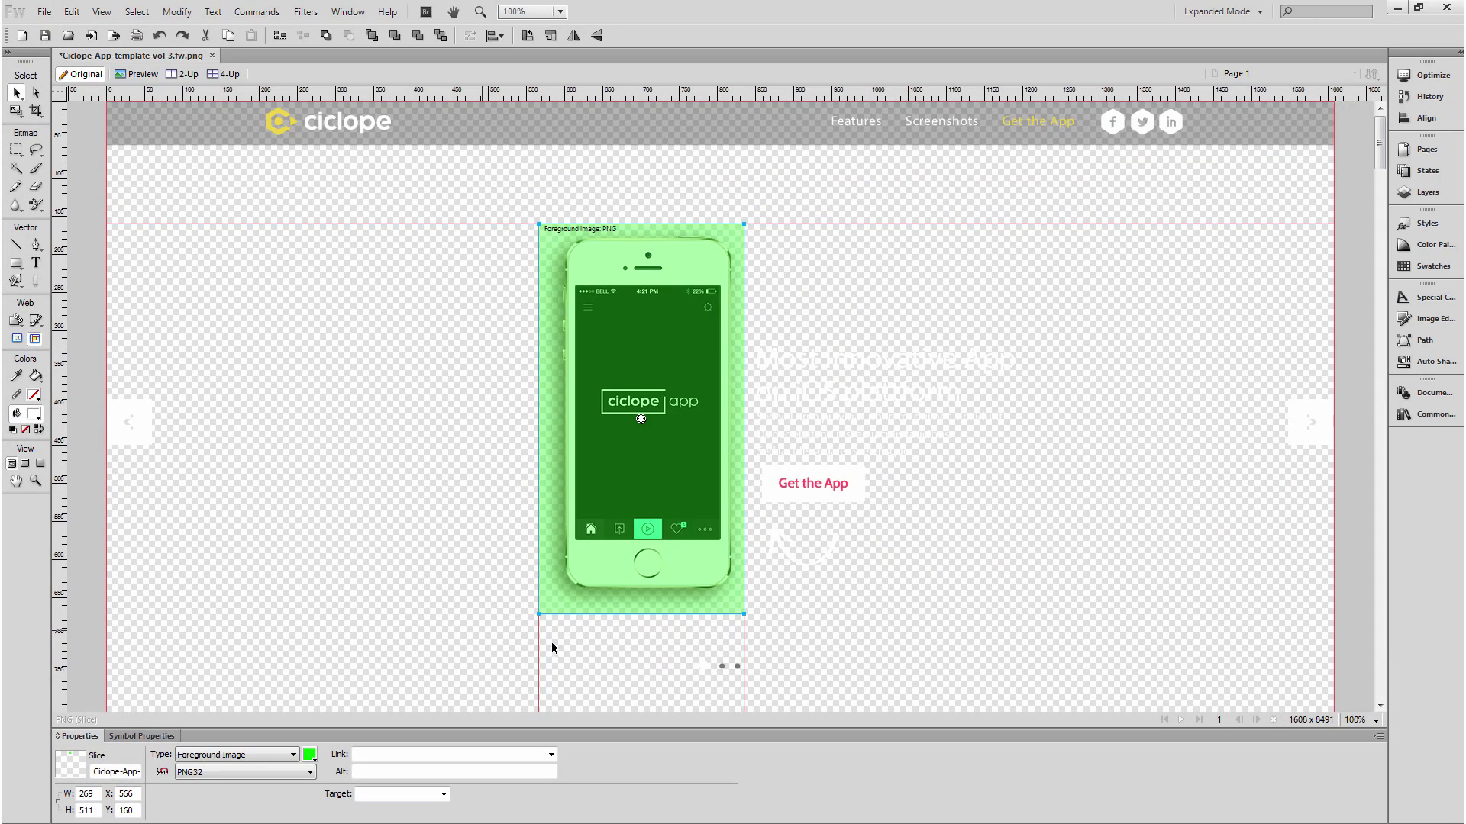
Step: Export the selected iPhone slice to ASSETS under a fireworks_-prefixed file name
{"action": "right_click", "coordinate": [615, 278]}
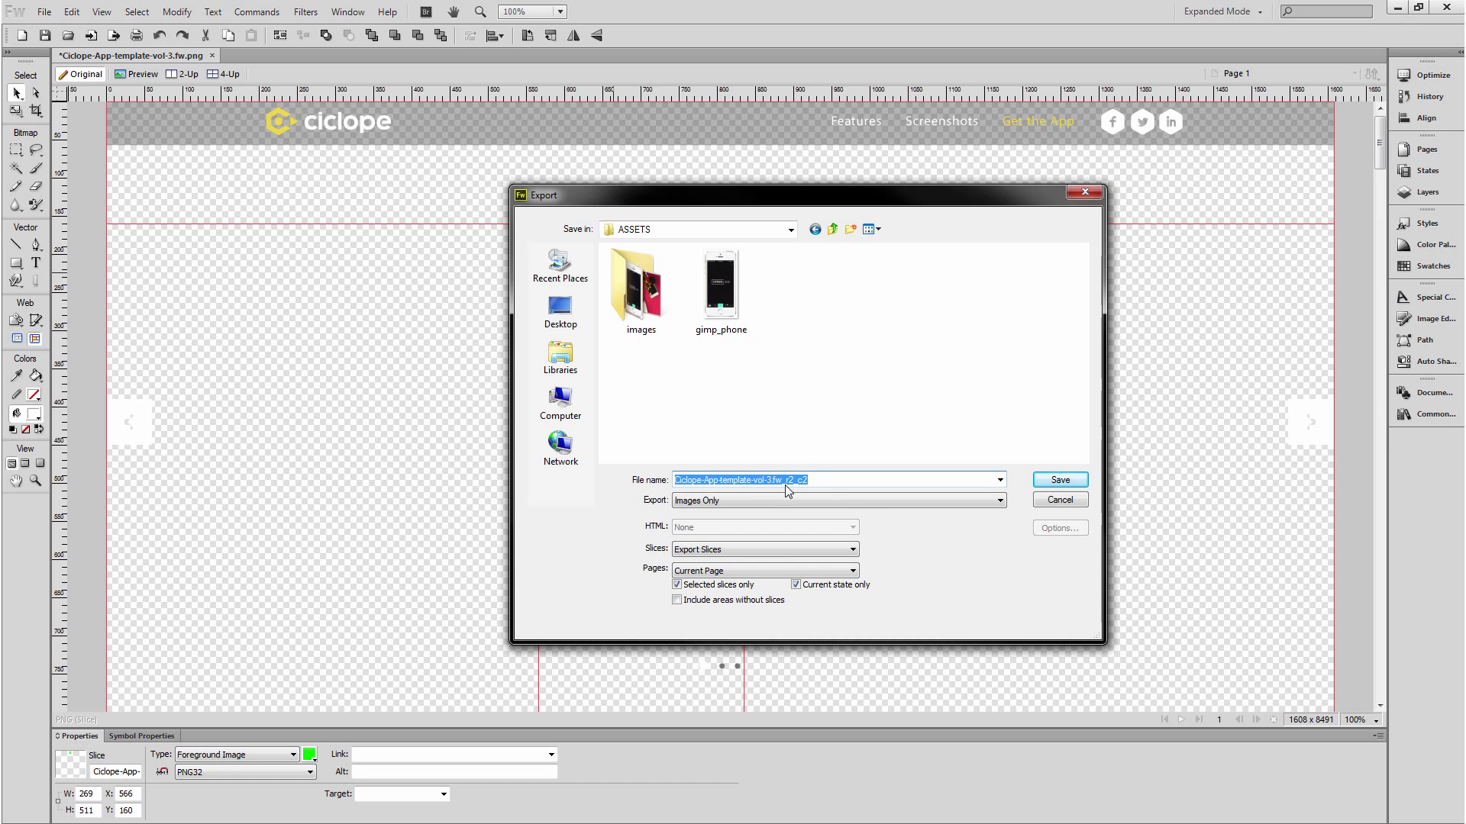
{"action": "type", "text": "fireworks_"}
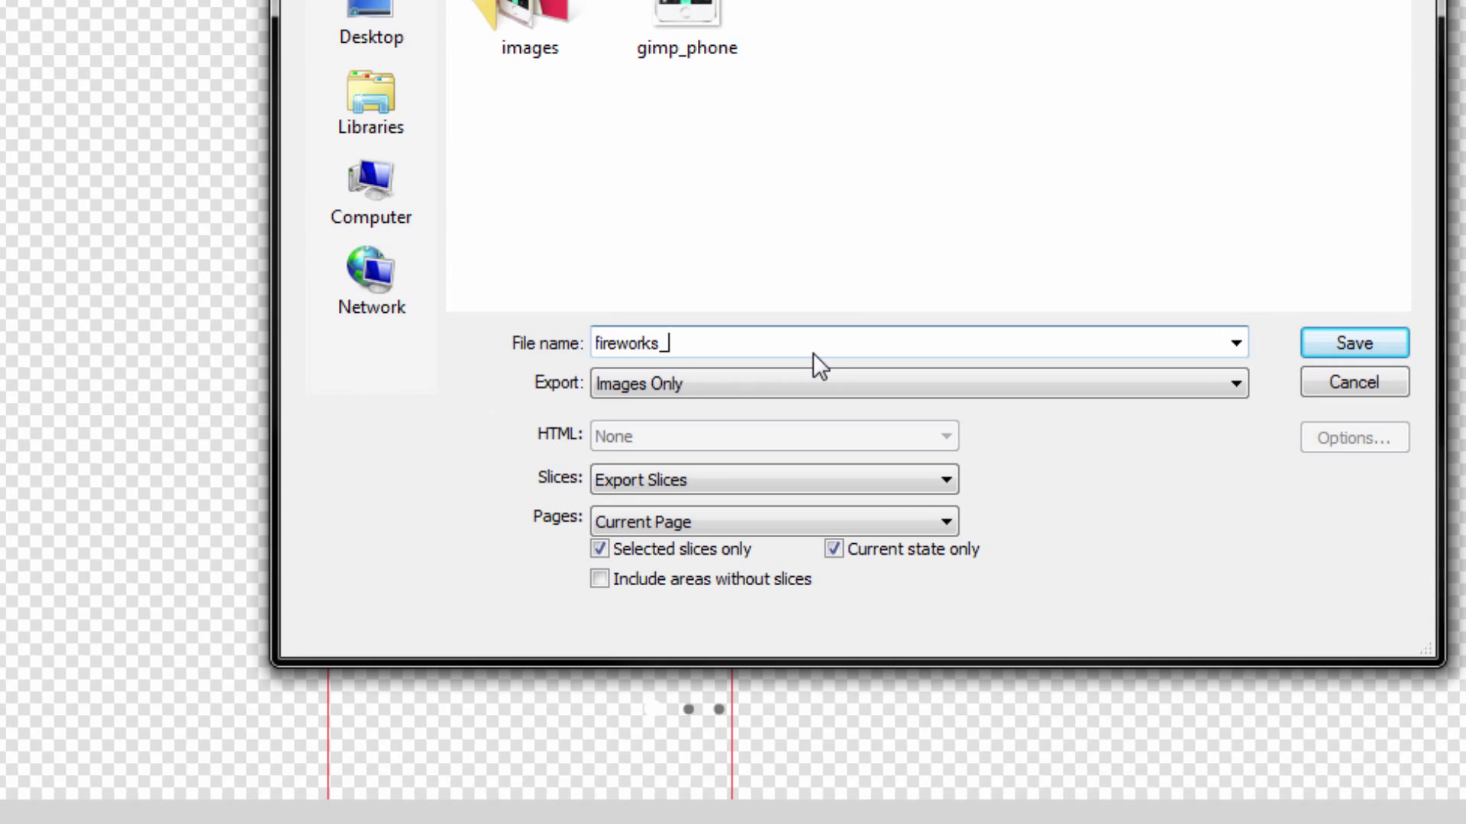
{"action": "left_click", "coordinate": [1353, 342]}
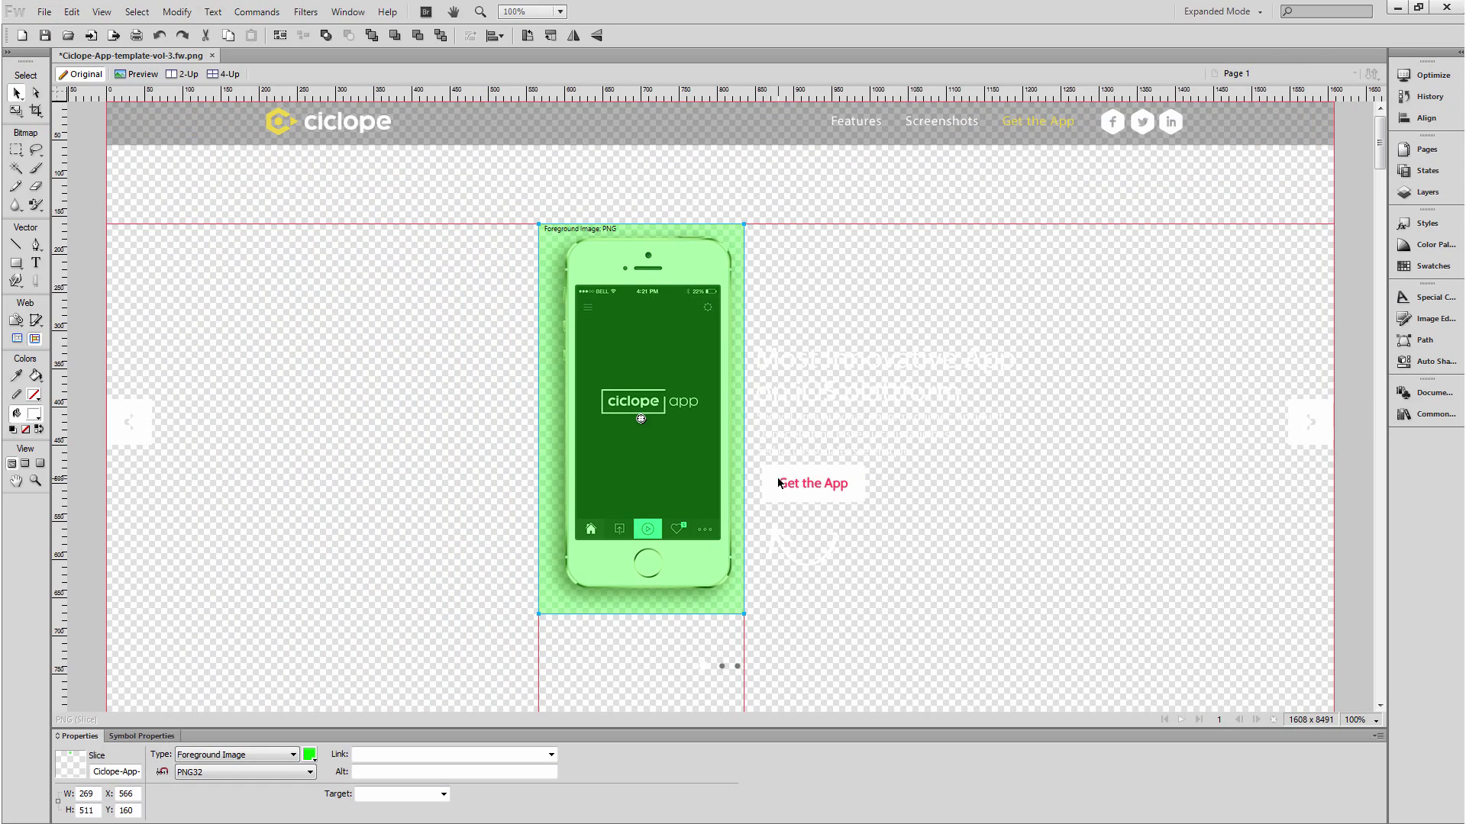
{"action": "mouse_move", "coordinate": [765, 478]}
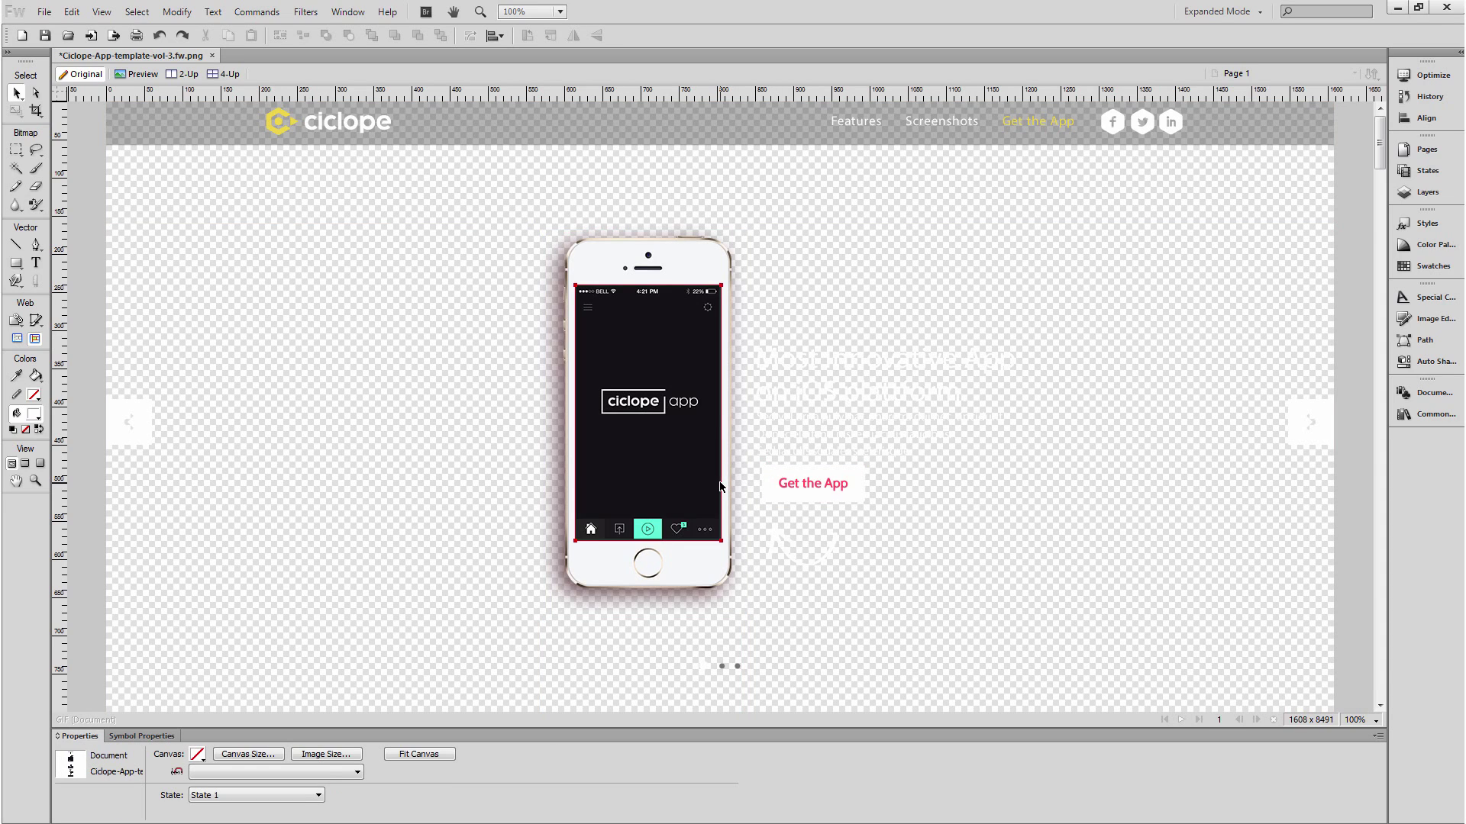
{"action": "left_click", "coordinate": [645, 412]}
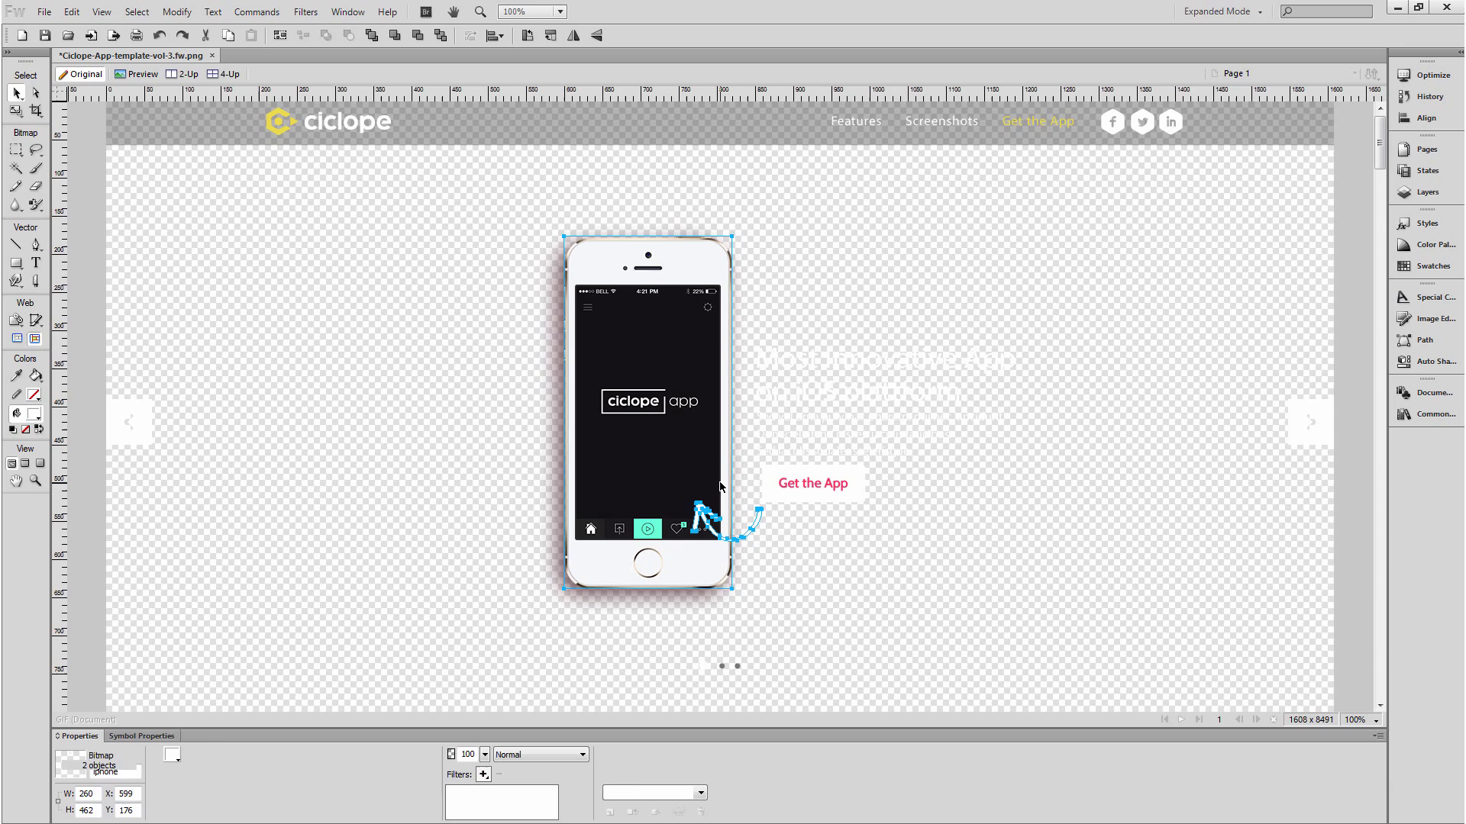
{"action": "scroll", "scroll_direction": "down", "scroll_amount": 3}
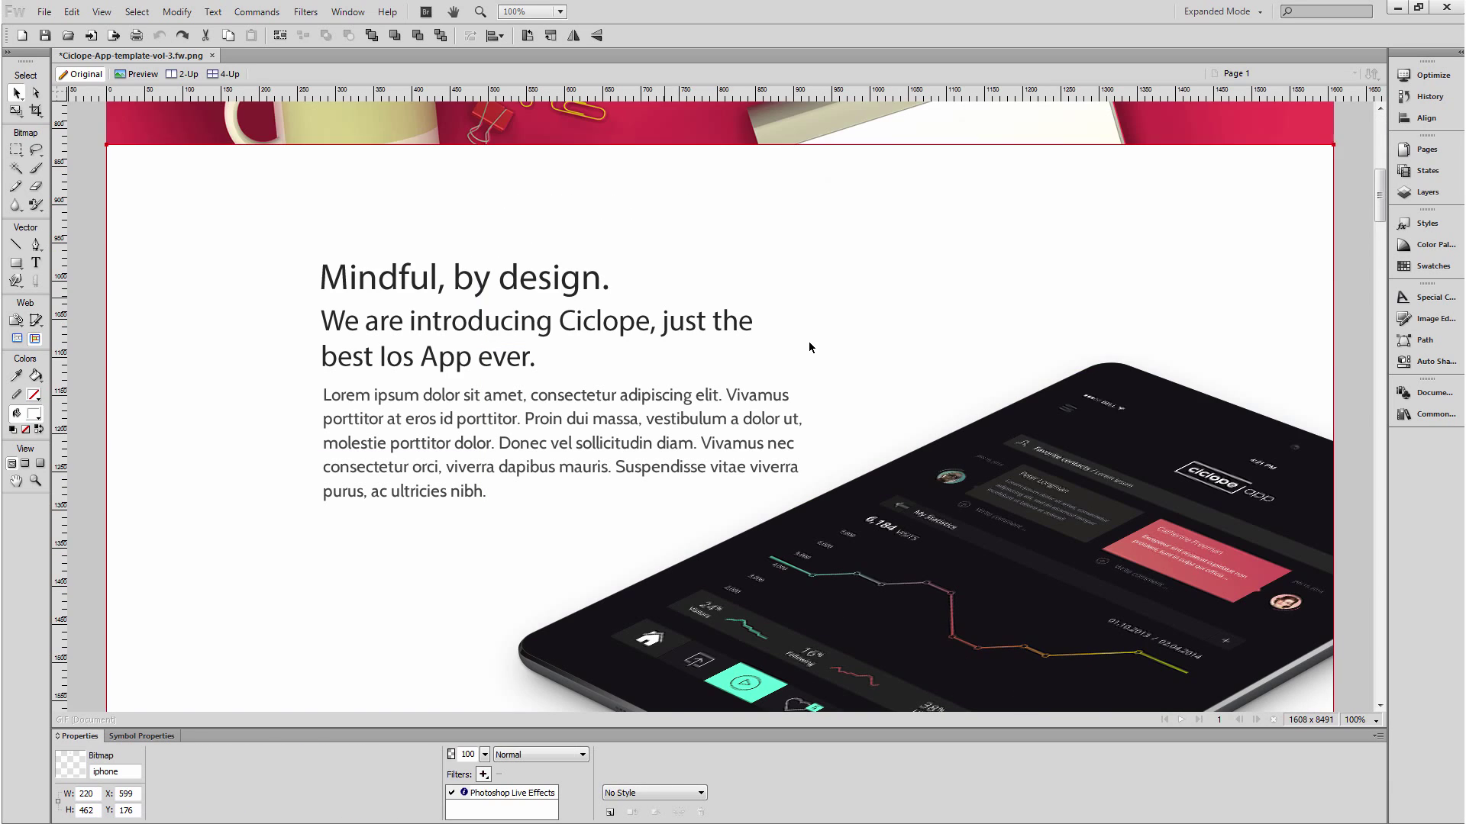
{"action": "scroll", "scroll_direction": "down", "scroll_amount": 3}
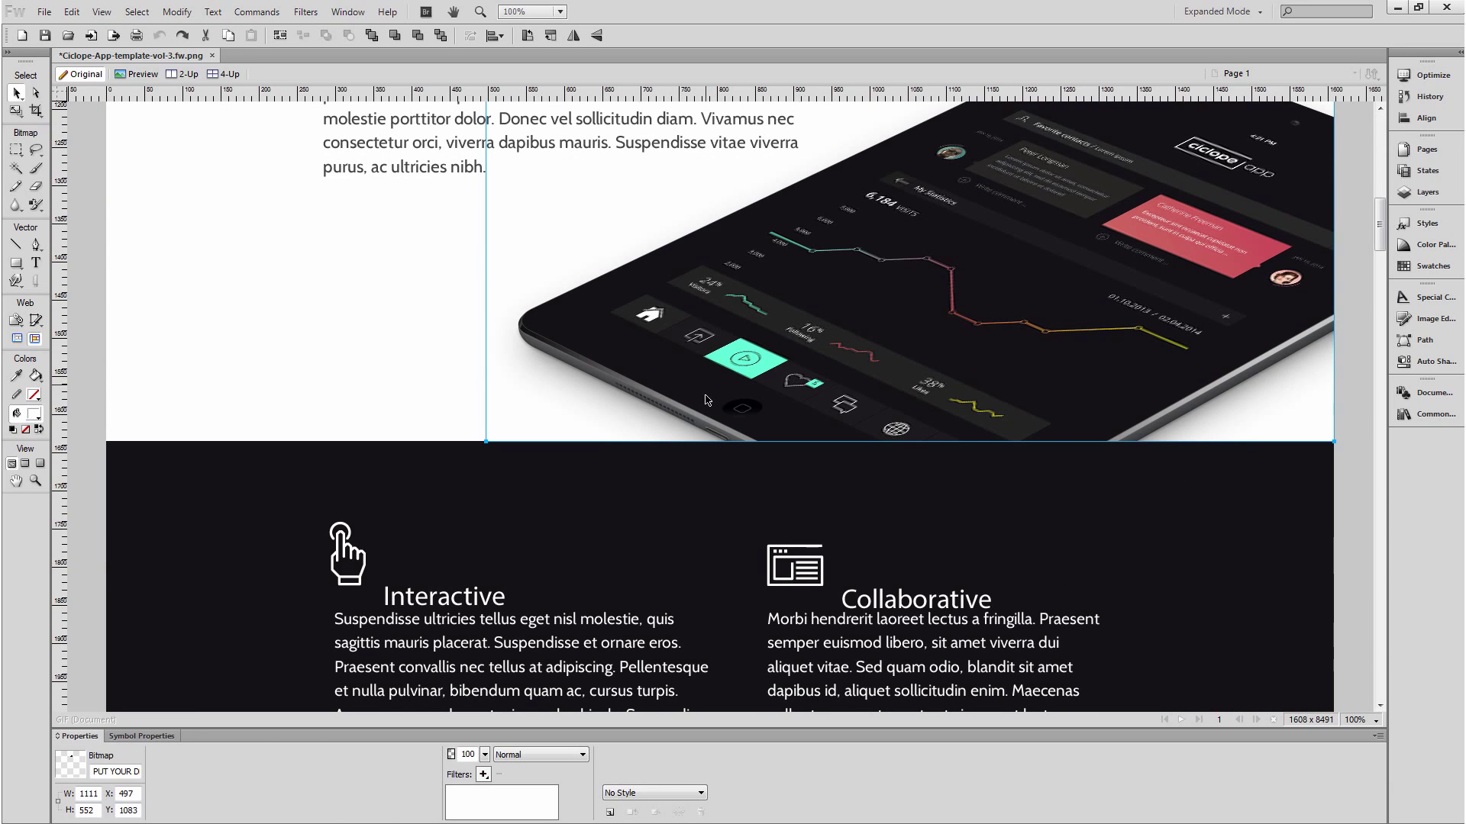
{"action": "scroll", "scroll_direction": "up", "scroll_amount": 3}
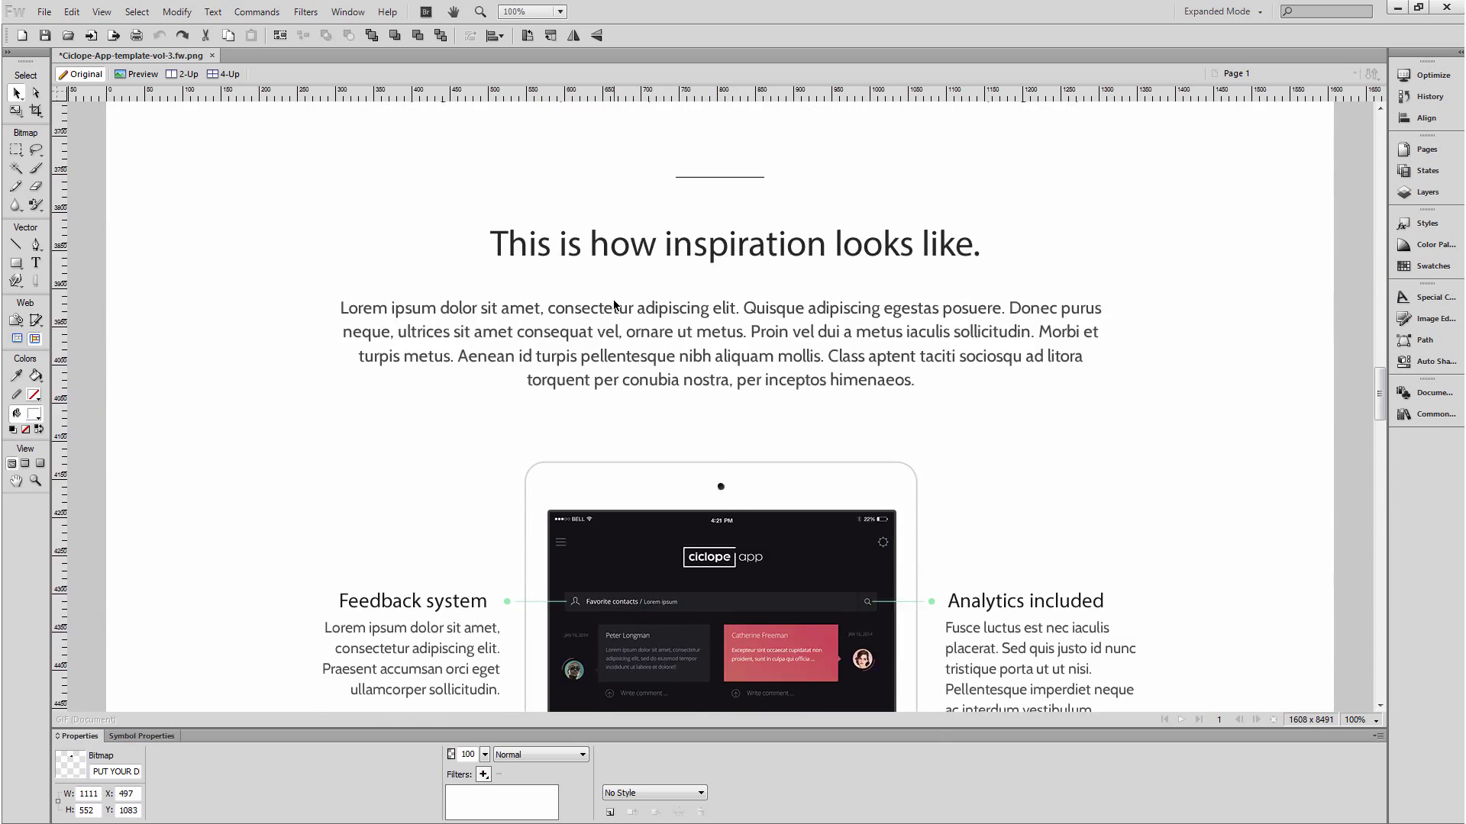
{"action": "scroll", "scroll_direction": "down", "scroll_amount": 3}
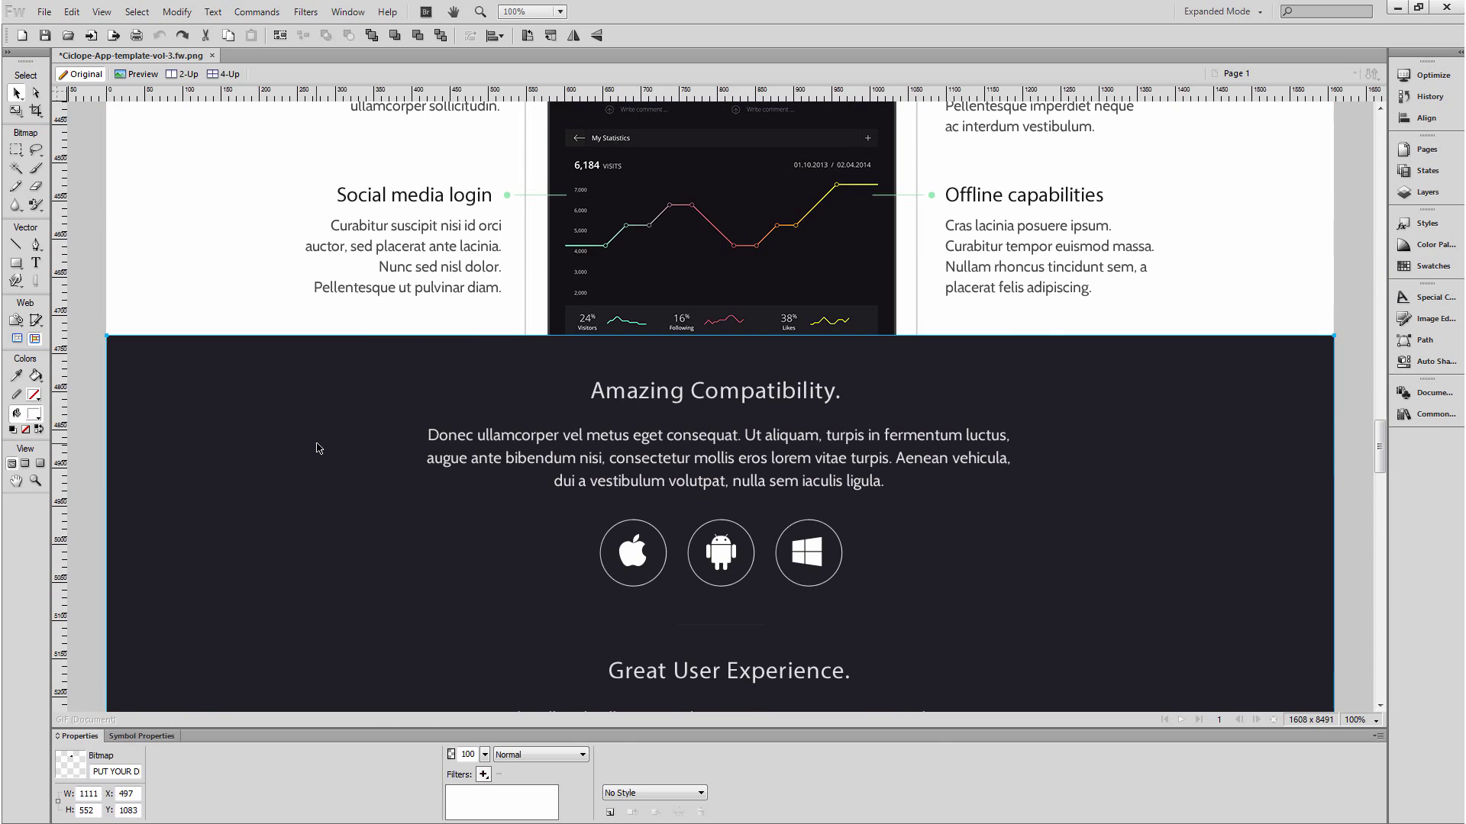
{"action": "left_click", "coordinate": [341, 451]}
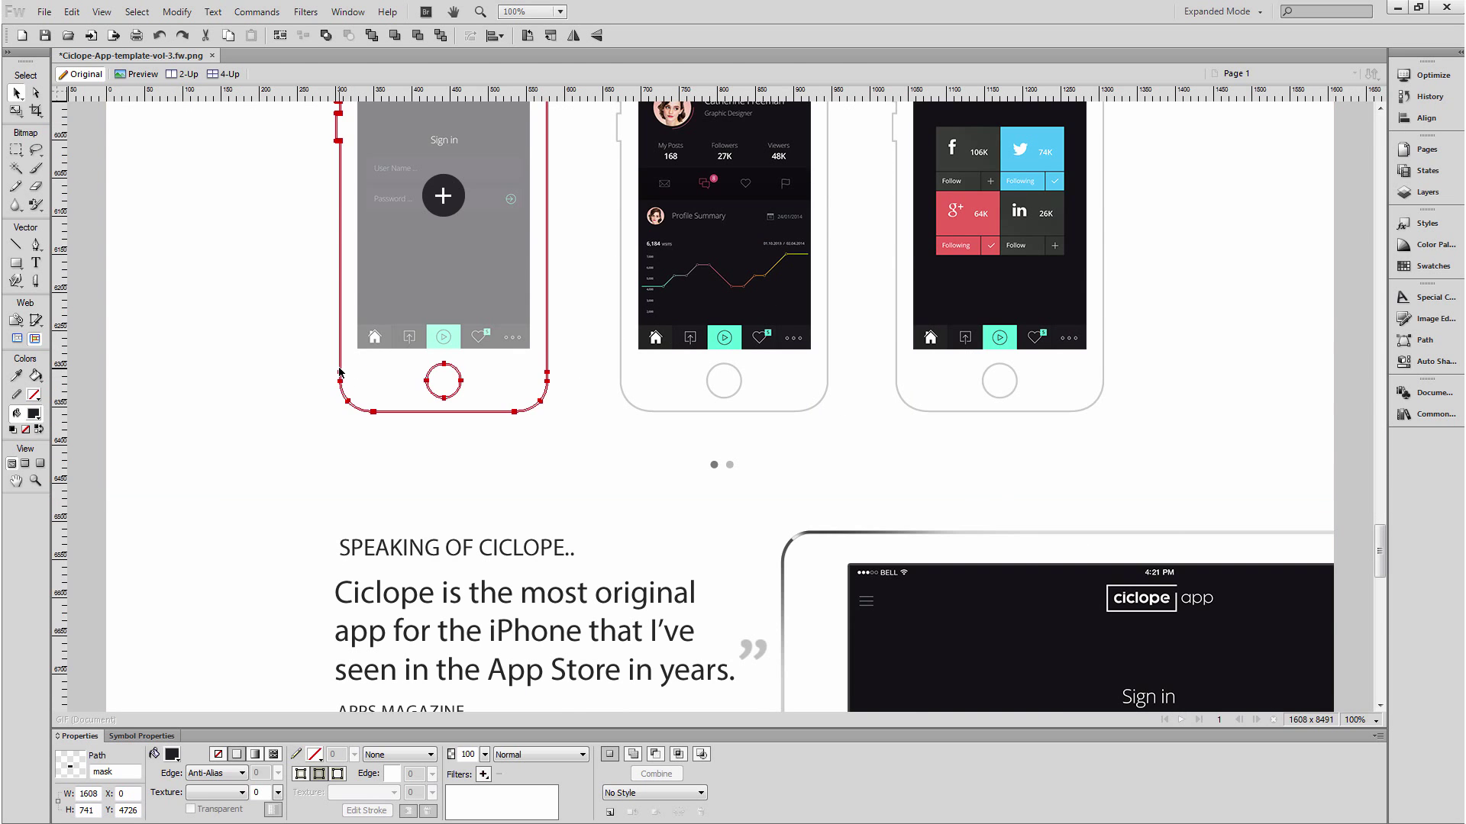
{"action": "scroll", "scroll_direction": "down", "scroll_amount": 3}
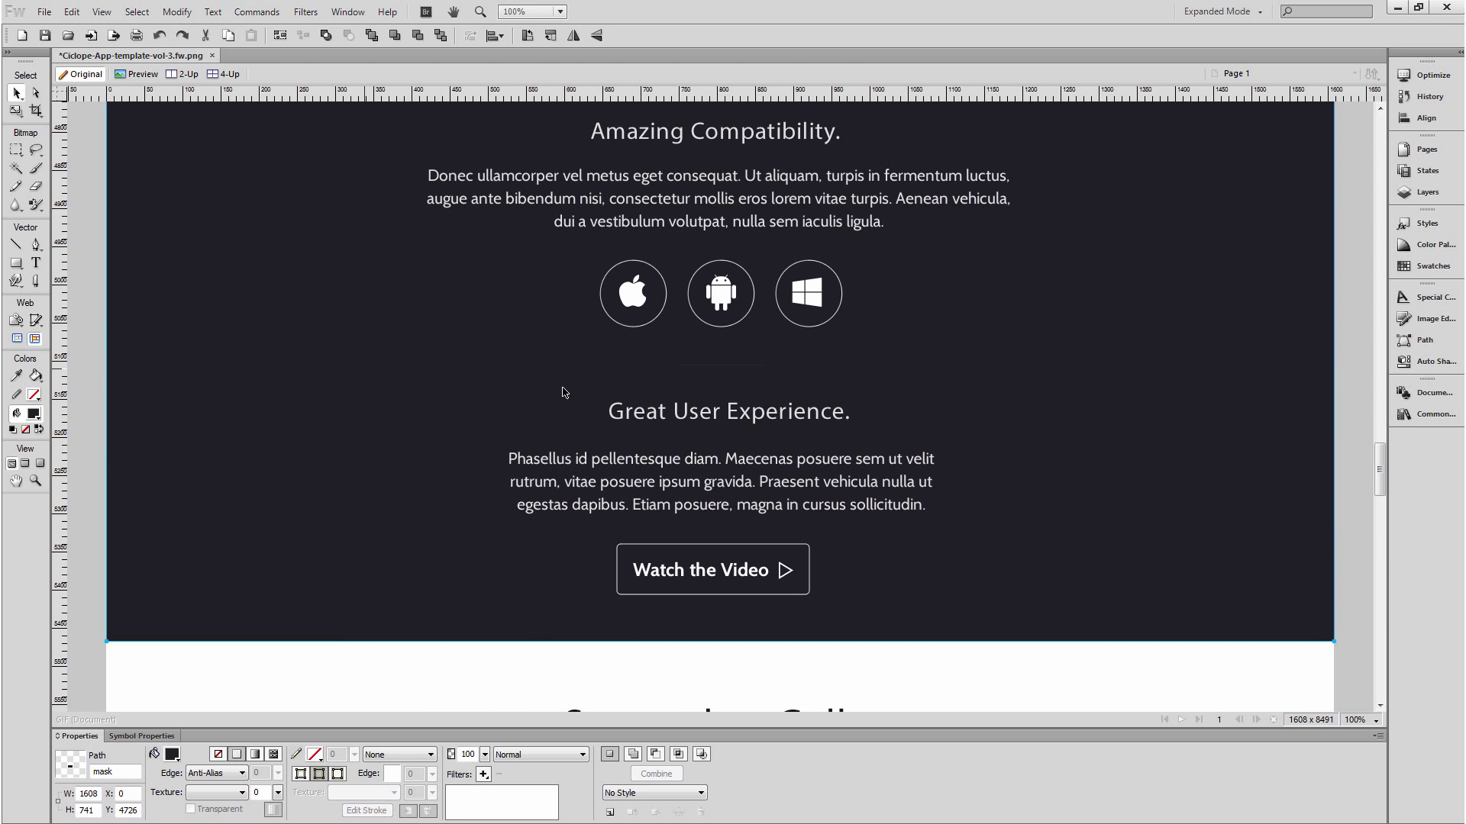
{"action": "mouse_move", "coordinate": [1225, 336]}
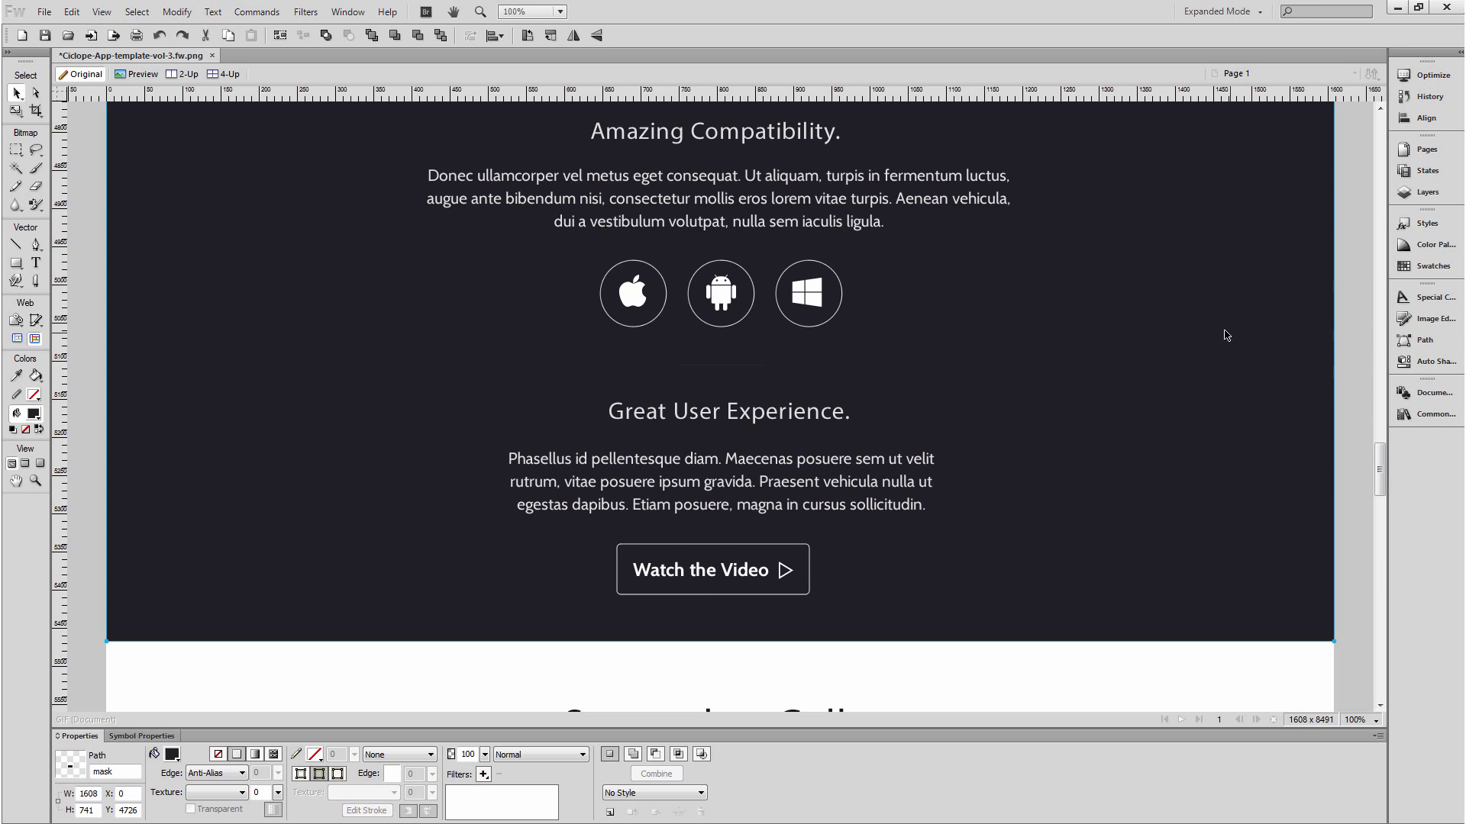